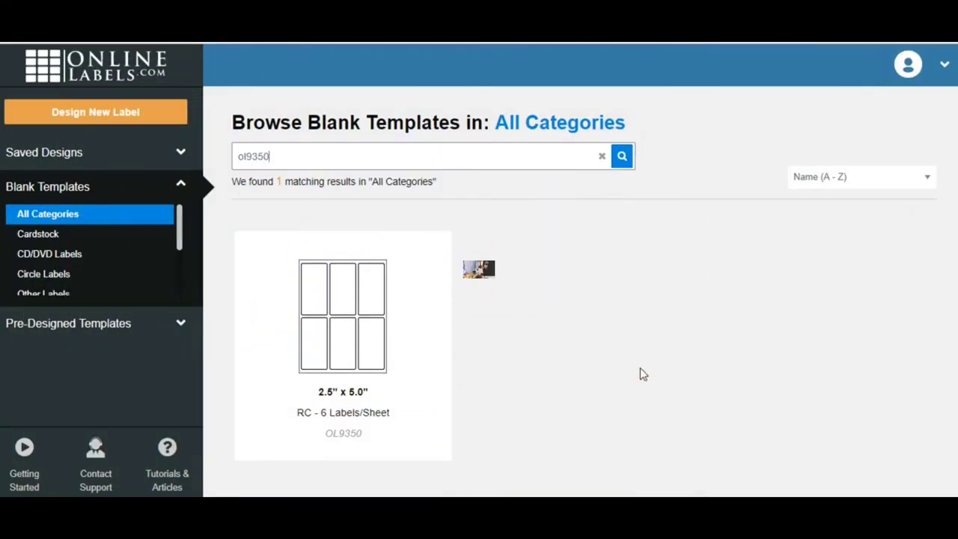
{"action": "mouse_move", "coordinate": [598, 312]}
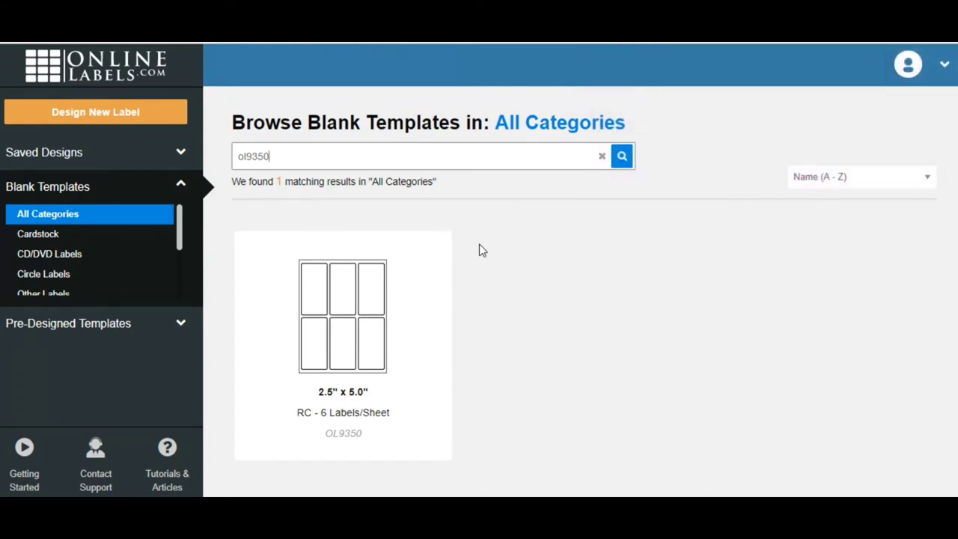
{"action": "mouse_move", "coordinate": [479, 308]}
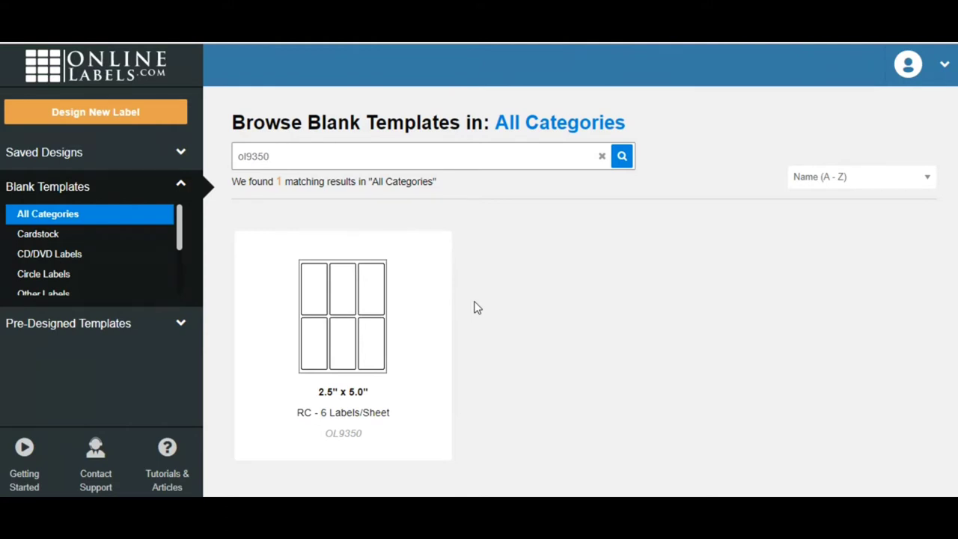
{"action": "mouse_move", "coordinate": [455, 272]}
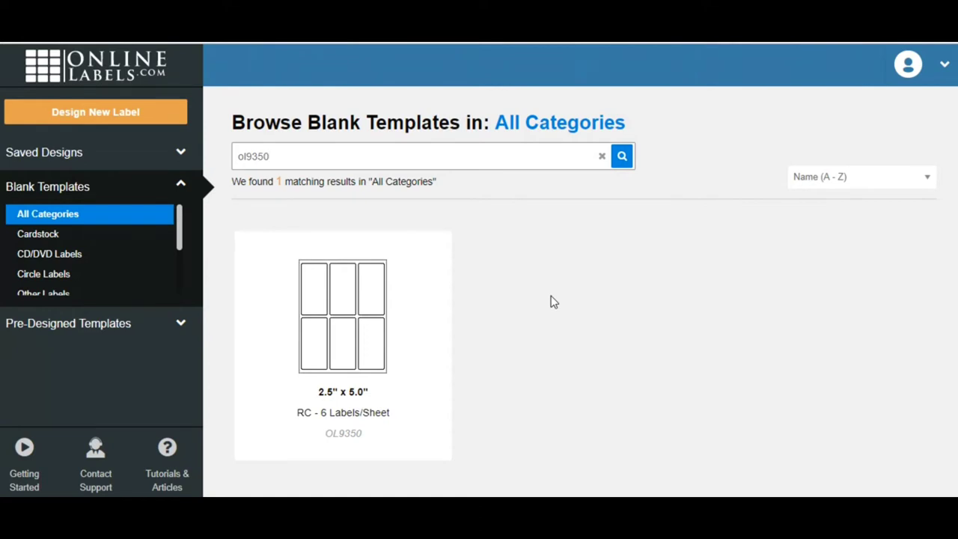
{"action": "mouse_move", "coordinate": [512, 251]}
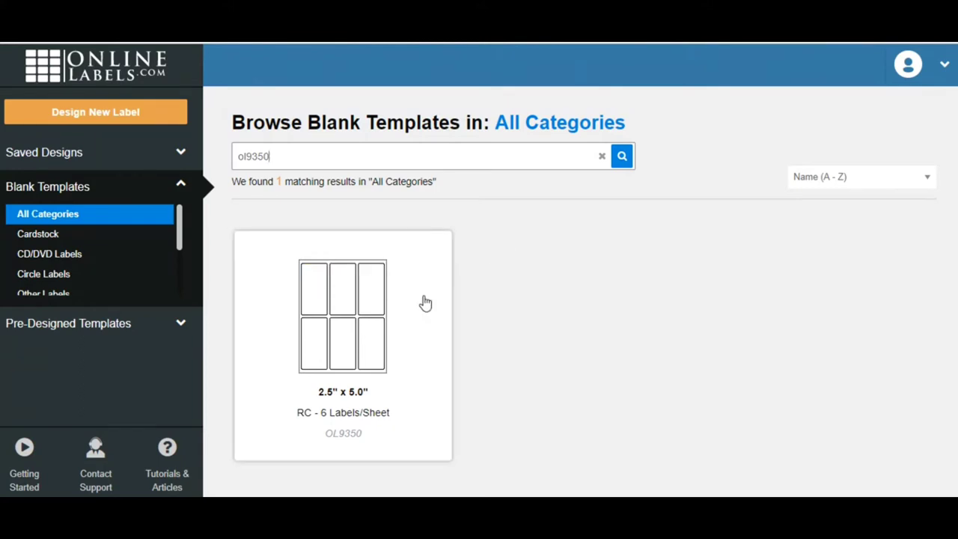
{"action": "mouse_move", "coordinate": [614, 243]}
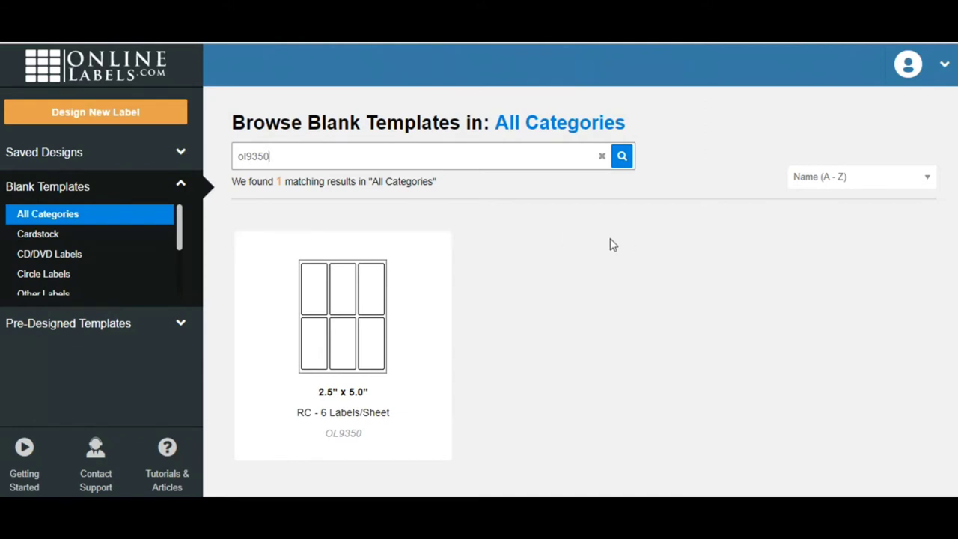
{"action": "mouse_move", "coordinate": [737, 138]}
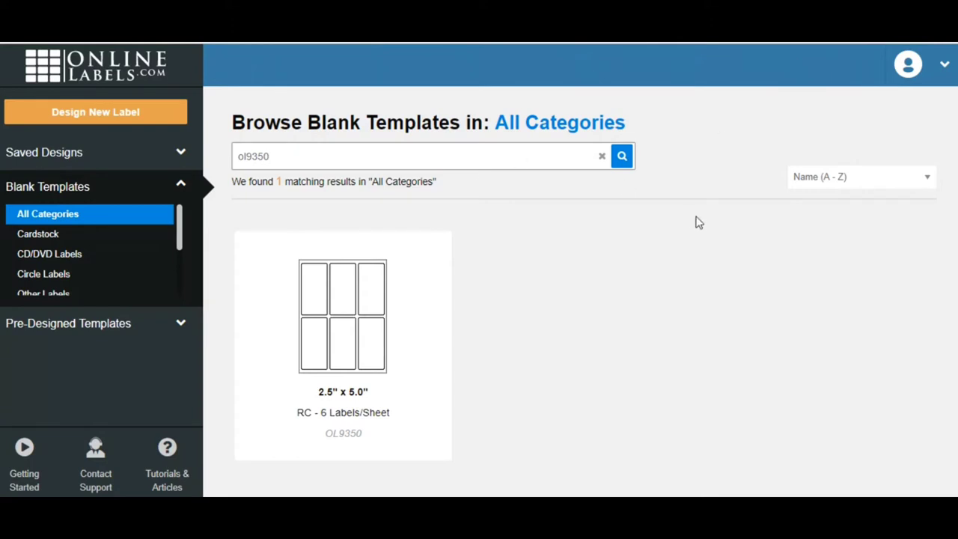
{"action": "mouse_move", "coordinate": [739, 128]}
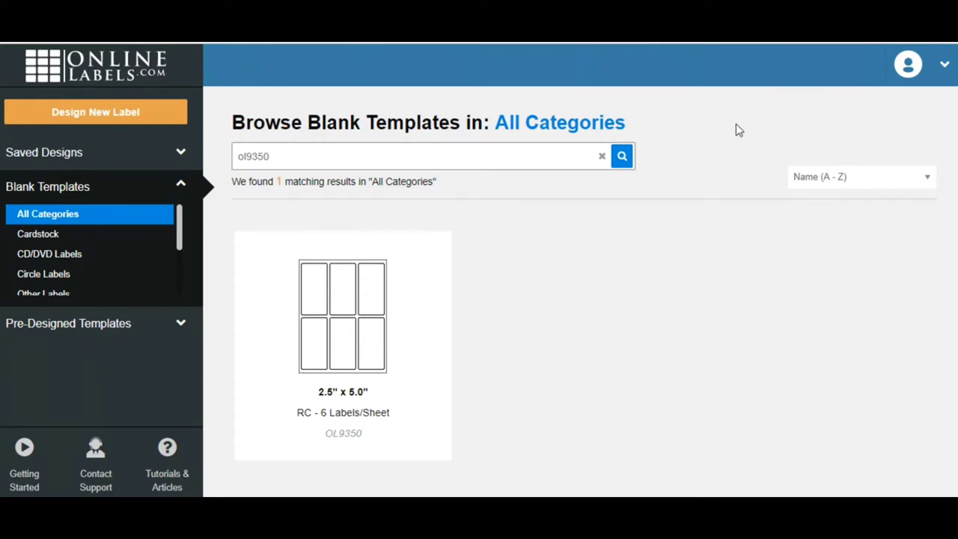
{"action": "mouse_move", "coordinate": [554, 314]}
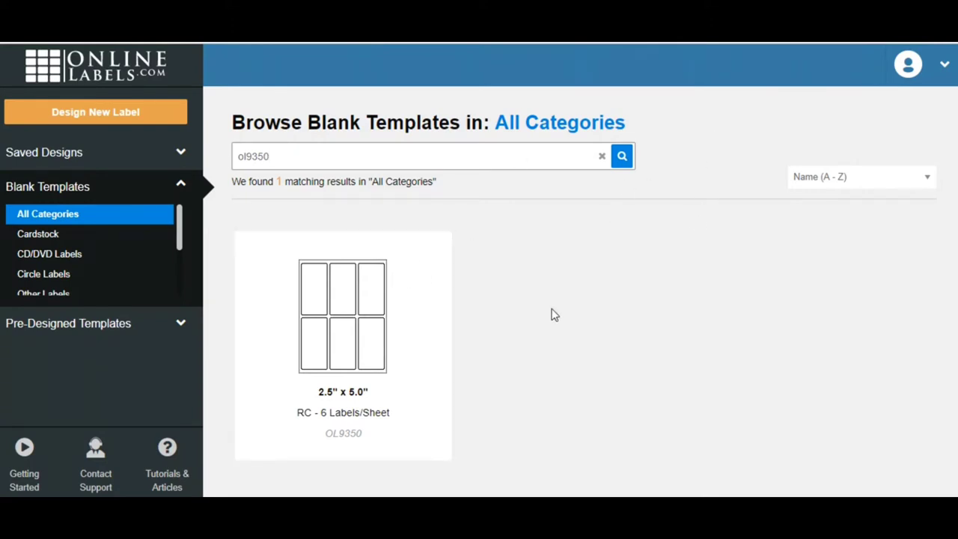
{"action": "mouse_move", "coordinate": [398, 343]}
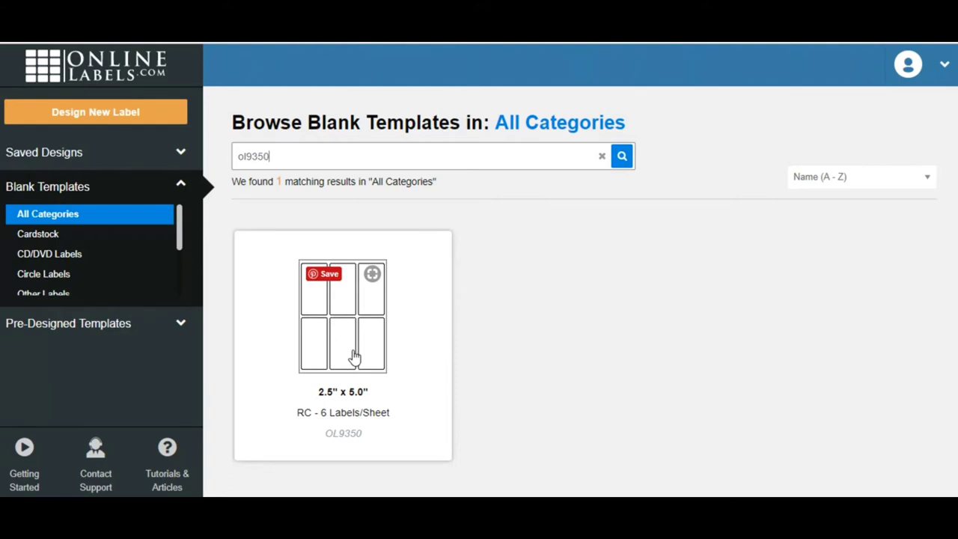
{"action": "mouse_move", "coordinate": [482, 333]}
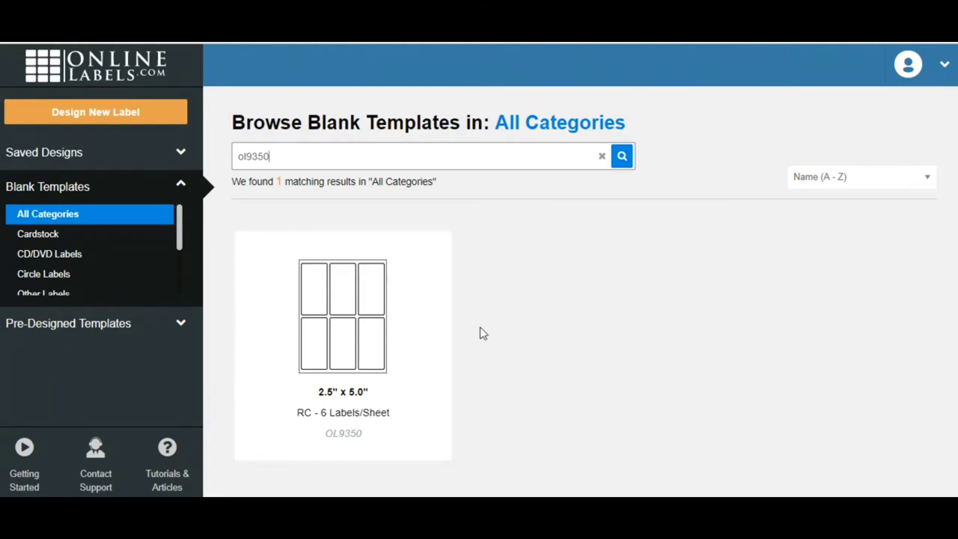
{"action": "mouse_move", "coordinate": [363, 339]}
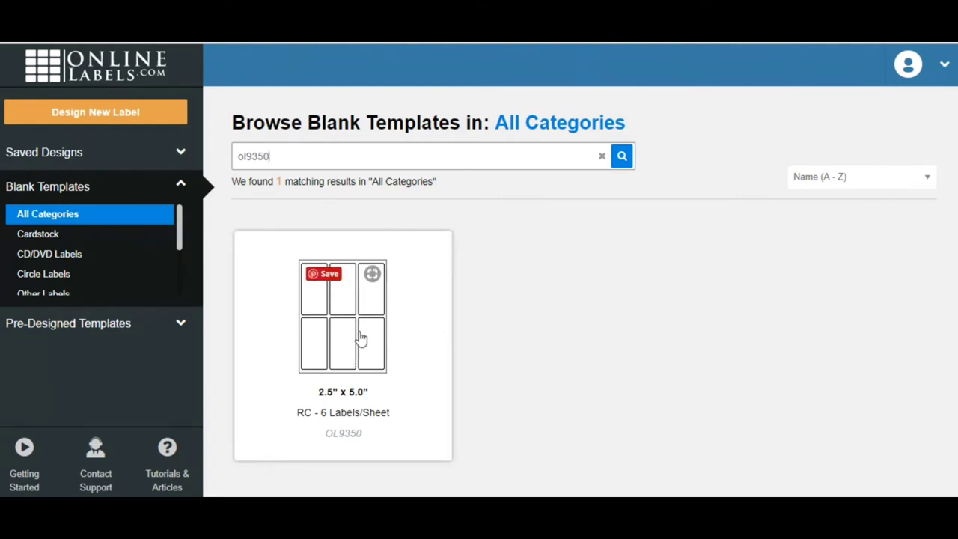
{"action": "mouse_move", "coordinate": [578, 255]}
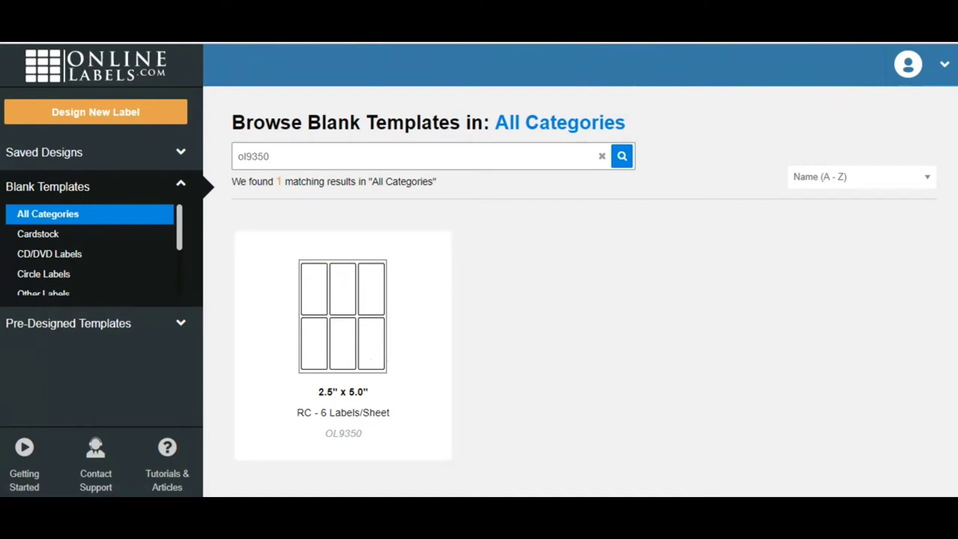
- Start a new Standard Design Mode design on the OL9350 2.5" x 5.0" template
{"action": "left_click", "coordinate": [907, 63]}
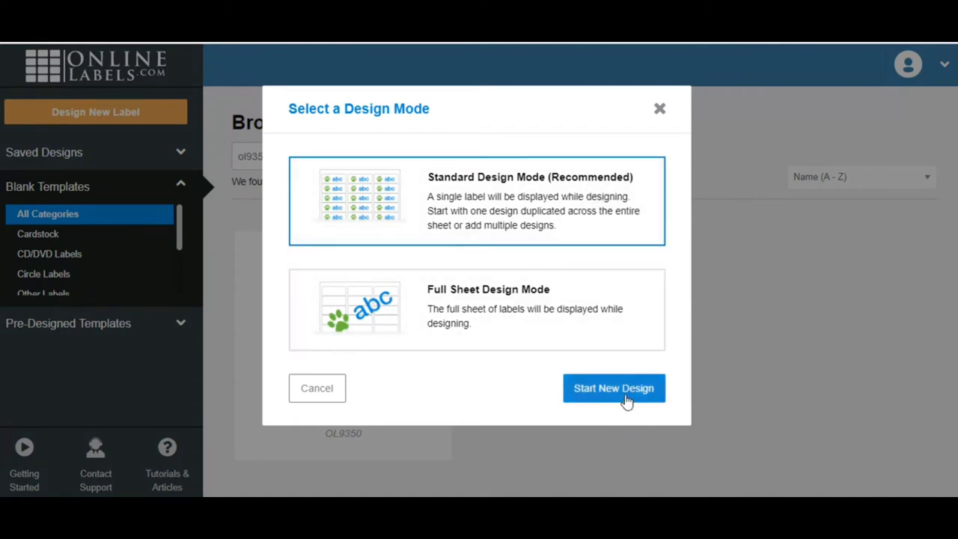
{"action": "left_click", "coordinate": [613, 388]}
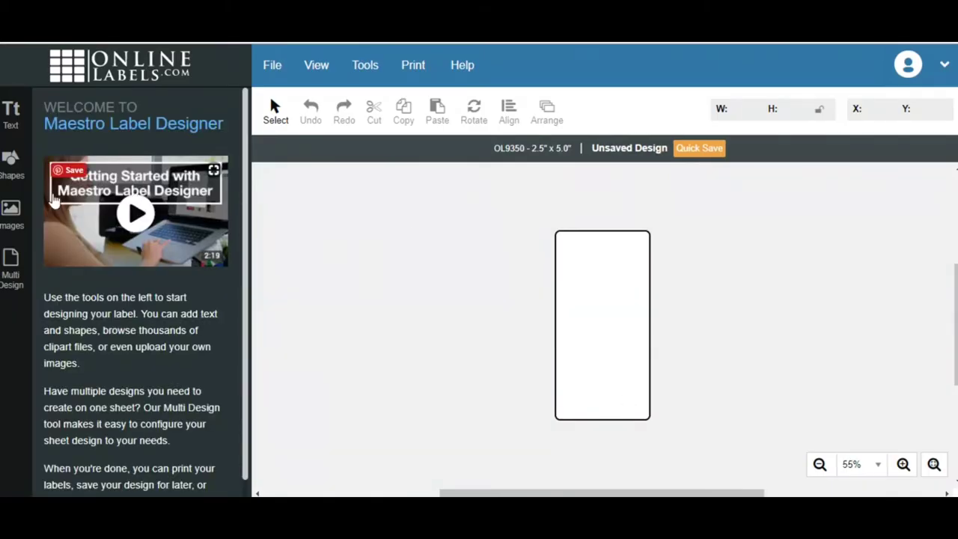
- Begin the label text: THE BRITTLE BOX CANDY CO, PEANUT BRITTLE, NET WT 16
{"action": "left_click", "coordinate": [11, 113]}
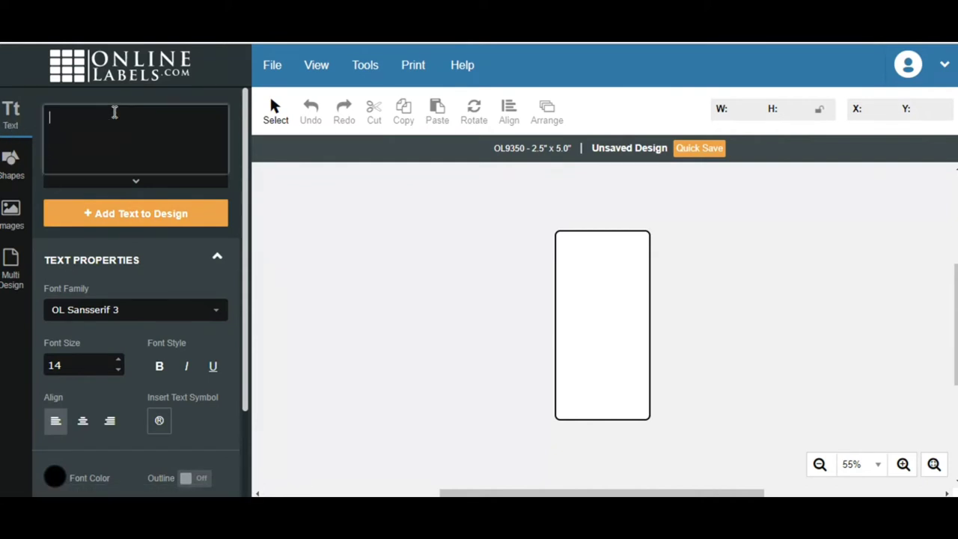
{"action": "type", "text": "THE BRITTLE BOX"}
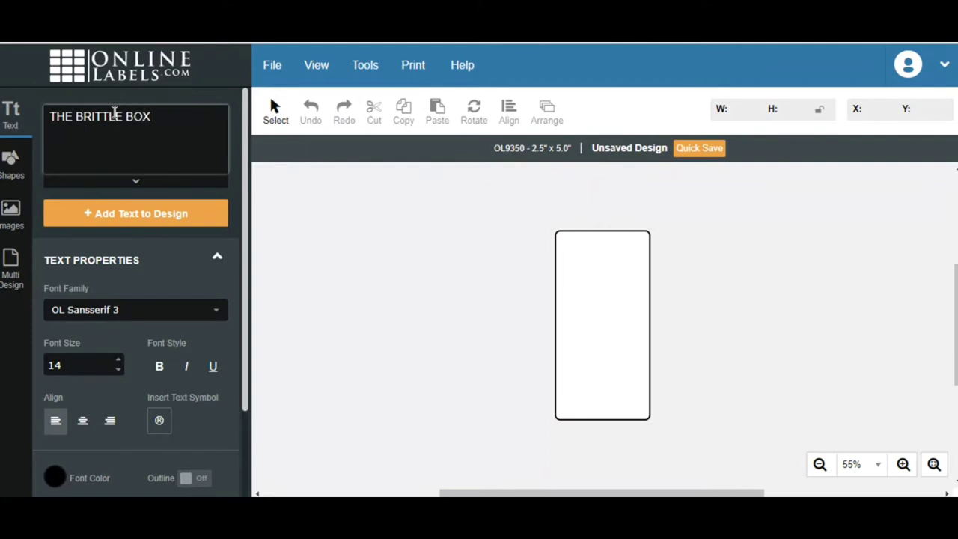
{"action": "type", "text": "CNAD"}
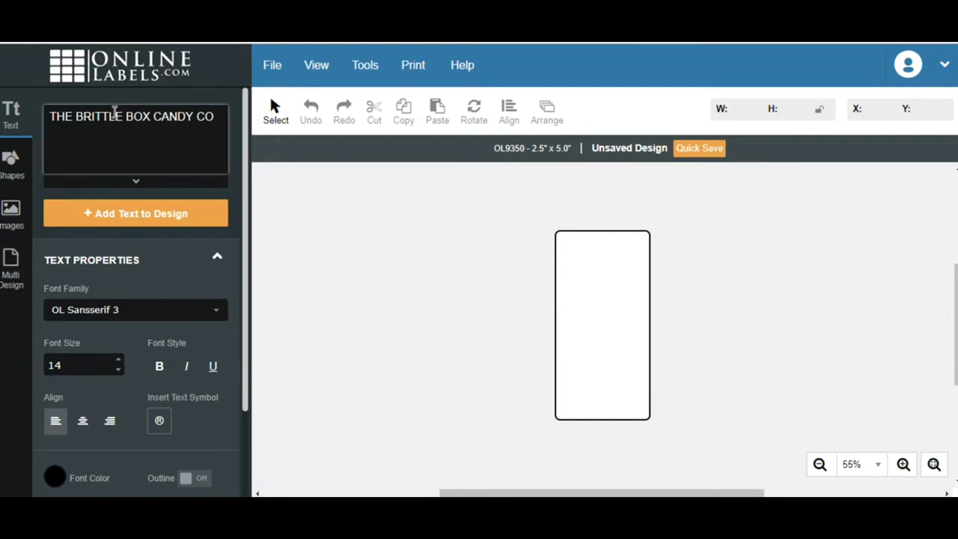
{"action": "type", "text": "P"}
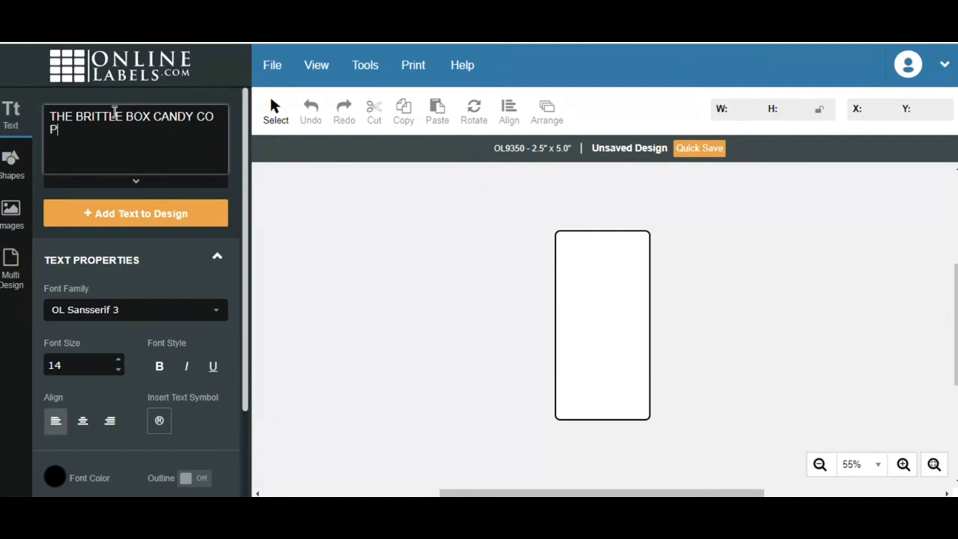
{"action": "type", "text": "EANUT BRITTL"}
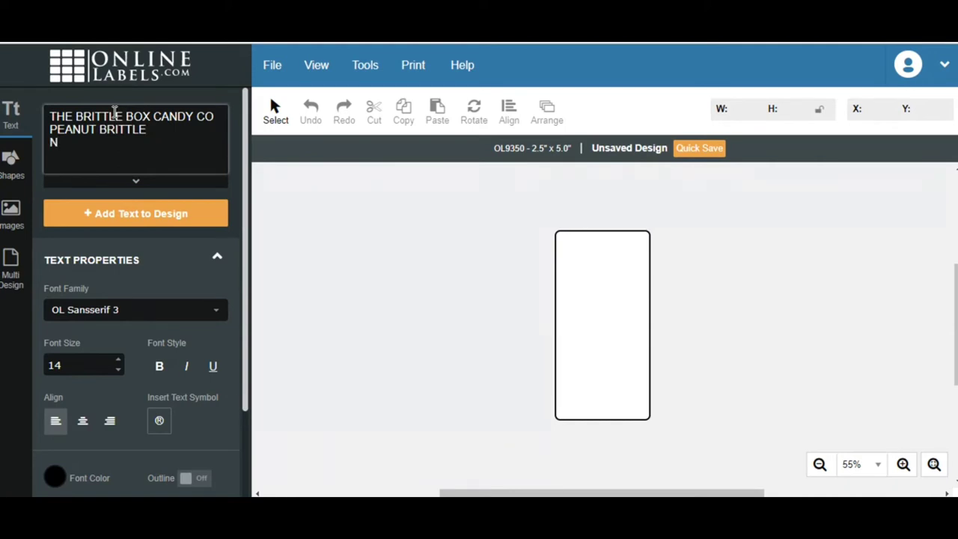
{"action": "type", "text": "ET WT 16"}
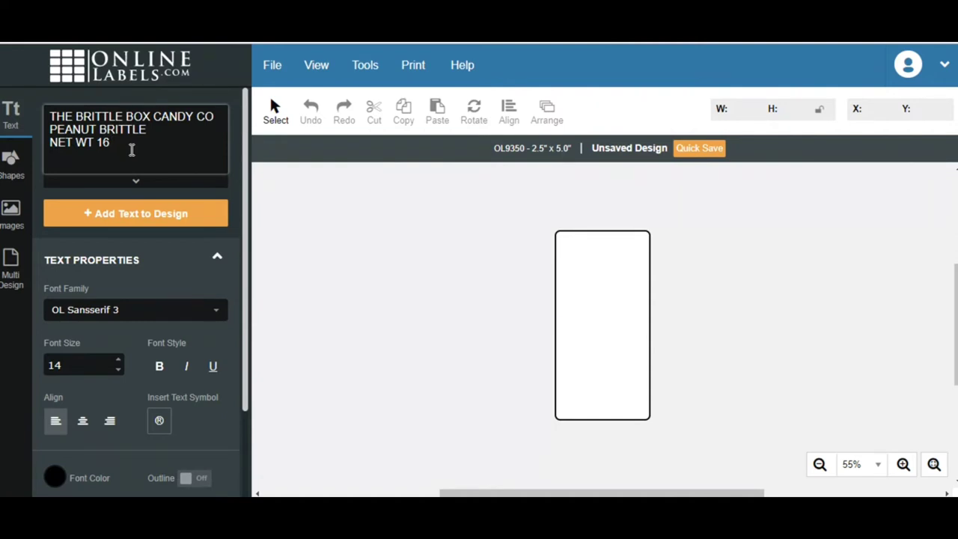
- Continue the text: OZ, INGREDIENTS: PEANUTS, CORN SYRUP, SUGAR, BAKING SODA, ITEM #
{"action": "type", "text": "OZ"}
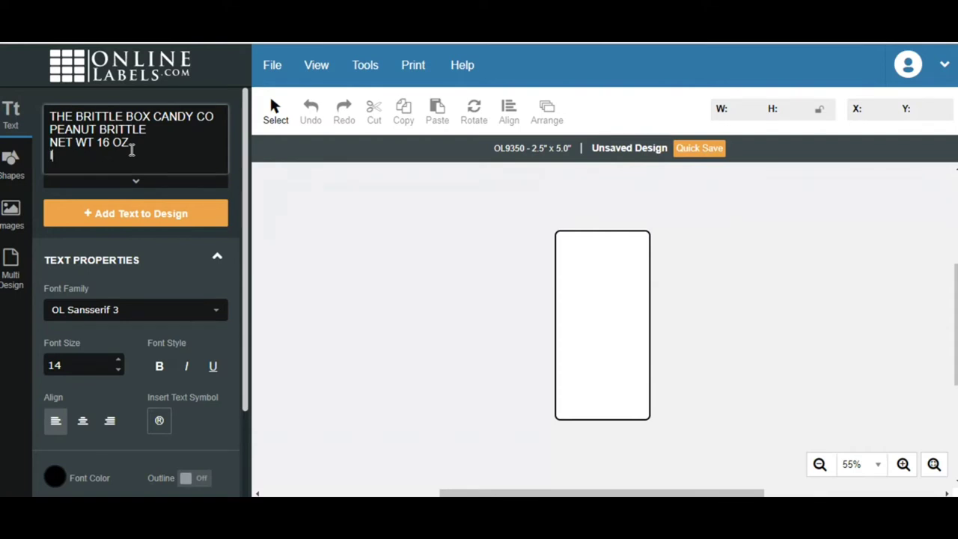
{"action": "type", "text": "INGREDIENTD"}
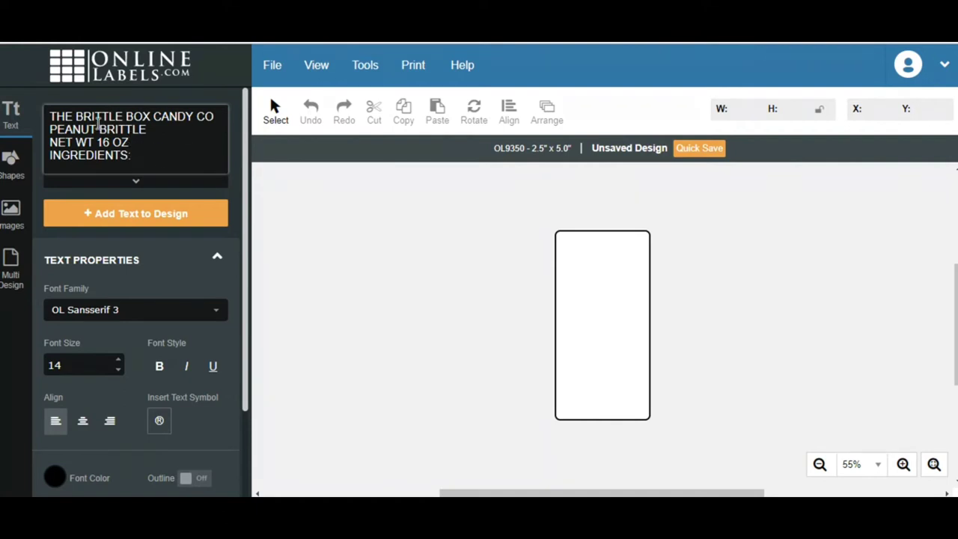
{"action": "mouse_move", "coordinate": [115, 161]}
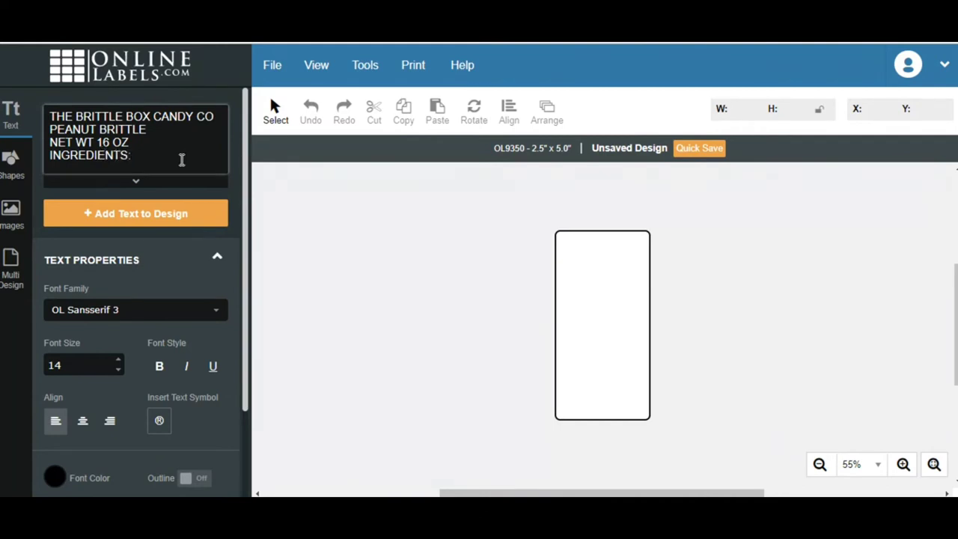
{"action": "type", "text": "PEANUTS, CORN SYRUP, SU"}
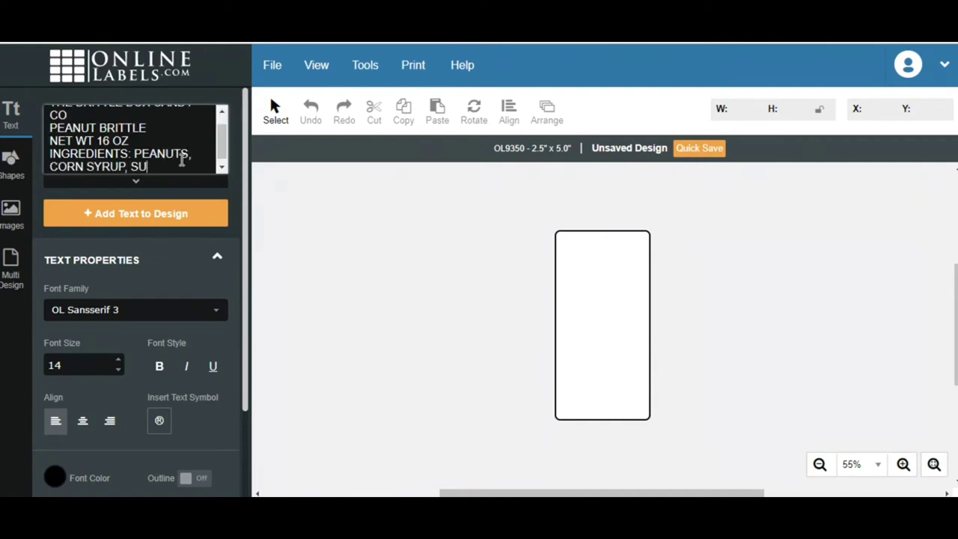
{"action": "type", "text": "GAR BAKING"}
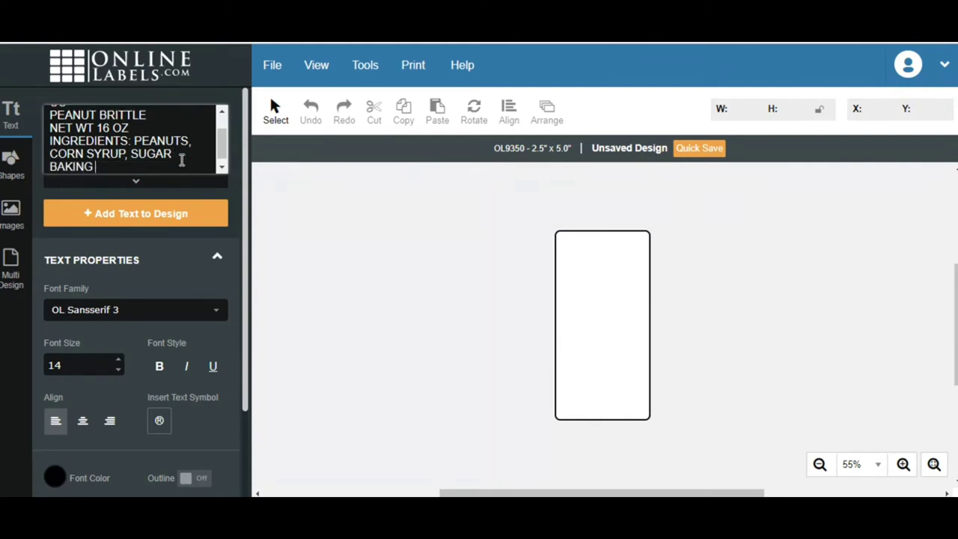
{"action": "type", "text": "SODA,"}
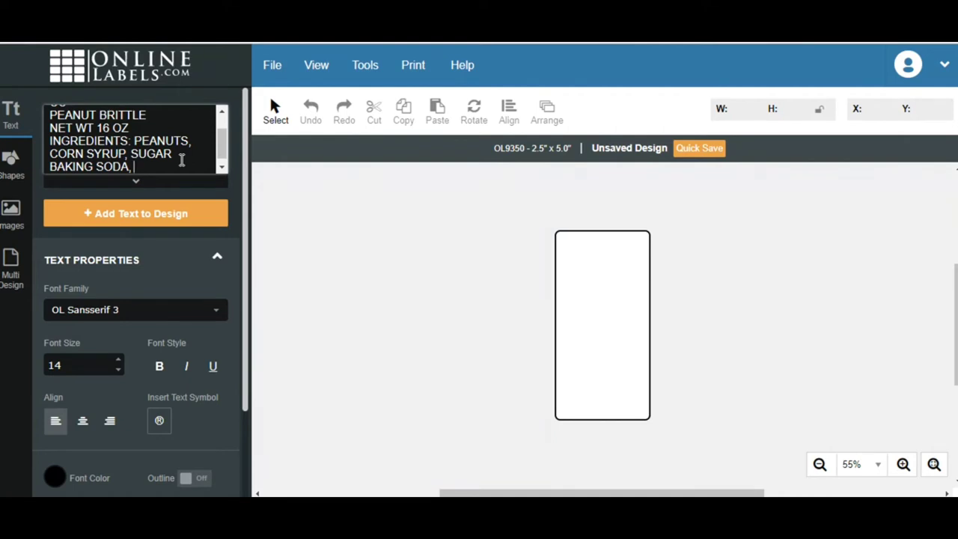
{"action": "type", "text": "ITEM #"}
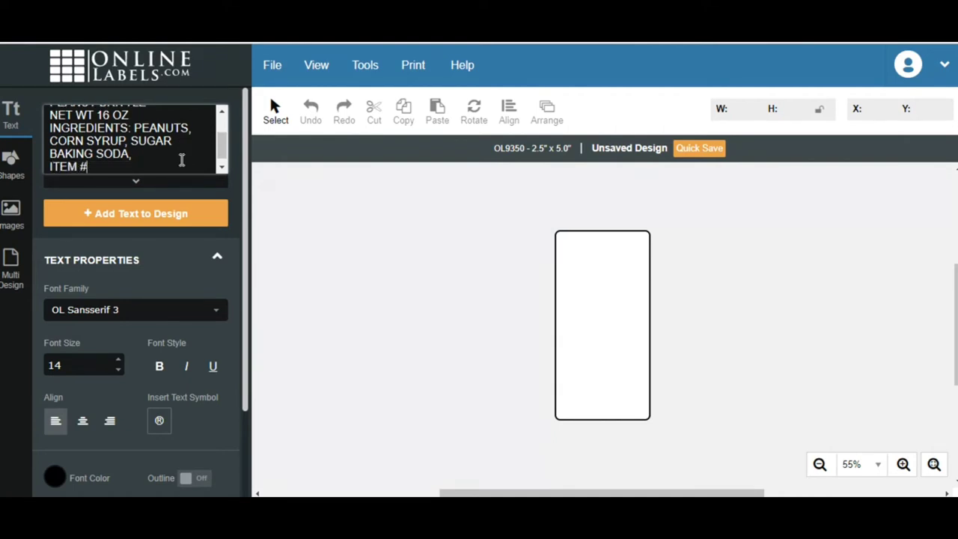
- Add the item number and ALLERGEN WARNING: MADE IN A FACILITY THAT HANDLES, fixing the typo
{"action": "type", "text": "PEAN"}
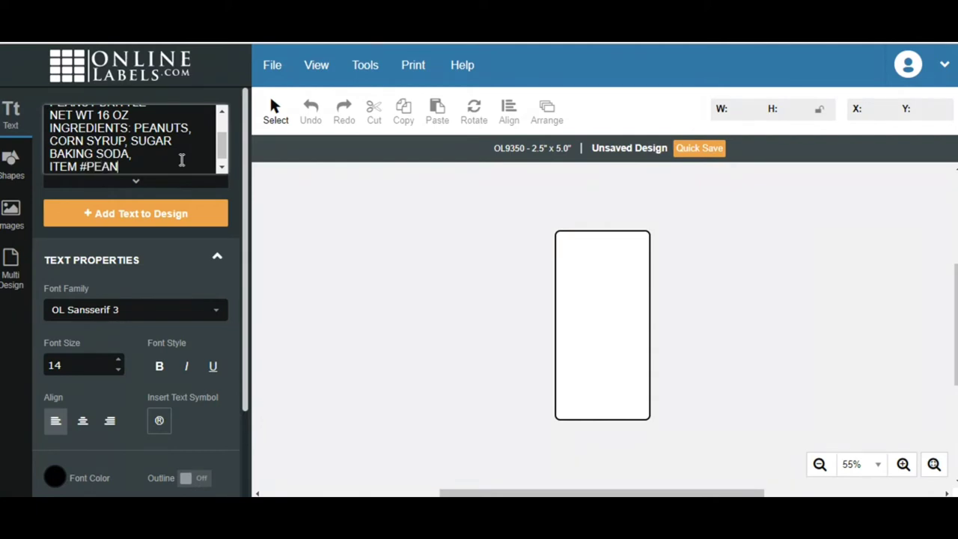
{"action": "type", "text": "8UJ87"}
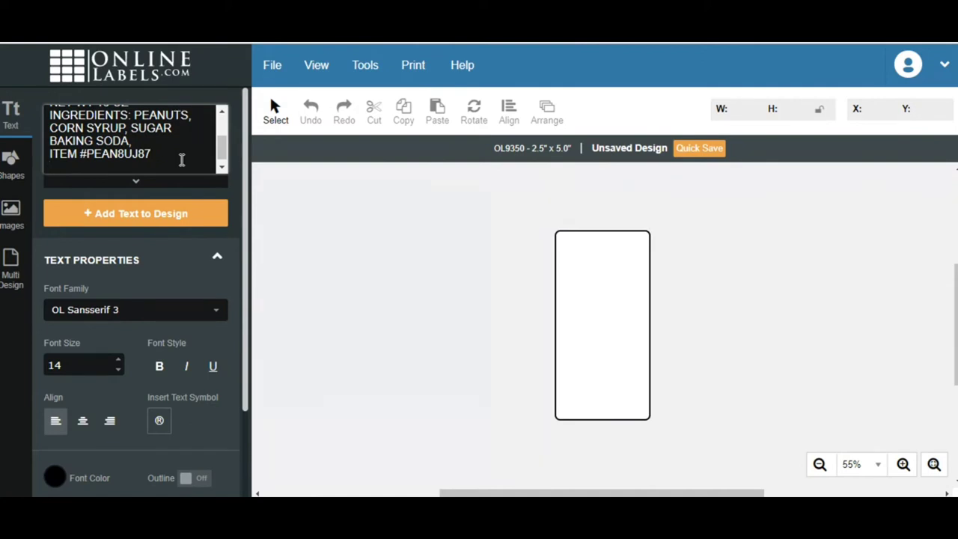
{"action": "type", "text": "ALLERGEN W"}
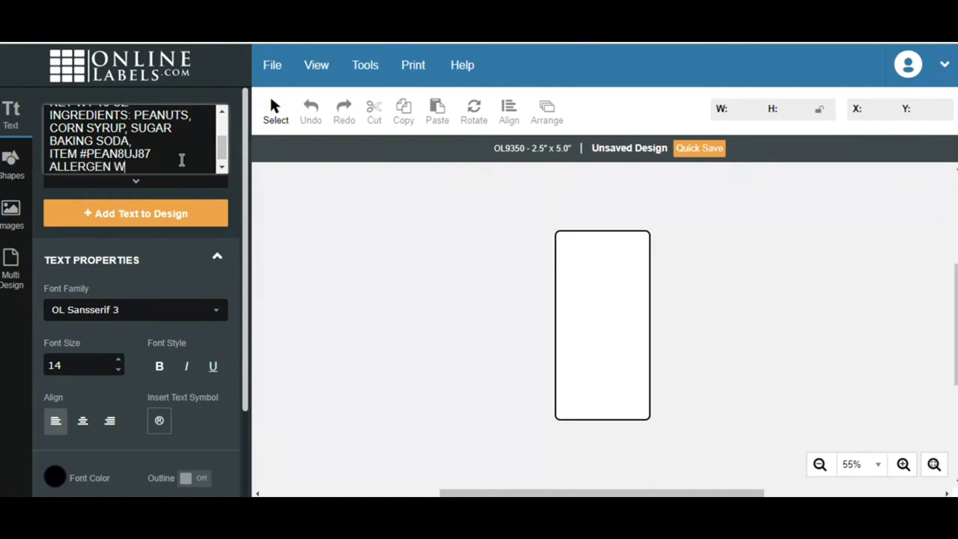
{"action": "type", "text": "ARNING:"}
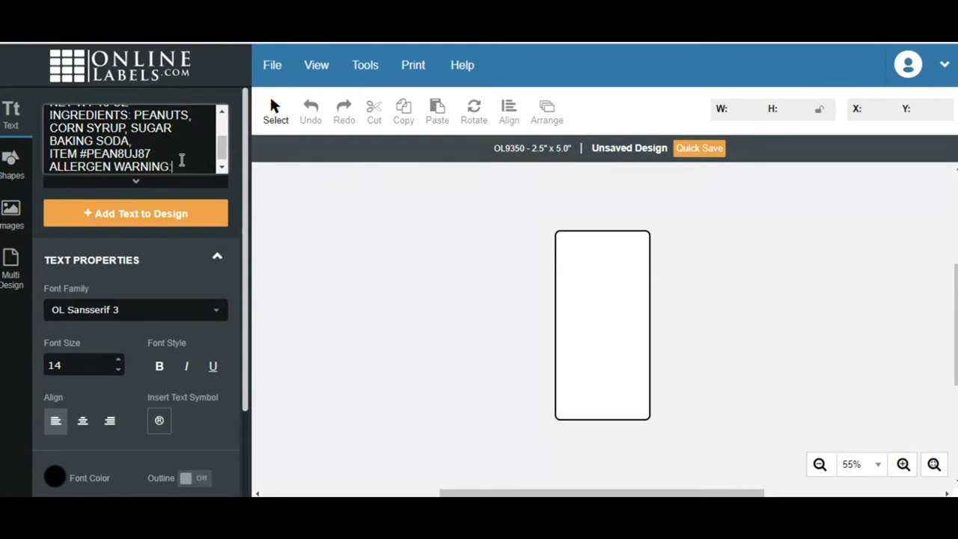
{"action": "type", "text": "MADE IN"}
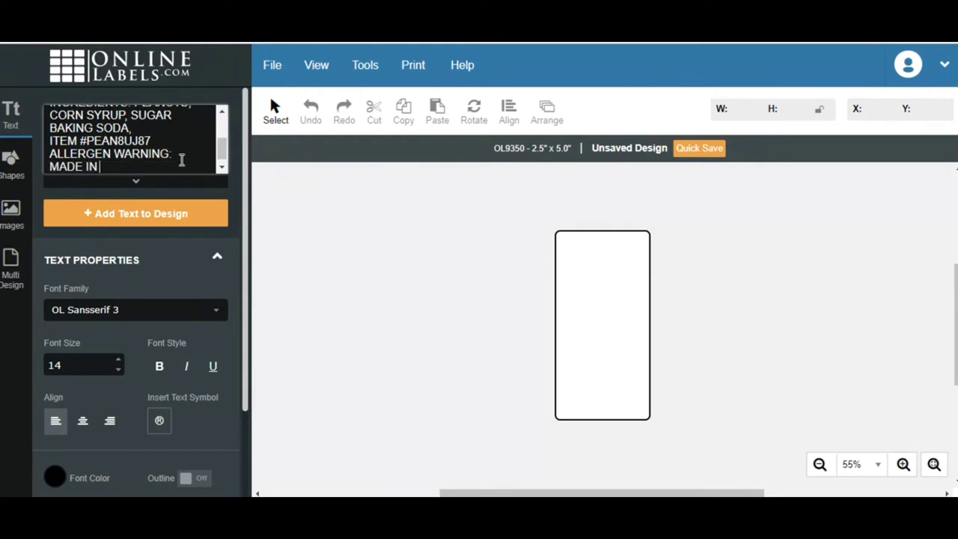
{"action": "type", "text": "A FAICKITY"}
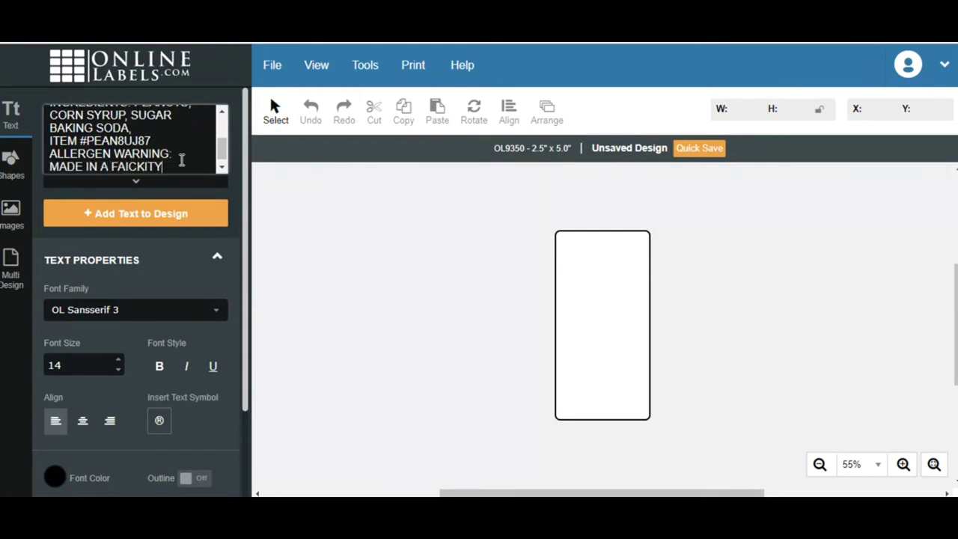
{"action": "key", "text": "BackSpace"}
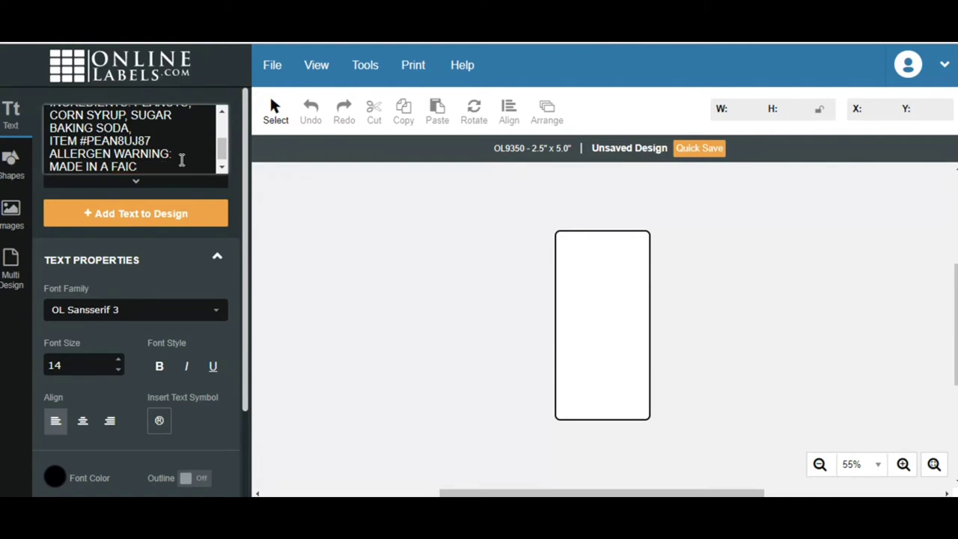
{"action": "type", "text": "ILT"}
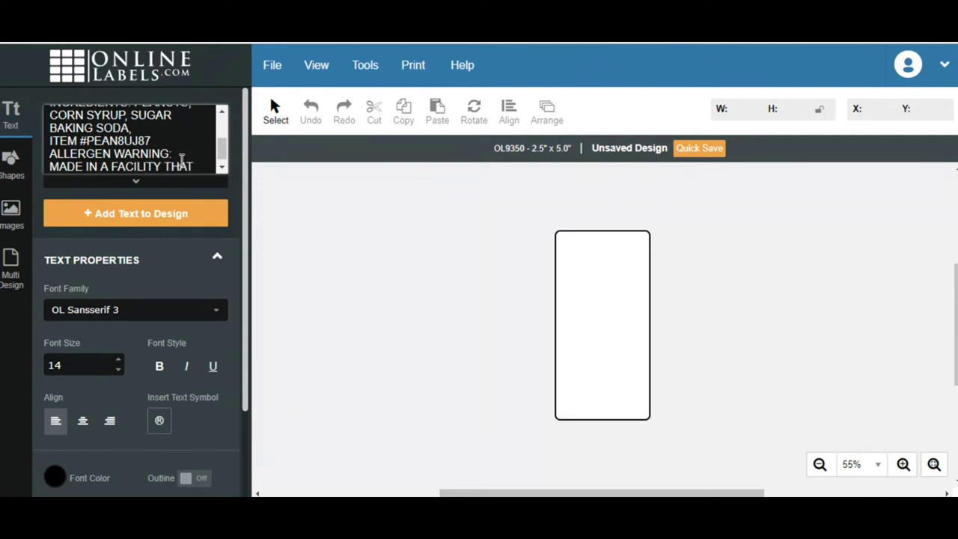
{"action": "type", "text": "H"}
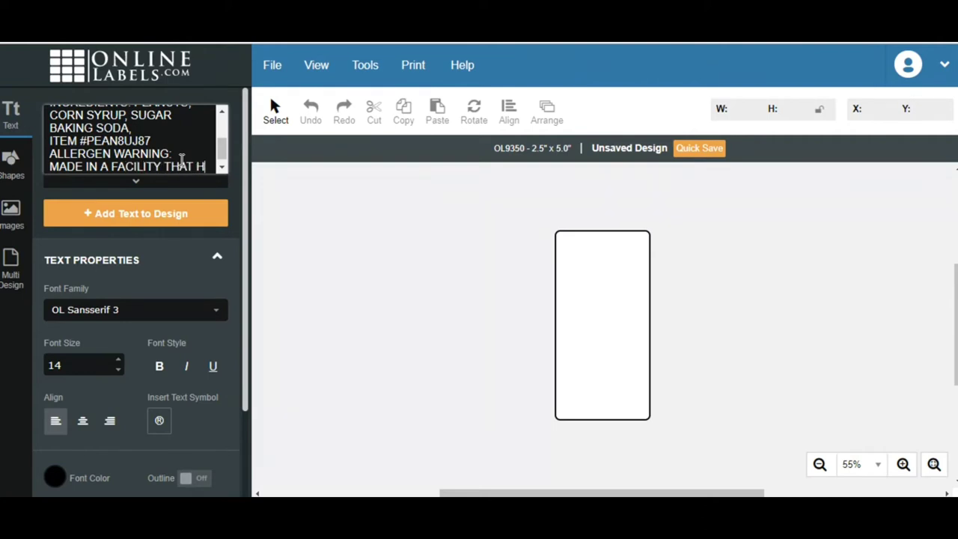
{"action": "type", "text": "ANDLES"}
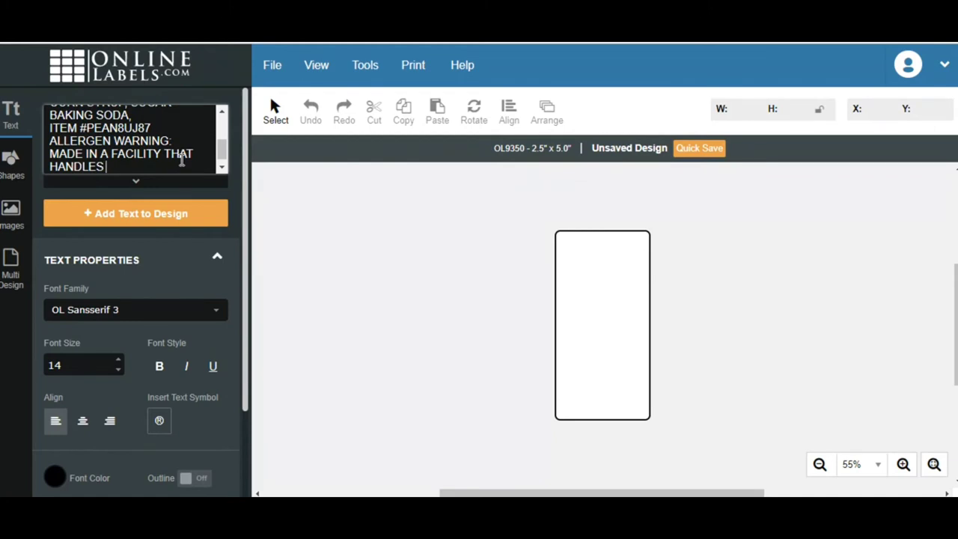
- Finish the warning with NUTS, WHEAT, DAIRY, EGGS, SOY and add the text block to the design
{"action": "type", "text": "NUTS, E"}
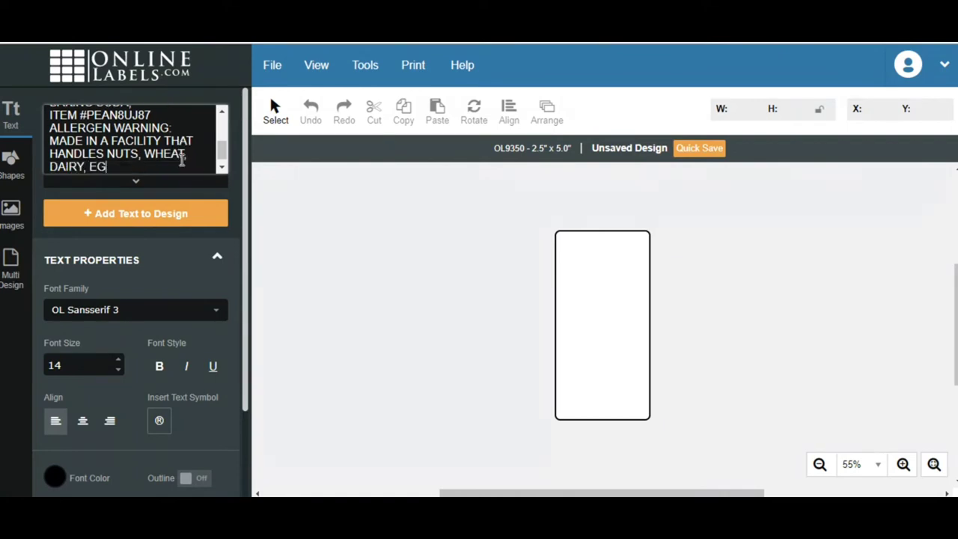
{"action": "type", "text": "GS,"}
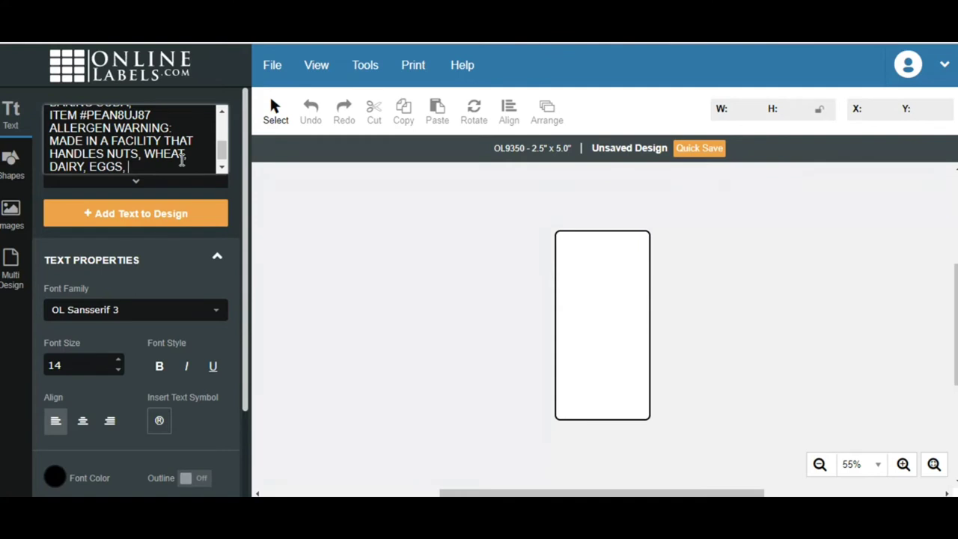
{"action": "type", "text": "SOY"}
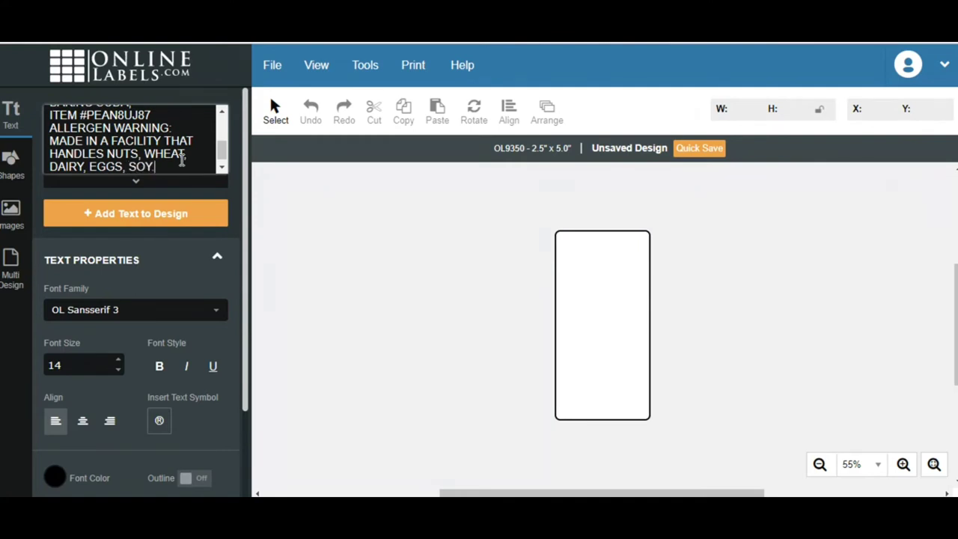
{"action": "left_click", "coordinate": [134, 212]}
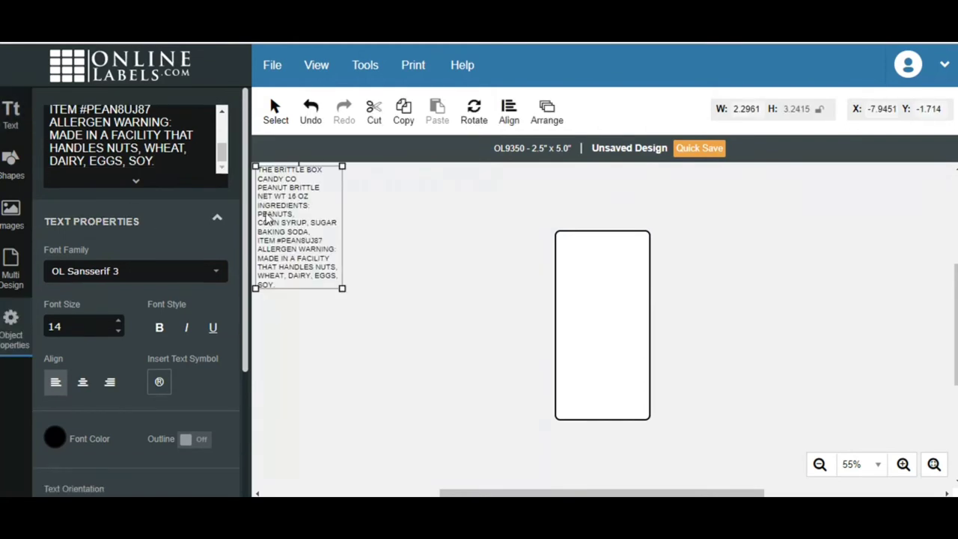
{"action": "mouse_move", "coordinate": [312, 227]}
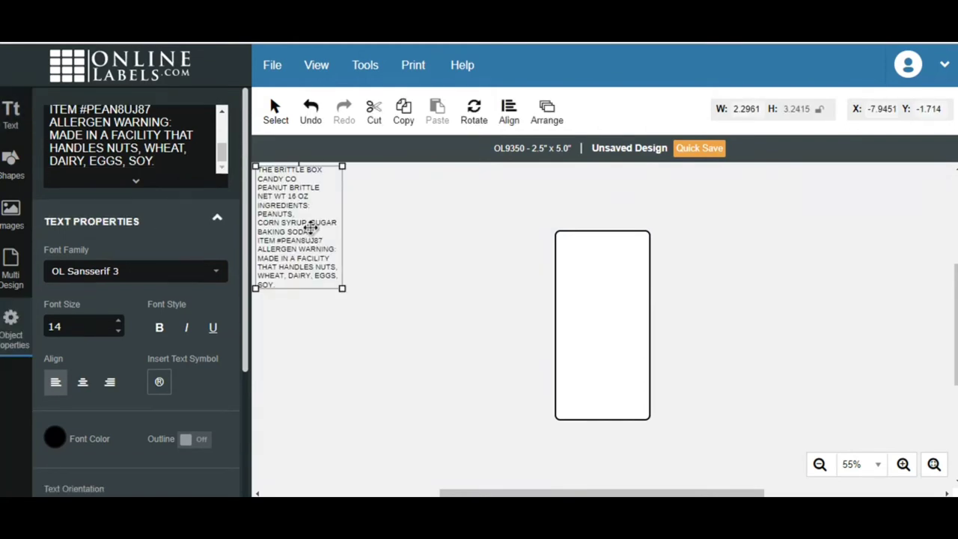
- Center-align the text block, make it bold, and position it at the top of the label
{"action": "left_click_drag", "start_coordinate": [298, 224], "coordinate": [404, 302]}
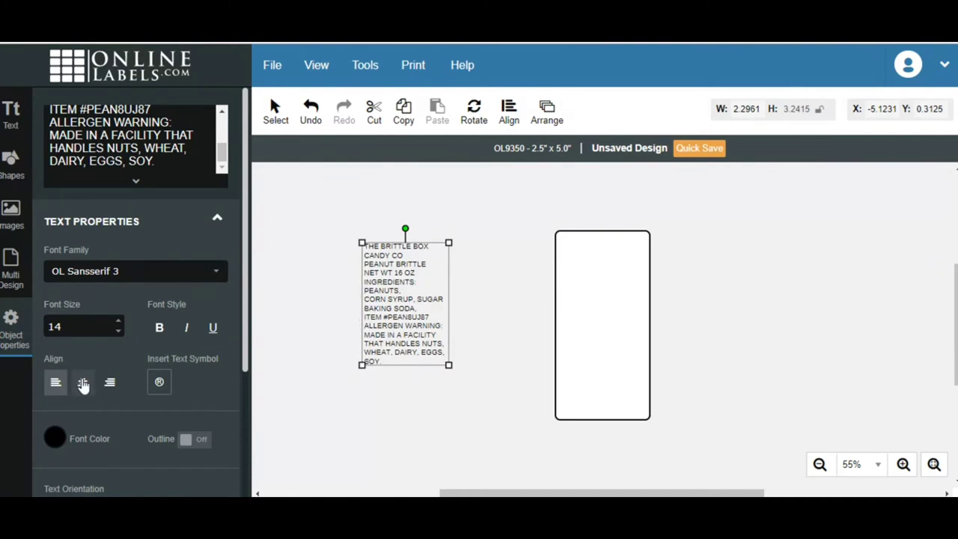
{"action": "left_click", "coordinate": [82, 383]}
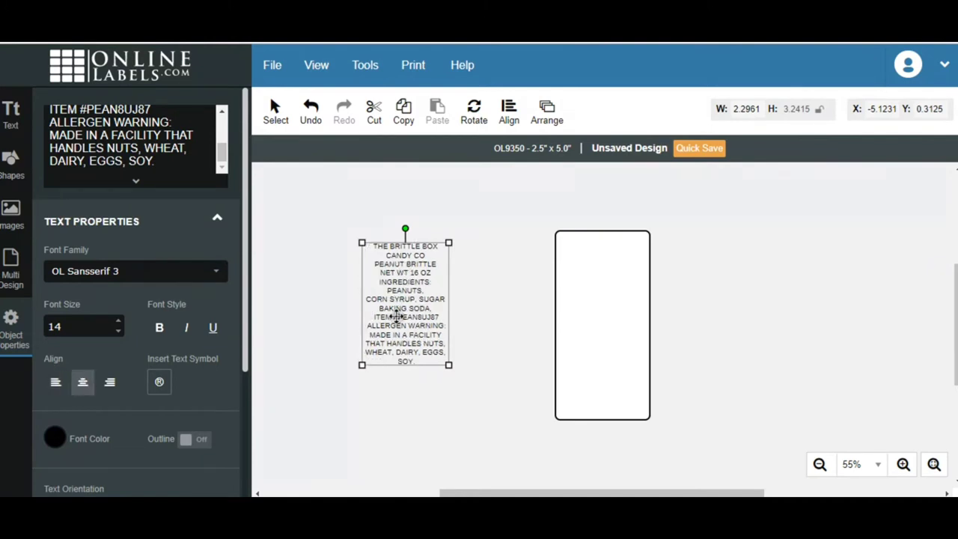
{"action": "left_click_drag", "start_coordinate": [404, 302], "coordinate": [602, 302]}
{"action": "type", "text": "11"}
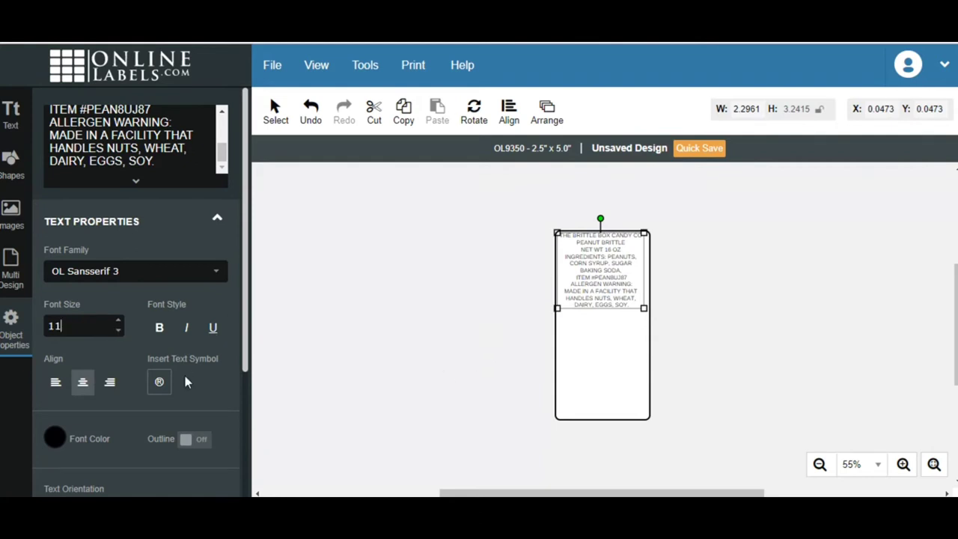
{"action": "left_click", "coordinate": [158, 326]}
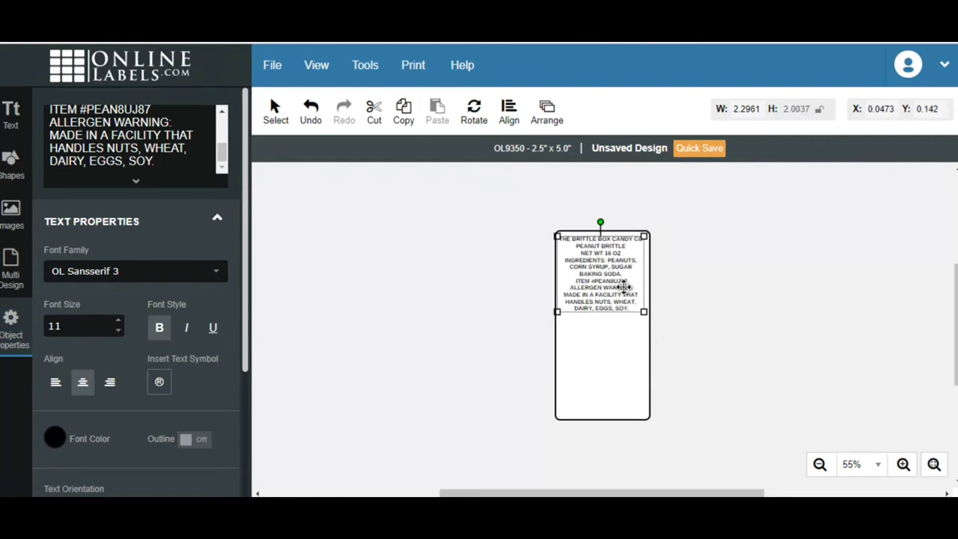
{"action": "left_click_drag", "start_coordinate": [601, 273], "coordinate": [602, 269]}
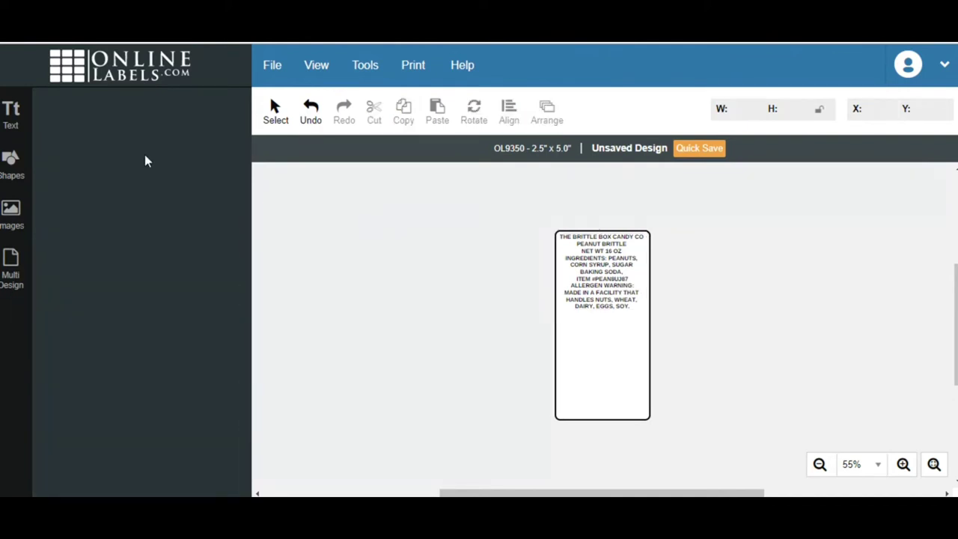
{"action": "mouse_move", "coordinate": [18, 240]}
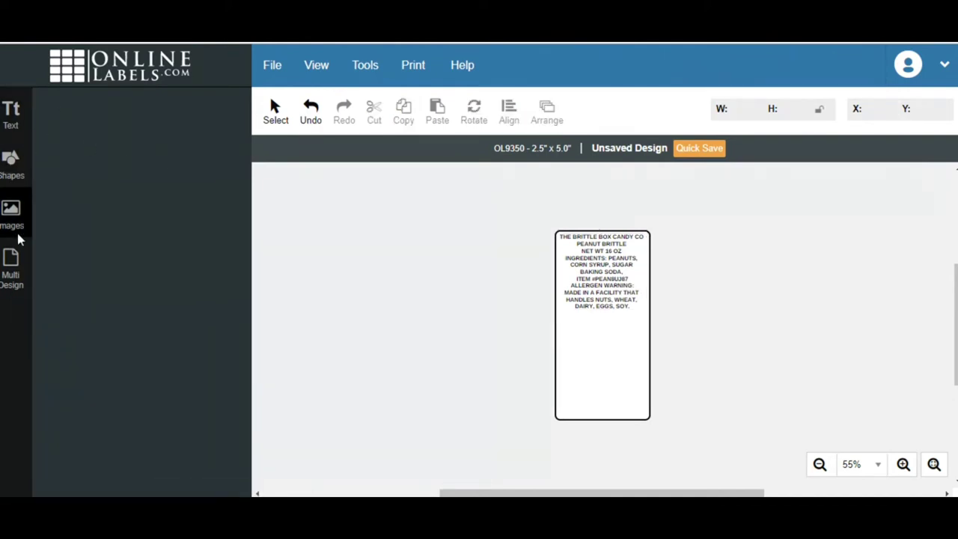
- Browse the uploaded images library and delete the stray image placeholder
{"action": "left_click", "coordinate": [12, 213]}
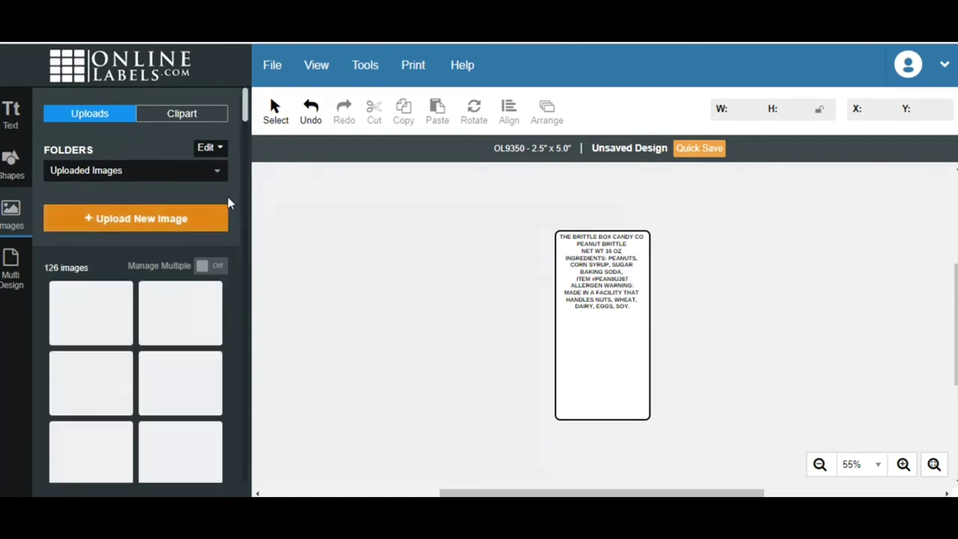
{"action": "scroll", "scroll_direction": "down", "scroll_amount": 3}
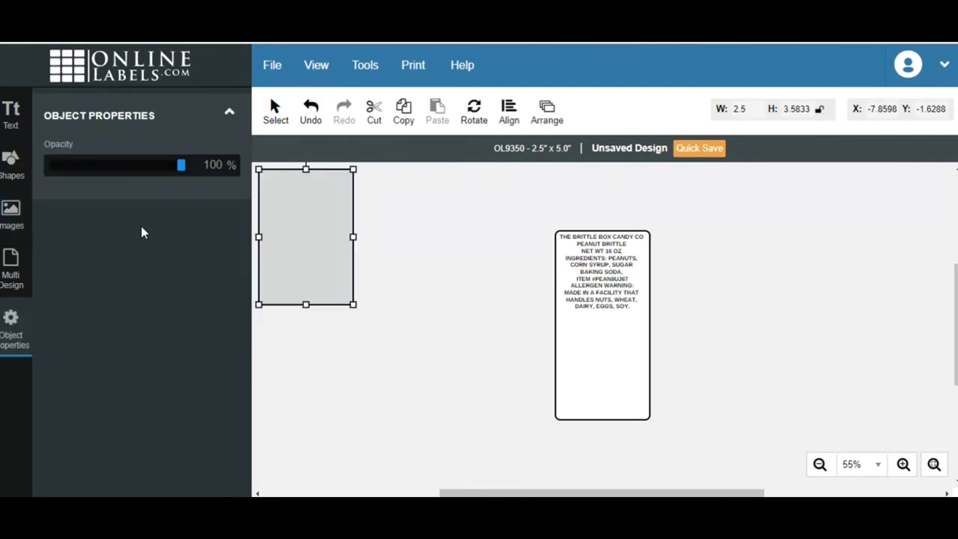
{"action": "left_click_drag", "start_coordinate": [305, 237], "coordinate": [374, 288]}
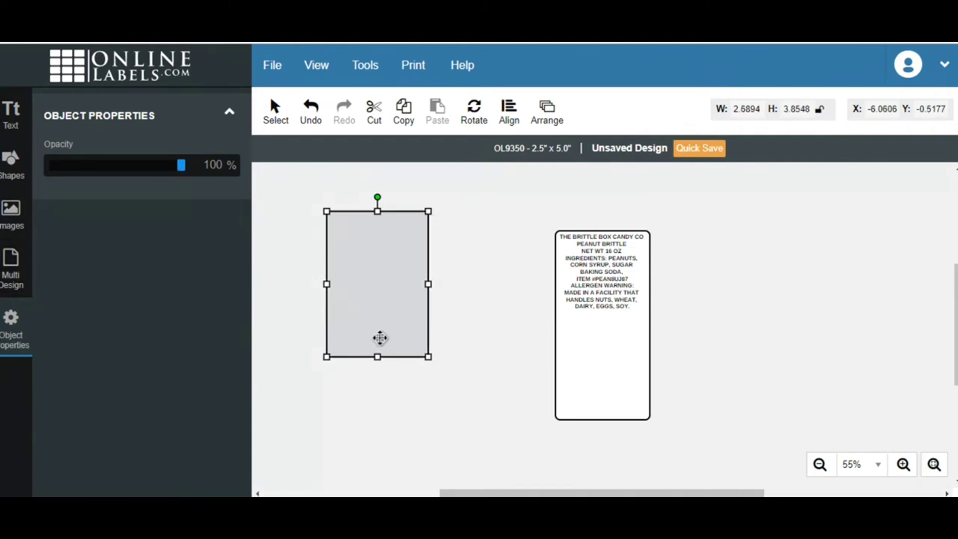
{"action": "key", "text": "Delete"}
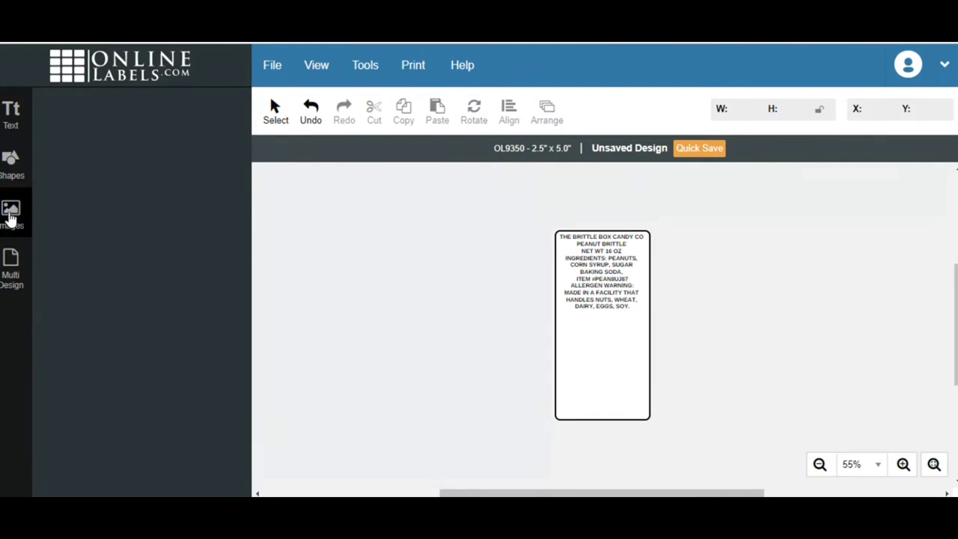
- Reopen the uploaded images library and dismiss the browser alert with OK
{"action": "left_click", "coordinate": [12, 212]}
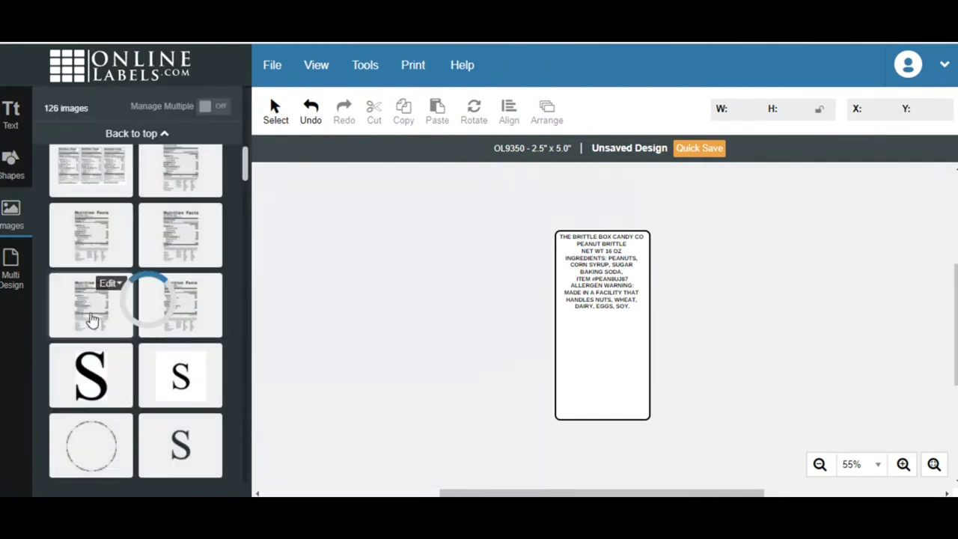
{"action": "mouse_move", "coordinate": [311, 354]}
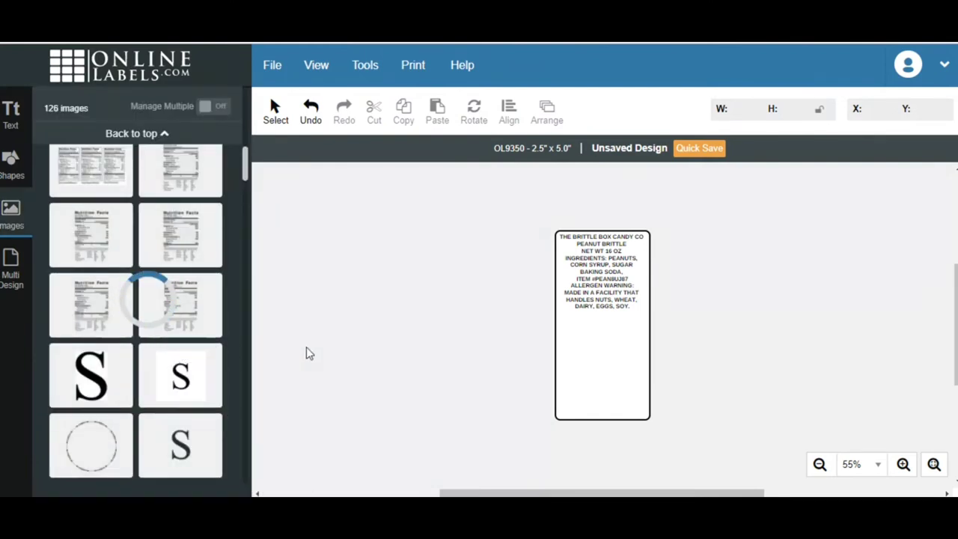
{"action": "mouse_move", "coordinate": [81, 309]}
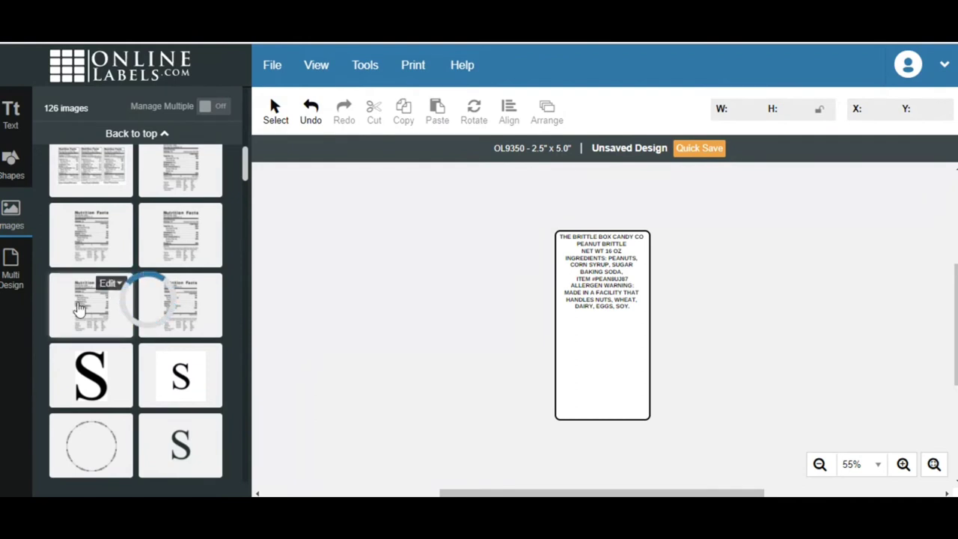
{"action": "mouse_move", "coordinate": [89, 305]}
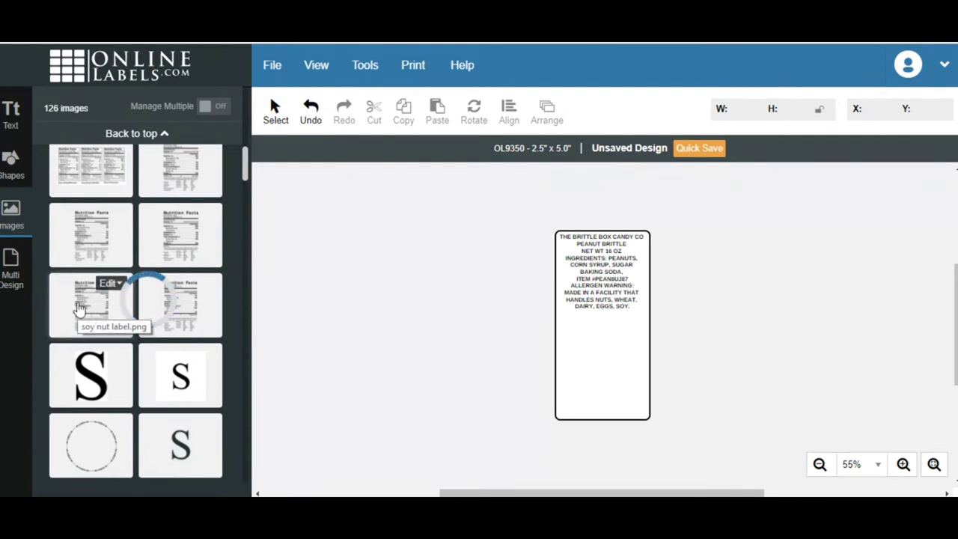
{"action": "mouse_move", "coordinate": [178, 320]}
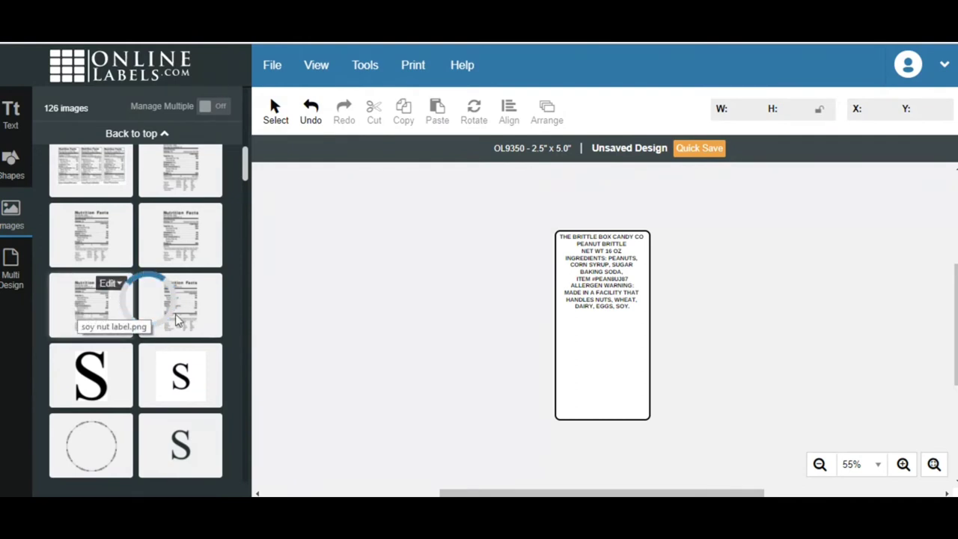
{"action": "mouse_move", "coordinate": [591, 383]}
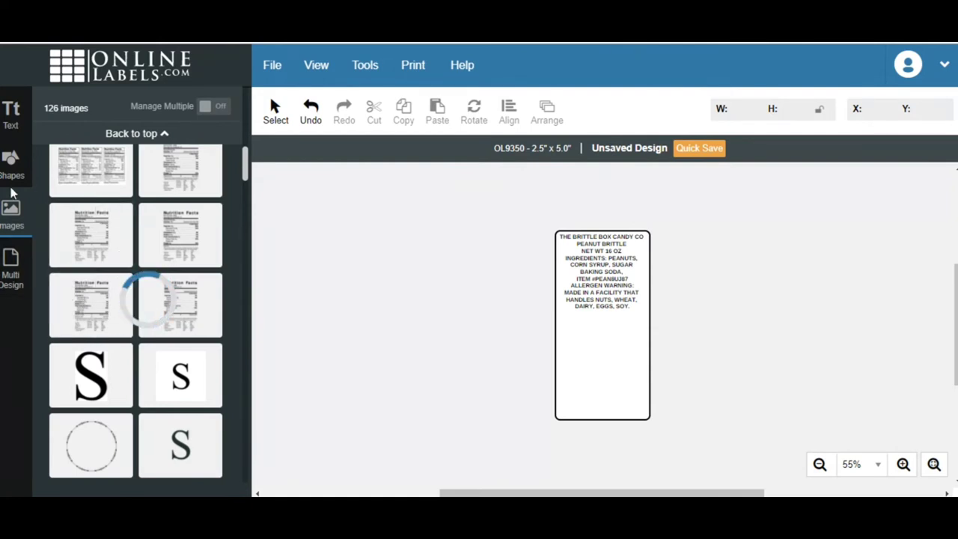
{"action": "left_click", "coordinate": [12, 162]}
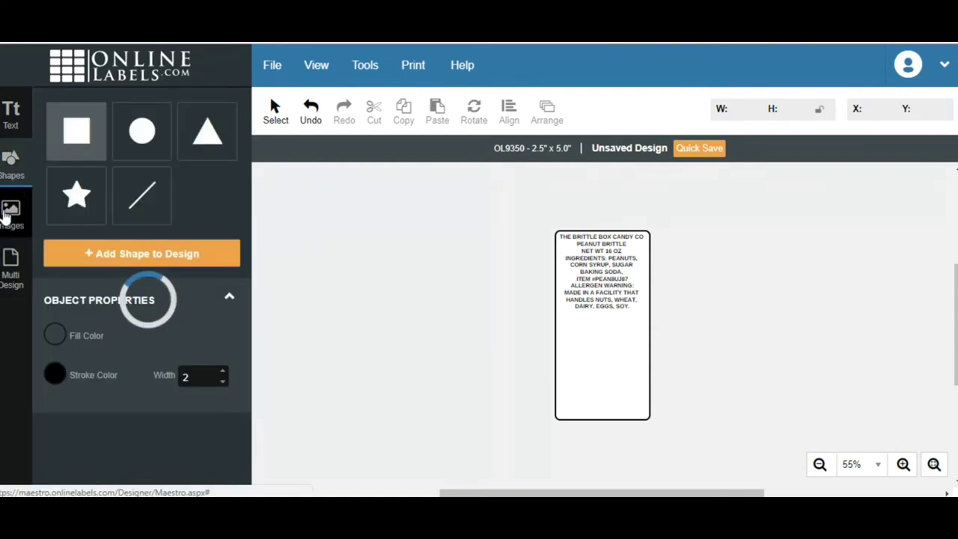
{"action": "left_click", "coordinate": [12, 212]}
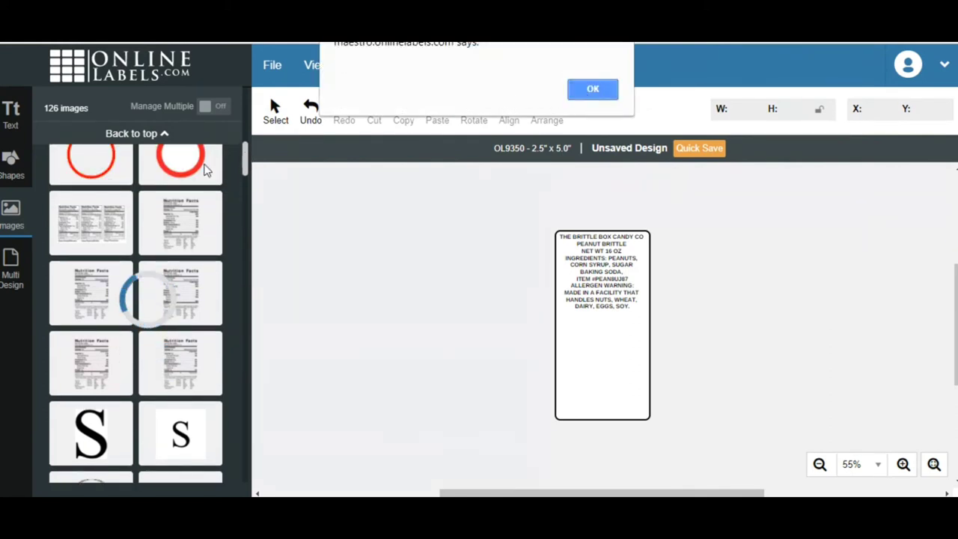
{"action": "left_click", "coordinate": [593, 89]}
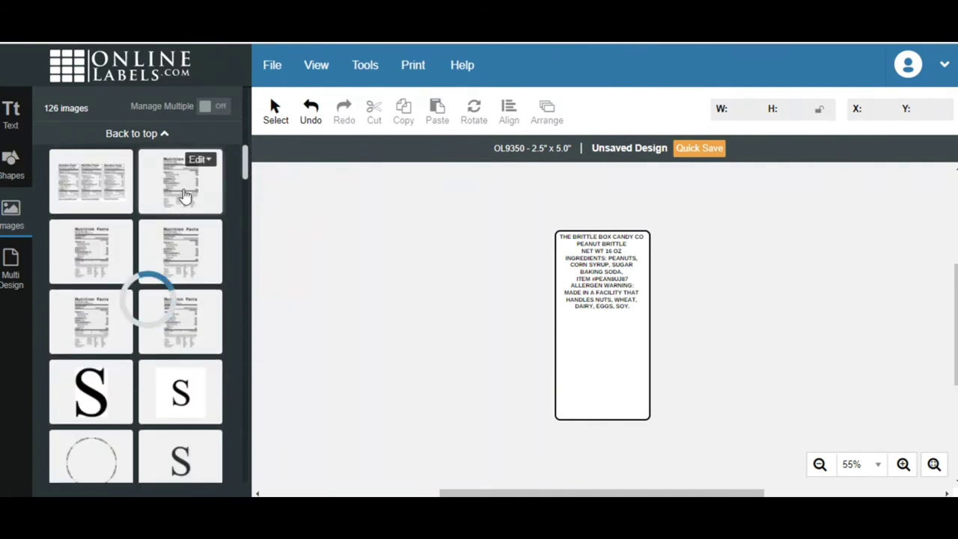
{"action": "mouse_move", "coordinate": [290, 236]}
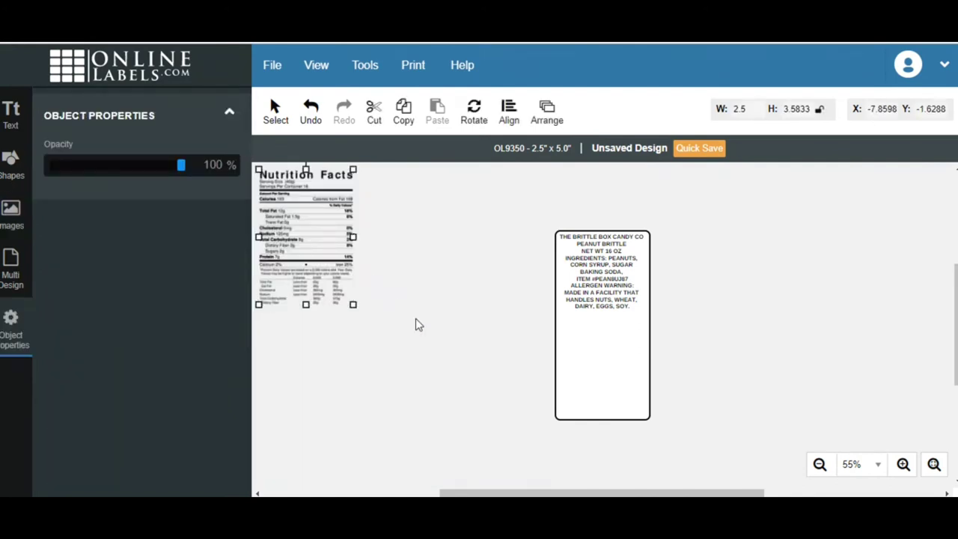
{"action": "mouse_move", "coordinate": [422, 221]}
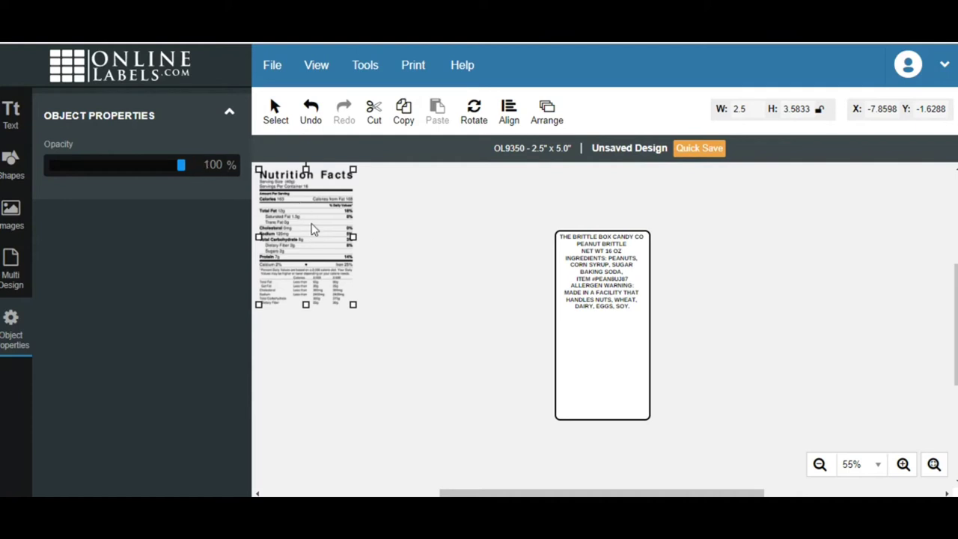
{"action": "mouse_move", "coordinate": [323, 254]}
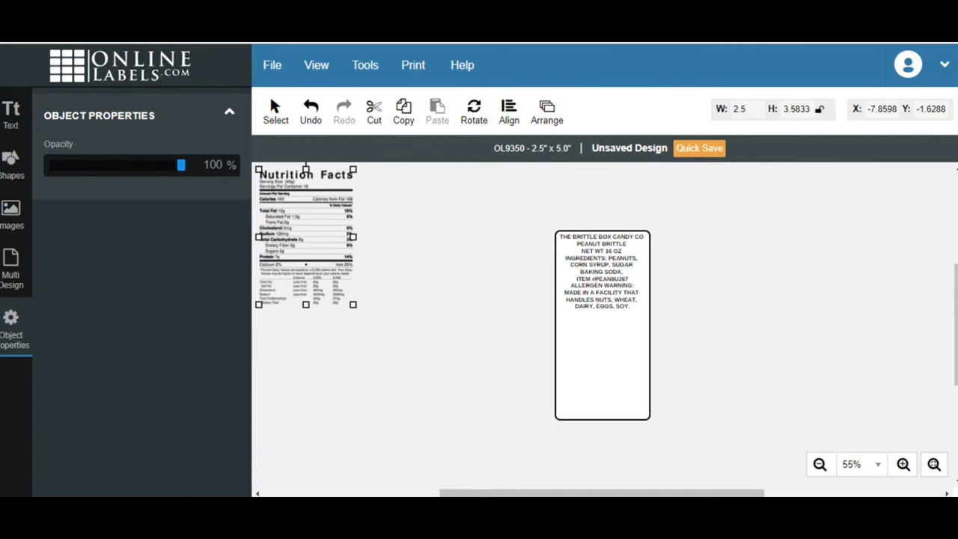
{"action": "mouse_move", "coordinate": [320, 288]}
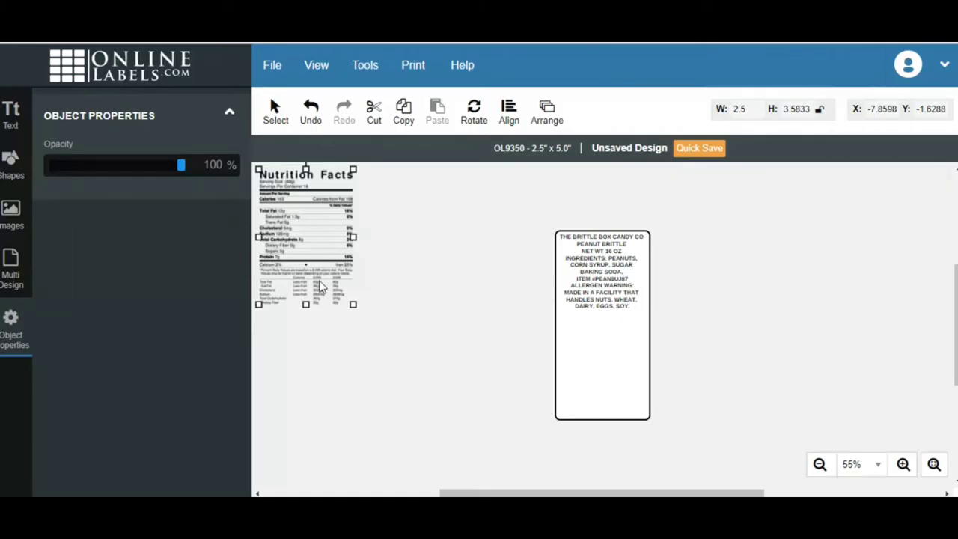
{"action": "mouse_move", "coordinate": [322, 213]}
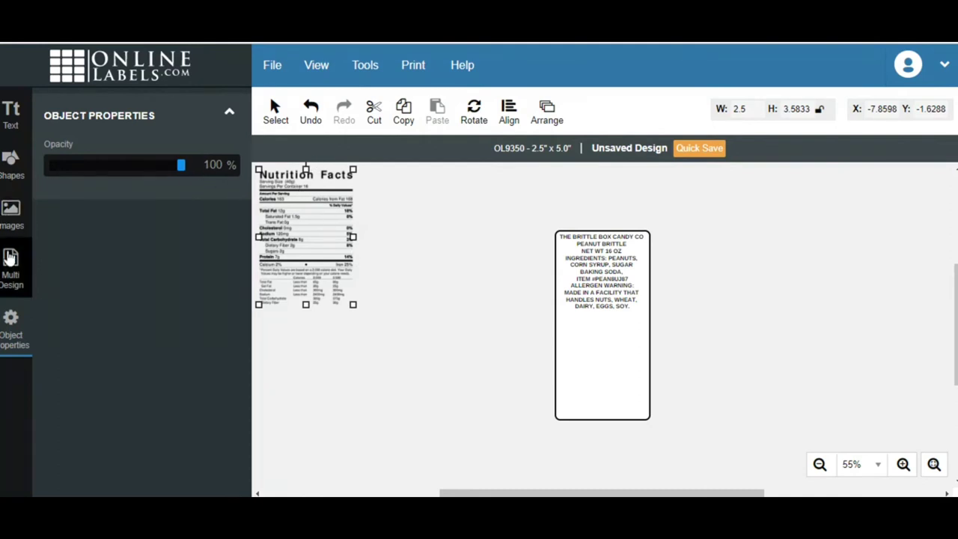
- Add the Nutrition Facts image from the uploaded images library to the design
{"action": "left_click", "coordinate": [12, 213]}
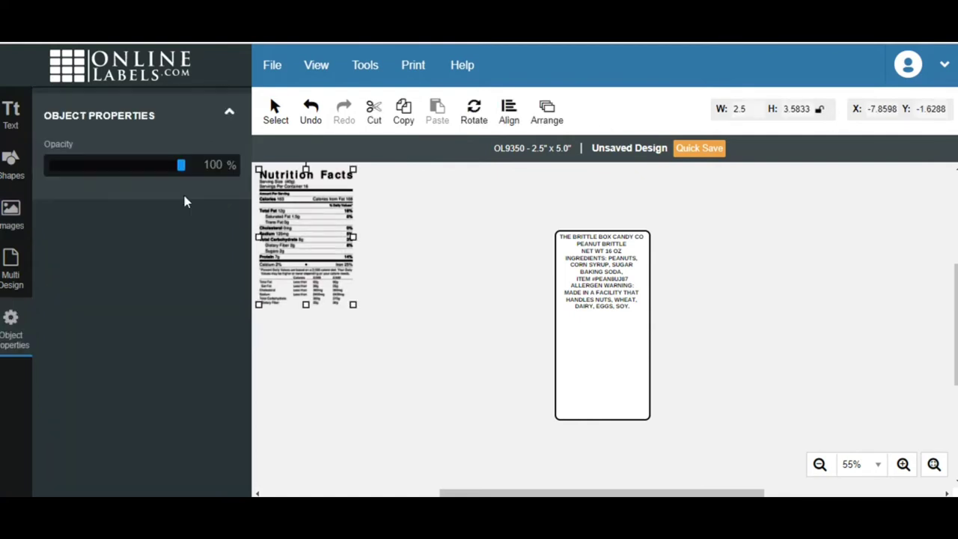
{"action": "mouse_move", "coordinate": [494, 374]}
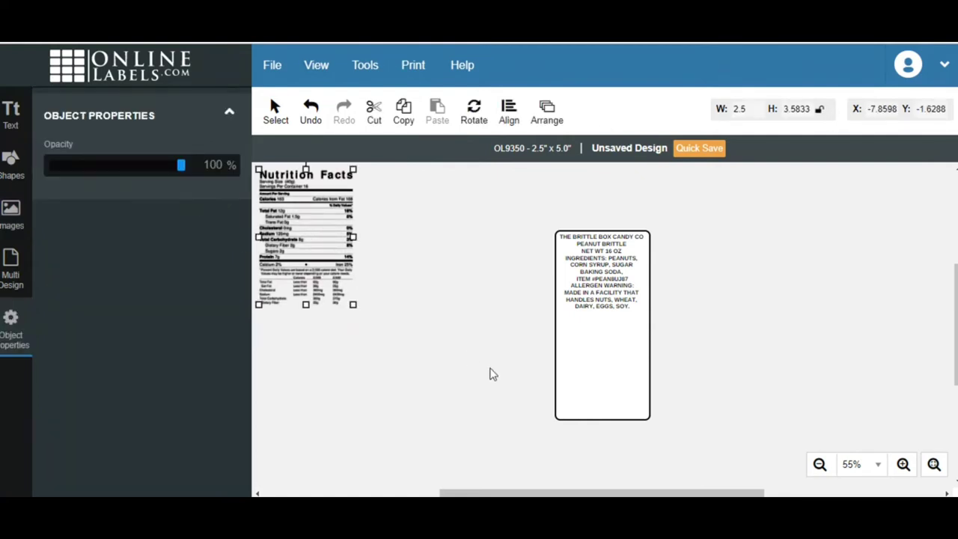
{"action": "mouse_move", "coordinate": [703, 255]}
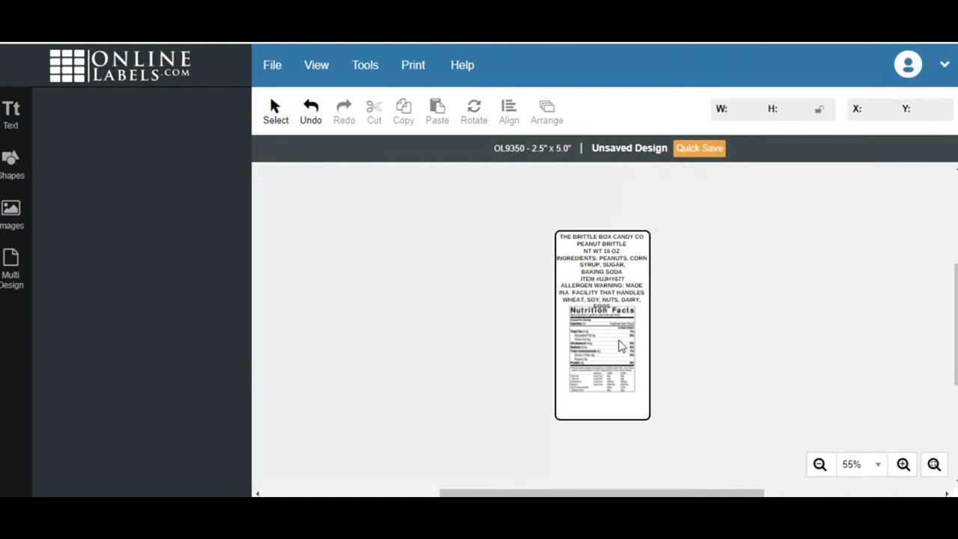
{"action": "mouse_move", "coordinate": [616, 277]}
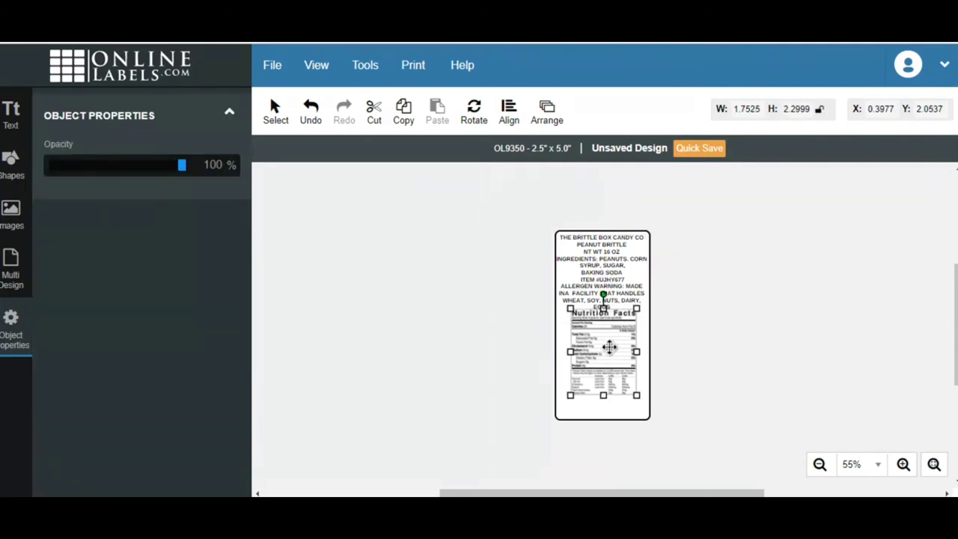
- Shrink the Nutrition Facts image and place it on the label below the product text
{"action": "left_click_drag", "start_coordinate": [601, 352], "coordinate": [491, 359]}
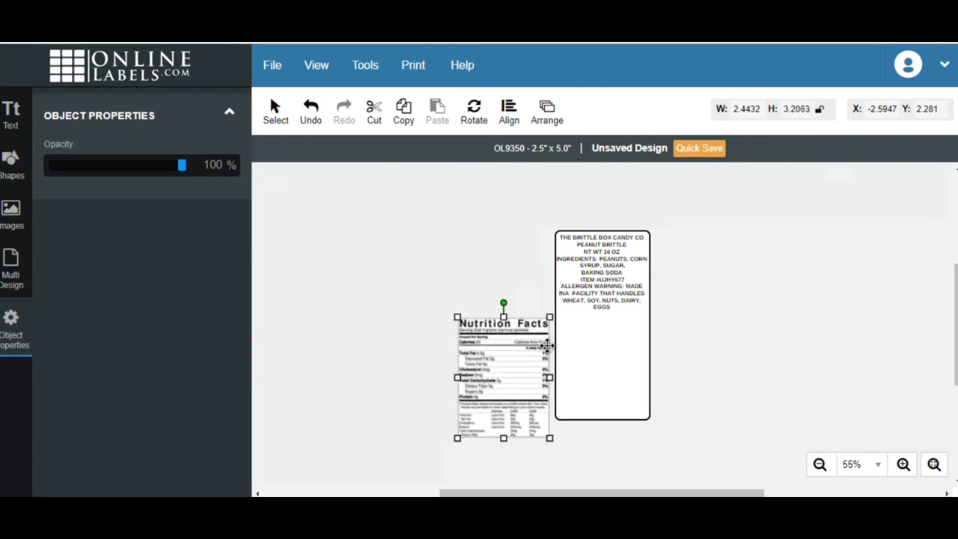
{"action": "left_click_drag", "start_coordinate": [550, 377], "coordinate": [531, 389]}
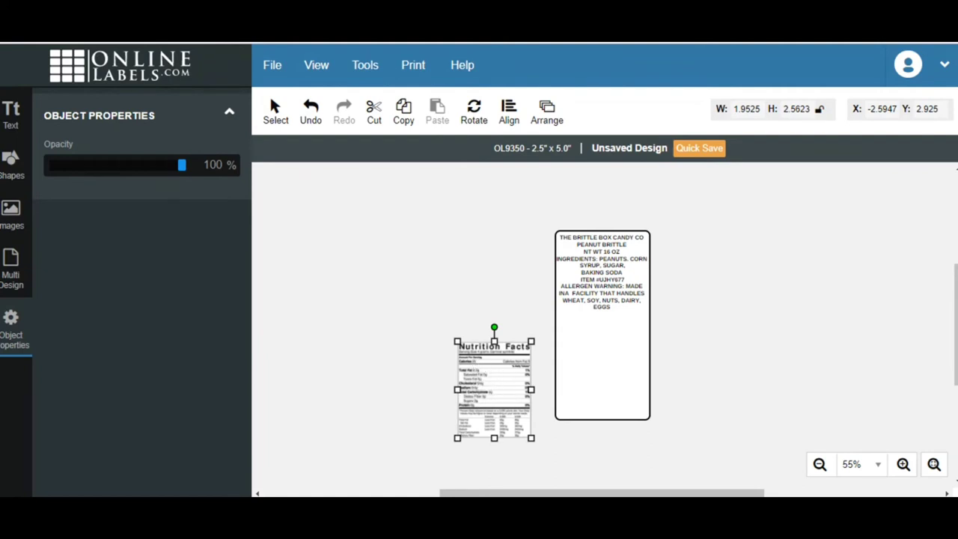
{"action": "left_click_drag", "start_coordinate": [493, 381], "coordinate": [554, 366]}
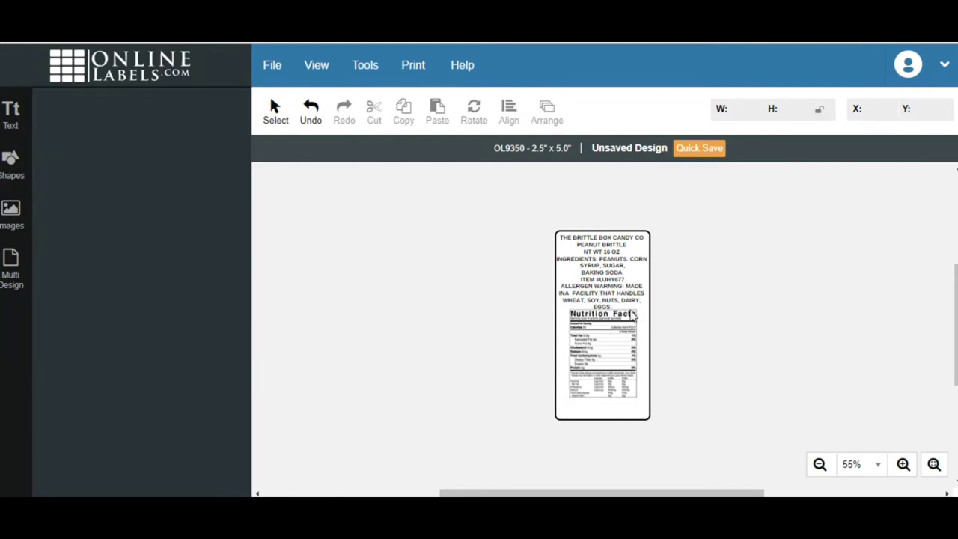
{"action": "mouse_move", "coordinate": [188, 178]}
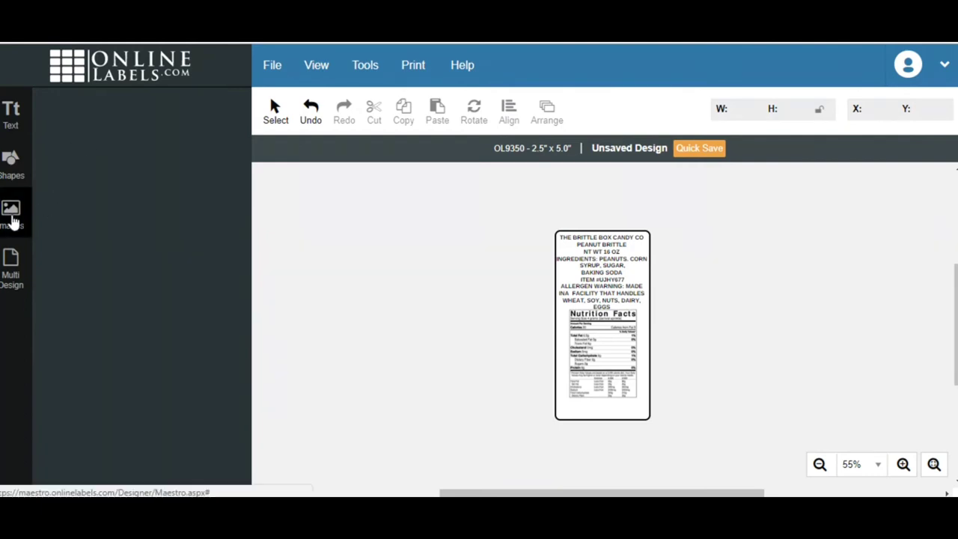
- Browse the uploaded images and start Upload New Image to bring up the file chooser
{"action": "left_click", "coordinate": [12, 212]}
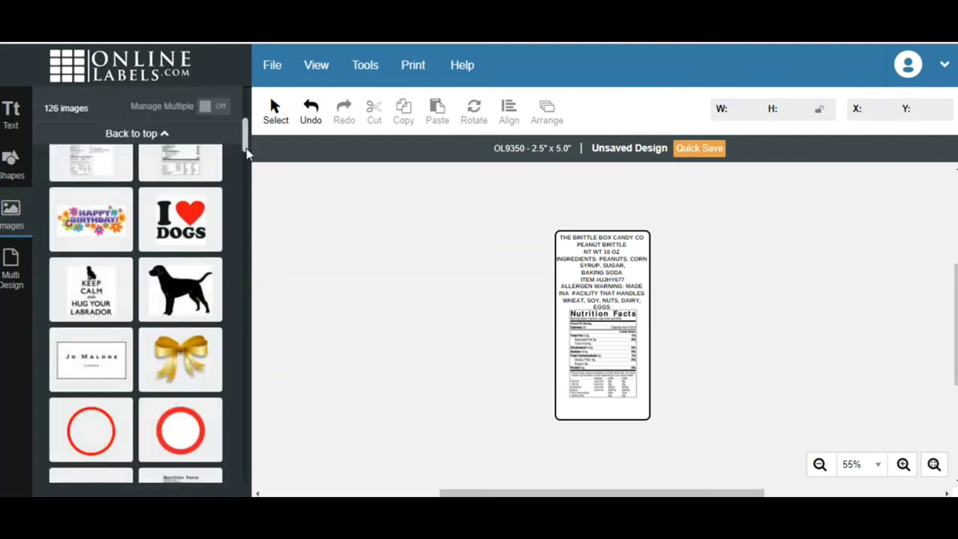
{"action": "scroll", "scroll_direction": "down", "scroll_amount": 3}
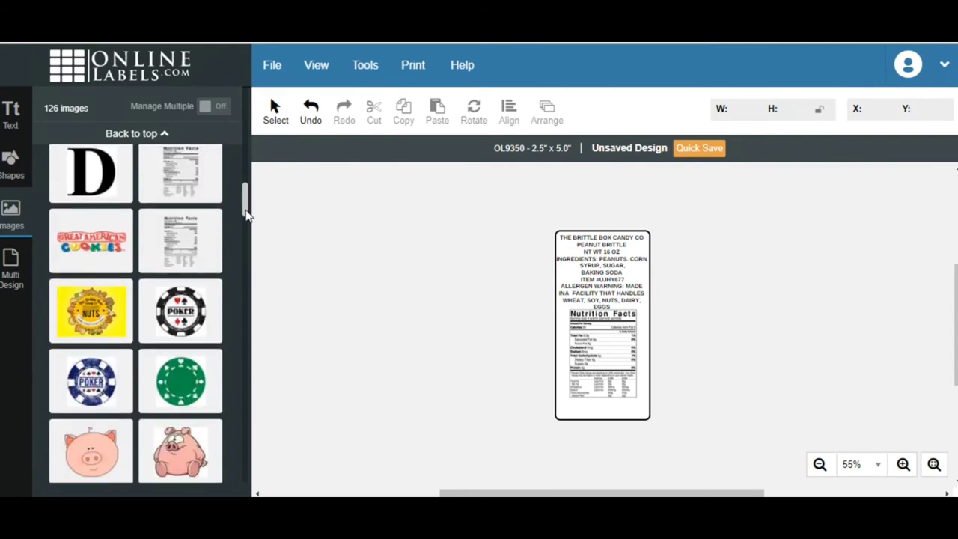
{"action": "scroll", "scroll_direction": "down", "scroll_amount": 3}
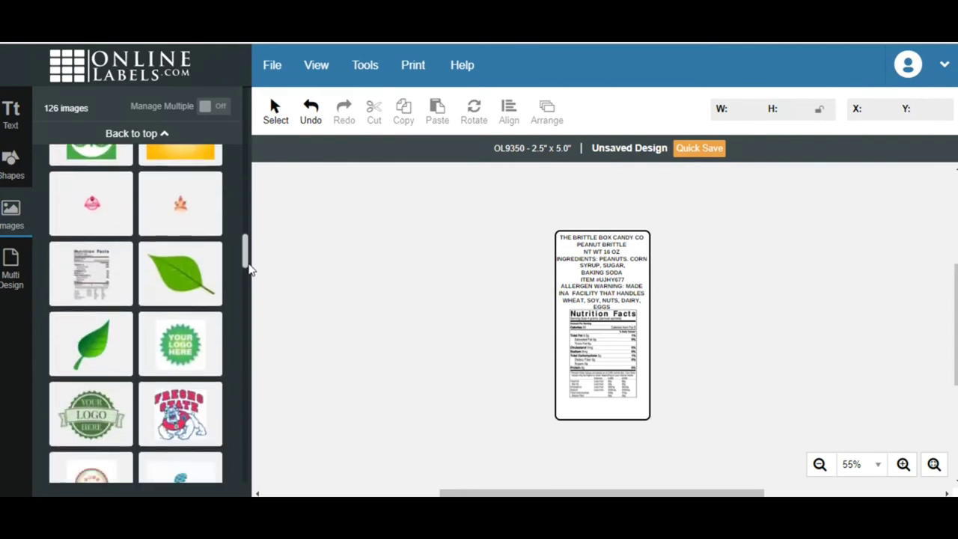
{"action": "scroll", "scroll_direction": "down", "scroll_amount": 3}
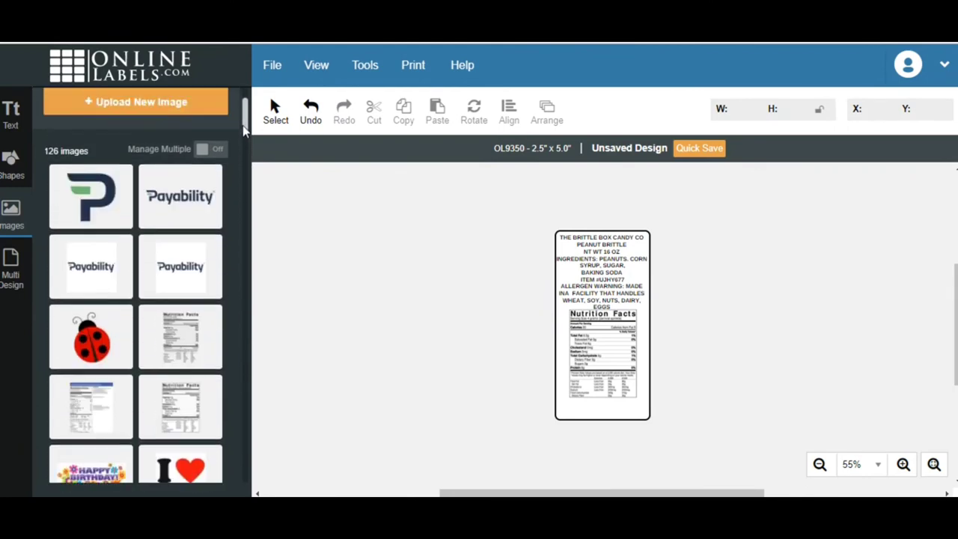
{"action": "scroll", "scroll_direction": "down", "scroll_amount": 3}
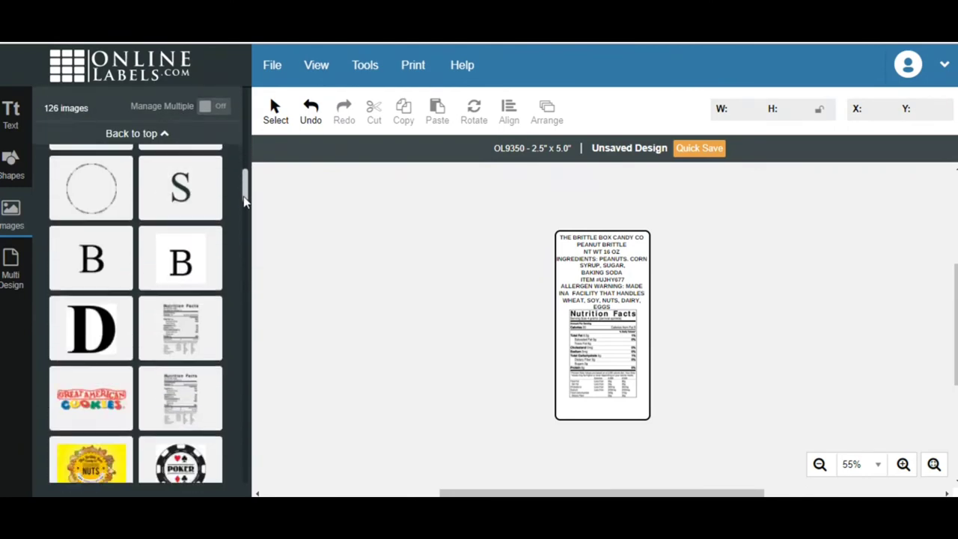
{"action": "scroll", "scroll_direction": "down", "scroll_amount": 3}
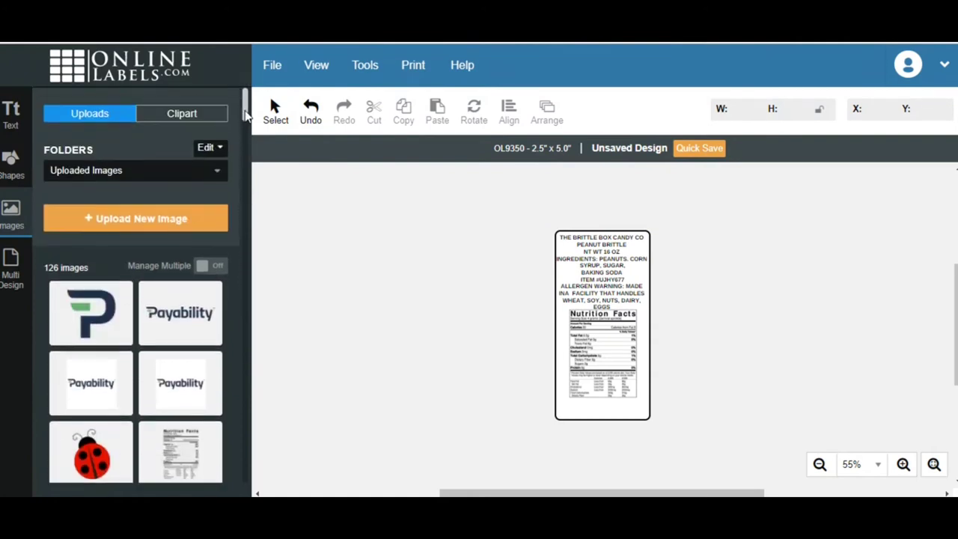
{"action": "left_click", "coordinate": [134, 219]}
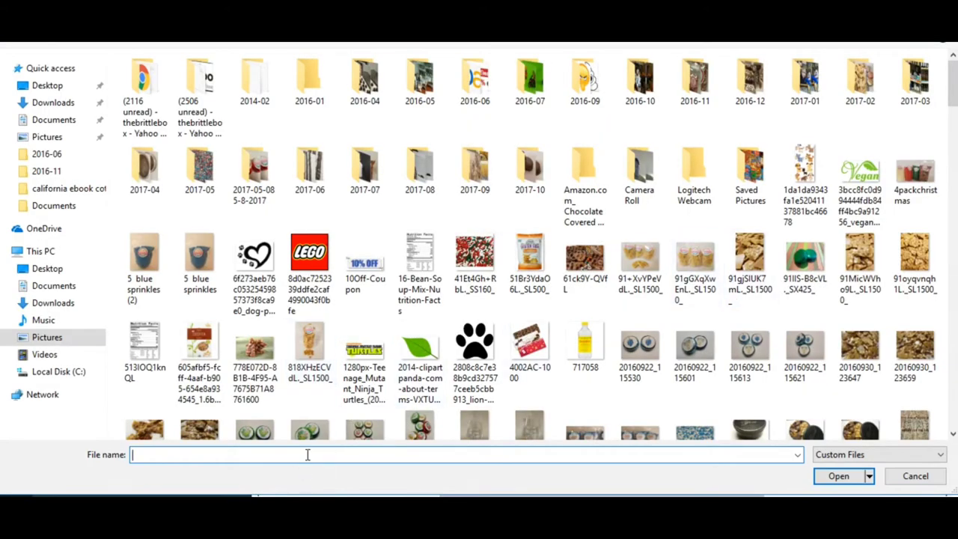
- Upload barcode.gif from the Pictures folder into the image library
{"action": "type", "text": "BAR"}
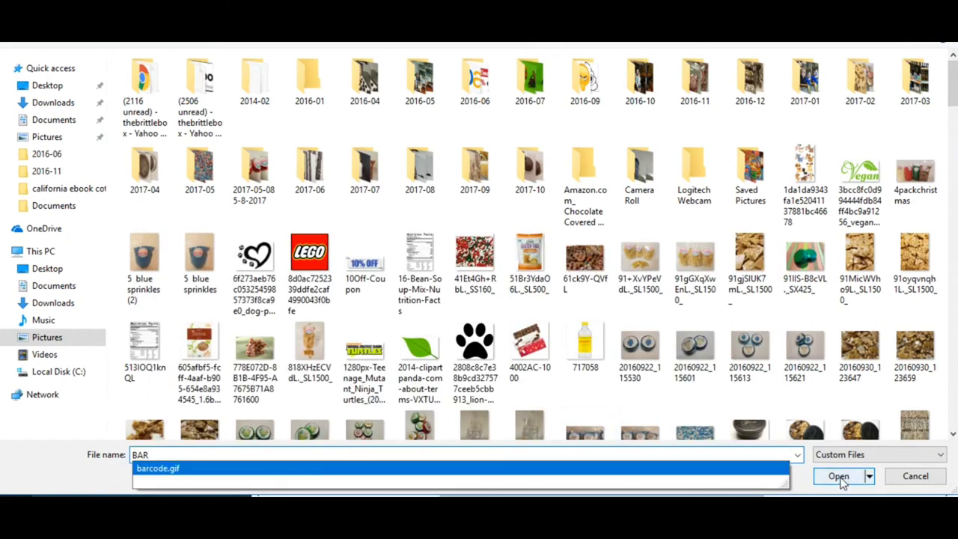
{"action": "left_click", "coordinate": [157, 467]}
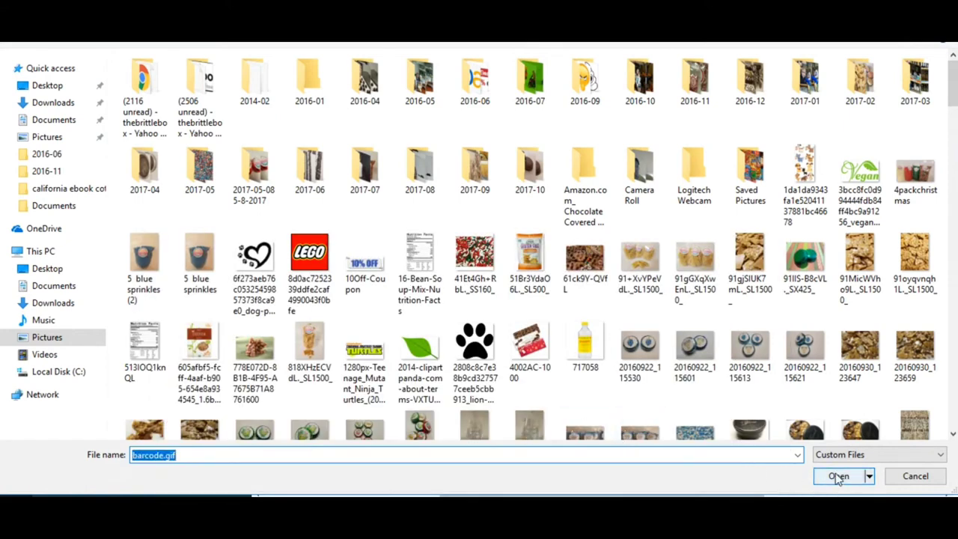
{"action": "left_click", "coordinate": [838, 476]}
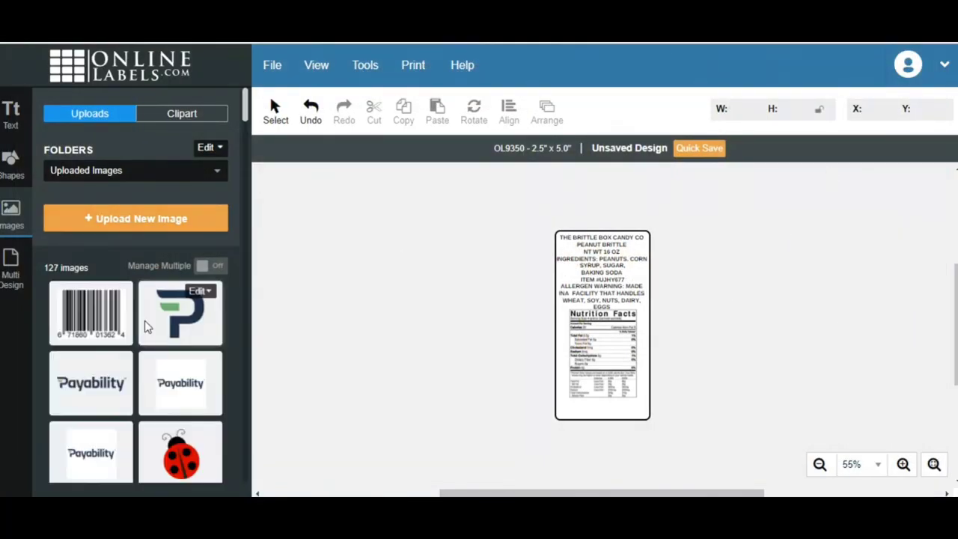
- Place the uploaded barcode image, shrink it in two passes and drag it to the label's bottom
{"action": "left_click", "coordinate": [89, 313]}
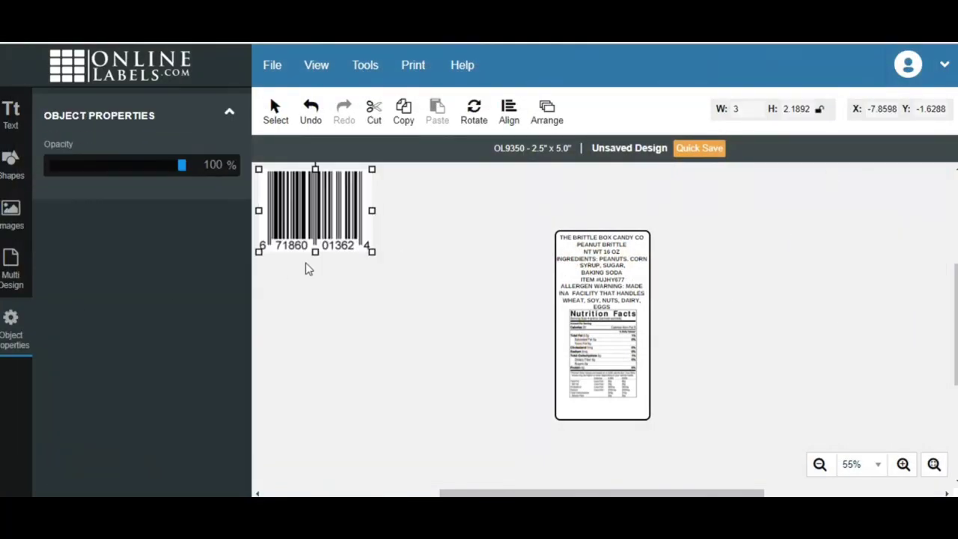
{"action": "mouse_move", "coordinate": [324, 222]}
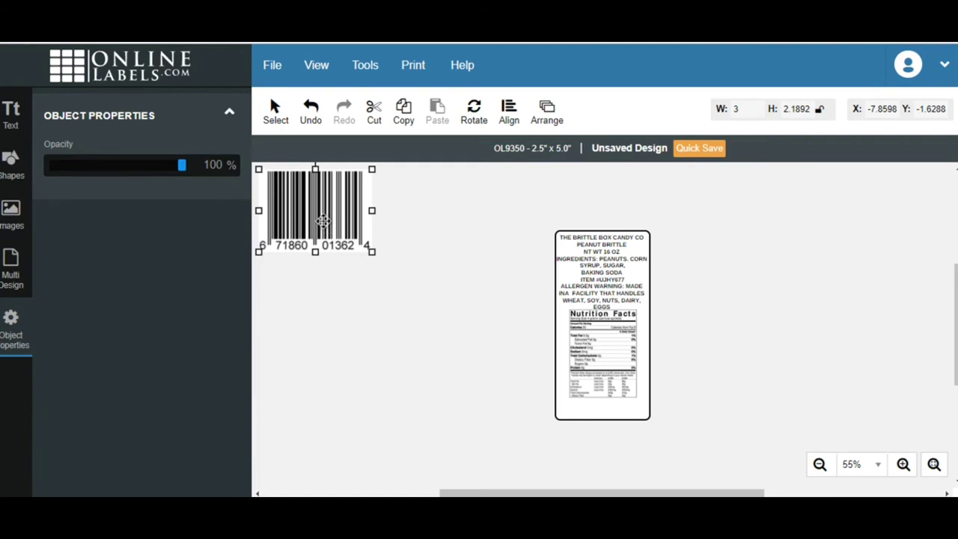
{"action": "left_click_drag", "start_coordinate": [315, 210], "coordinate": [404, 313]}
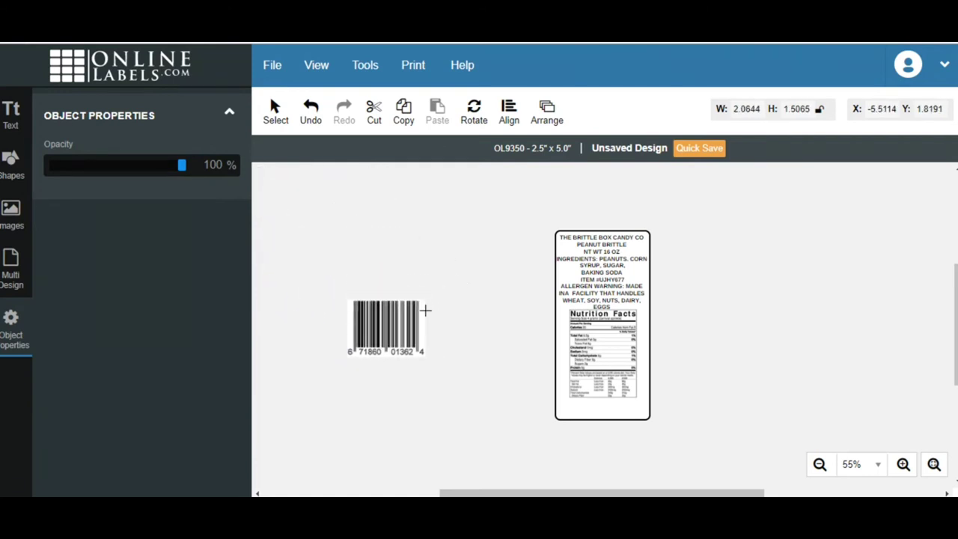
{"action": "left_click_drag", "start_coordinate": [425, 309], "coordinate": [395, 331]}
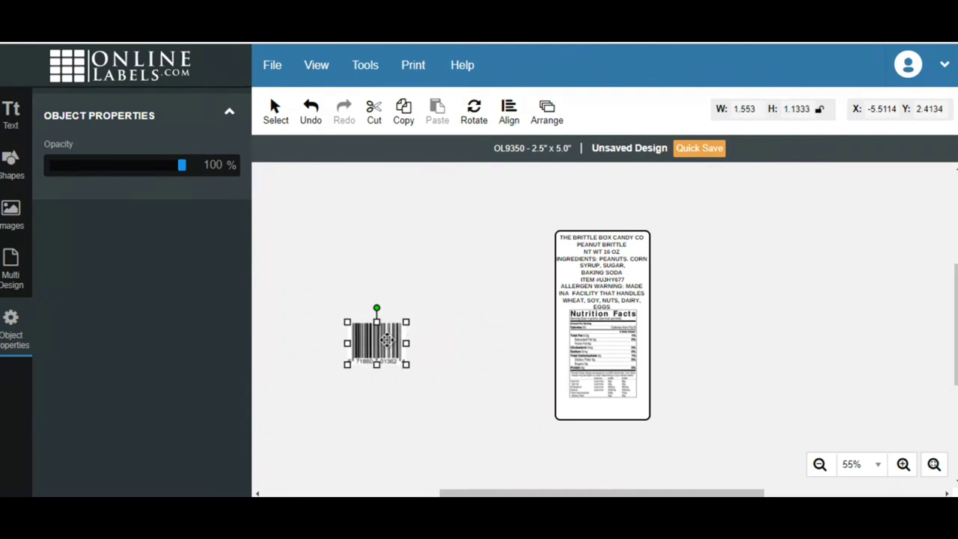
{"action": "left_click_drag", "start_coordinate": [377, 341], "coordinate": [602, 396]}
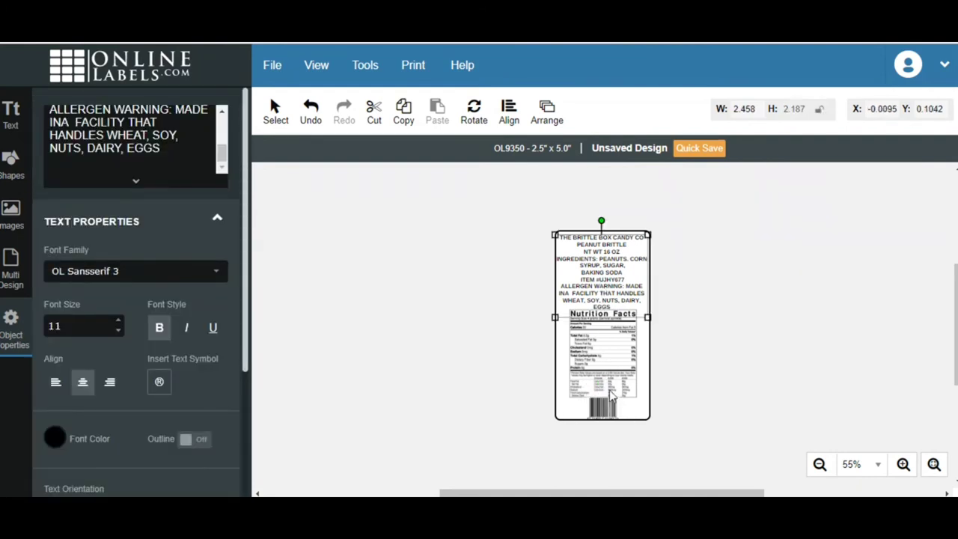
{"action": "mouse_move", "coordinate": [317, 340]}
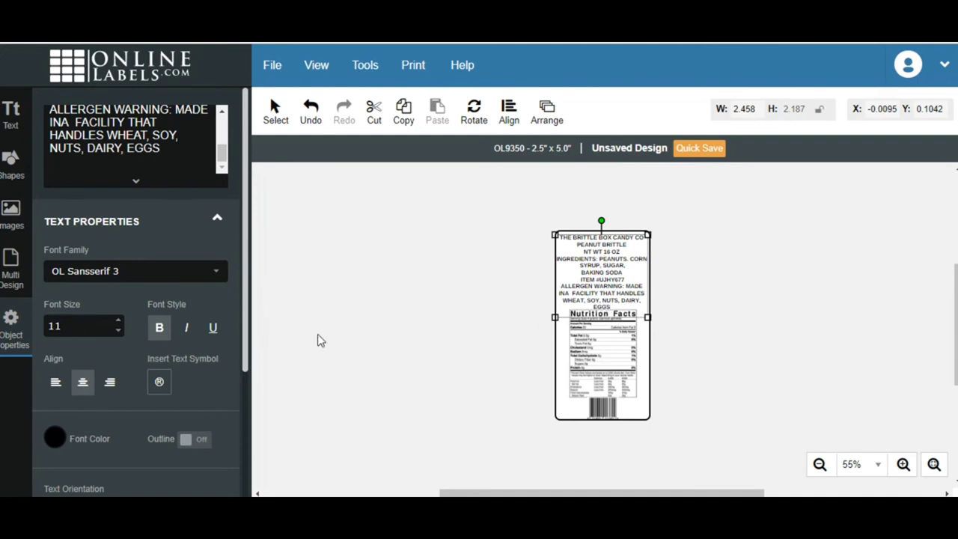
- Nudge the barcode into the lower-left corner under the Nutrition Facts panel and deselect
{"action": "left_click", "coordinate": [119, 330]}
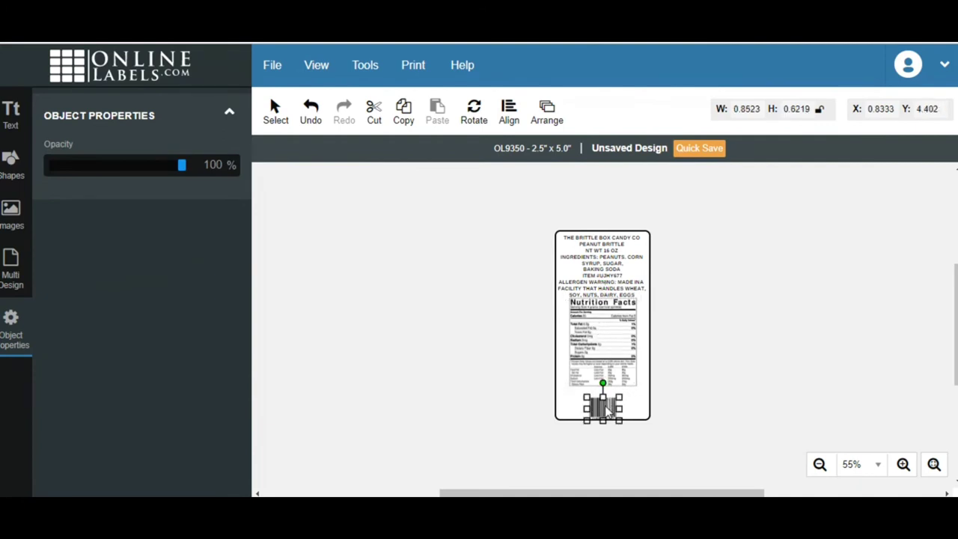
{"action": "left_click_drag", "start_coordinate": [602, 407], "coordinate": [601, 398]}
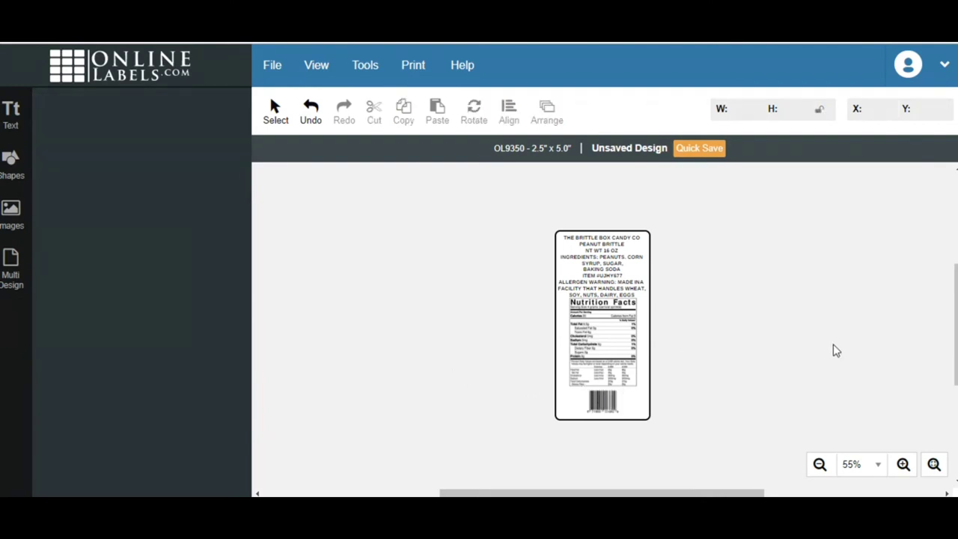
{"action": "mouse_move", "coordinate": [632, 353]}
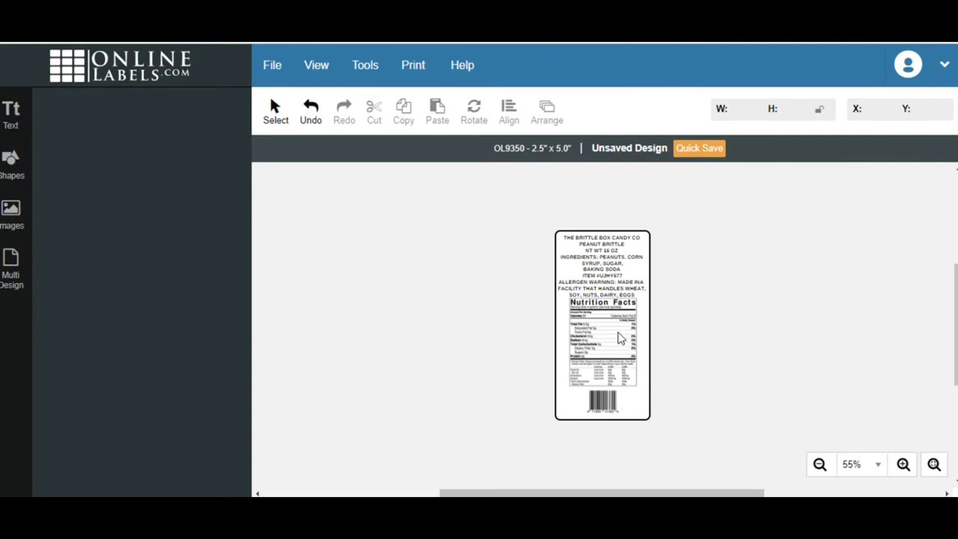
{"action": "left_click", "coordinate": [606, 397]}
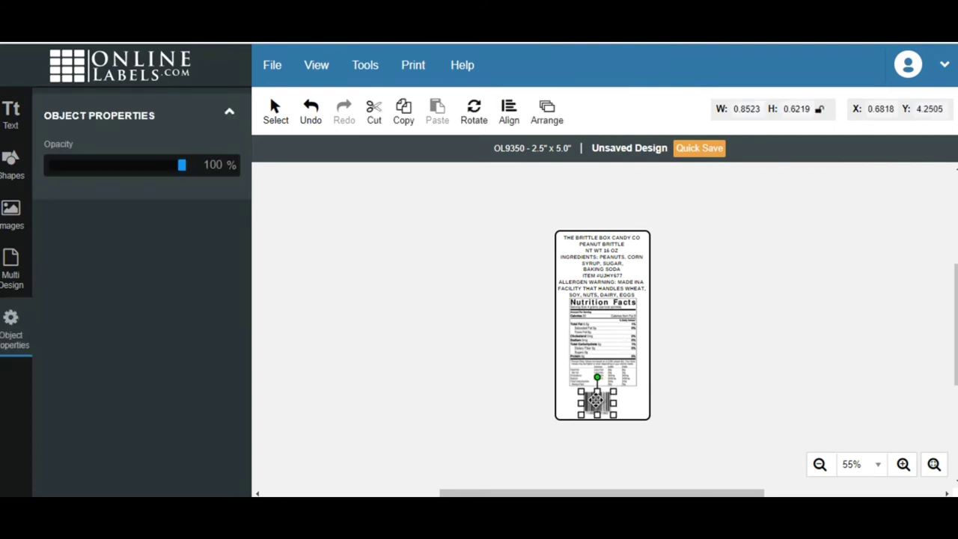
{"action": "left_click_drag", "start_coordinate": [595, 401], "coordinate": [576, 397]}
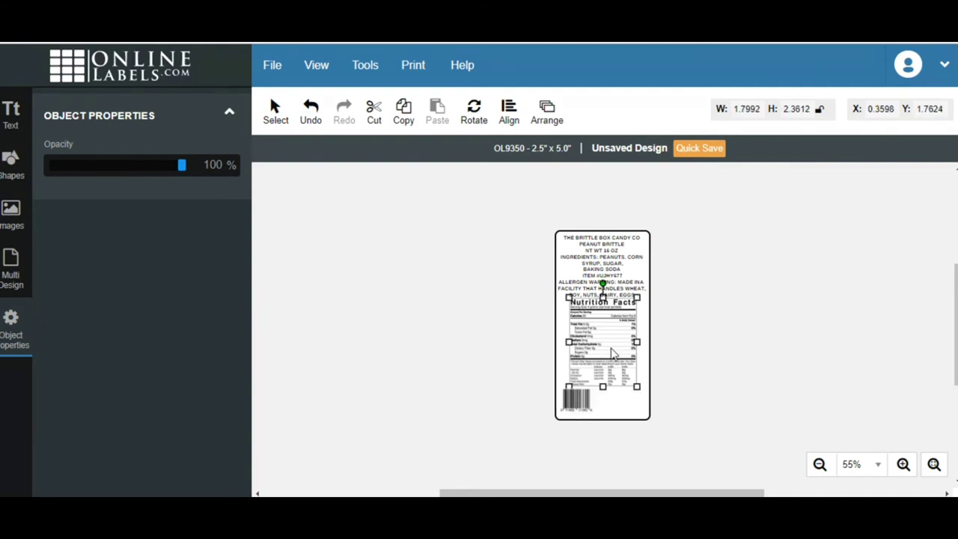
{"action": "left_click", "coordinate": [717, 241]}
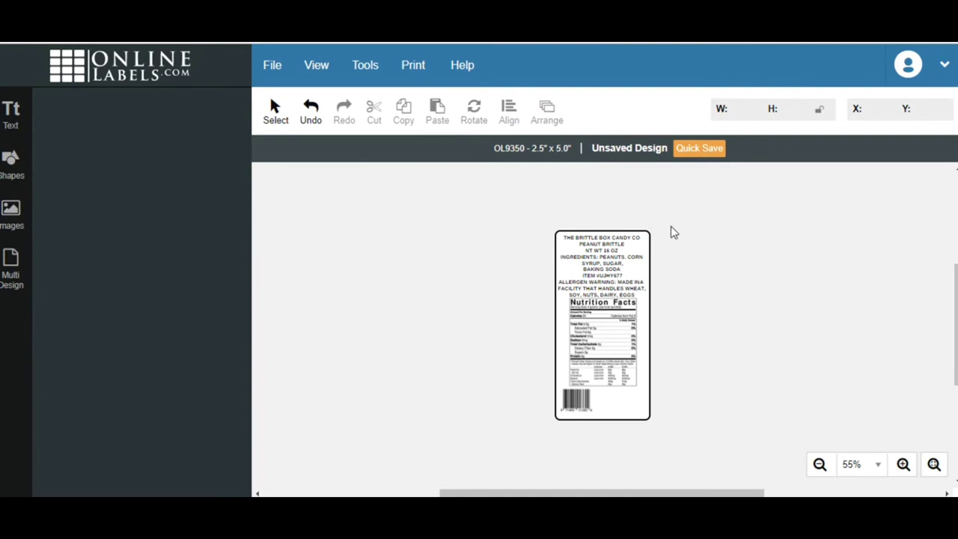
{"action": "mouse_move", "coordinate": [72, 126]}
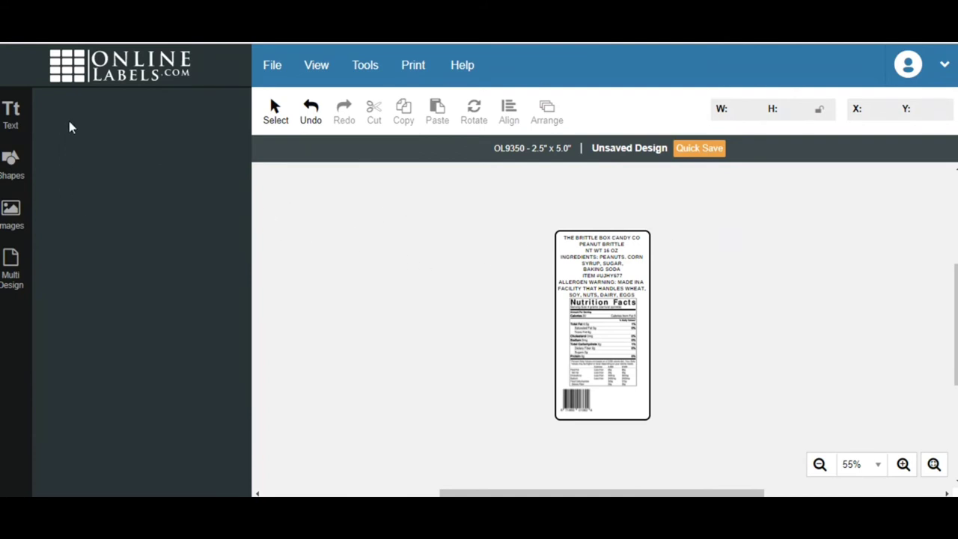
{"action": "mouse_move", "coordinate": [241, 252]}
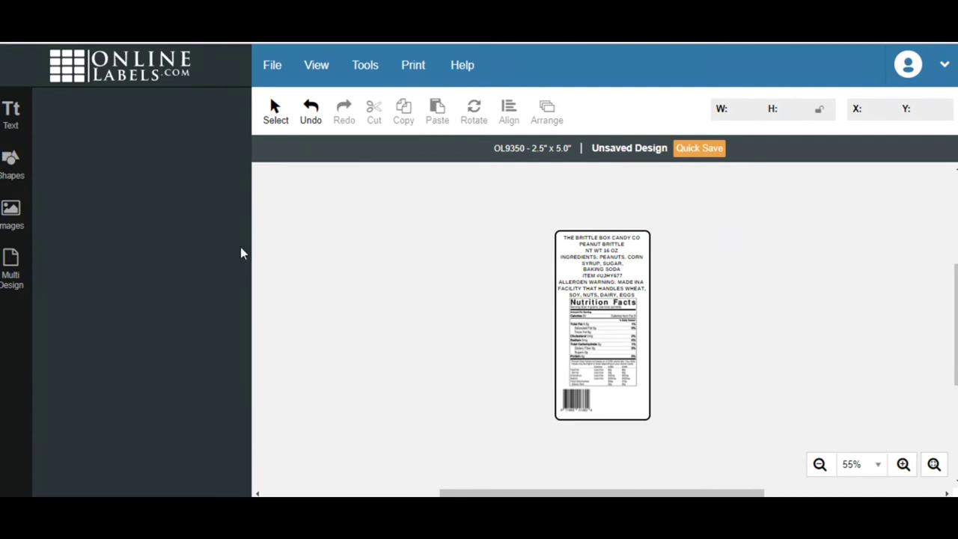
{"action": "mouse_move", "coordinate": [129, 108]}
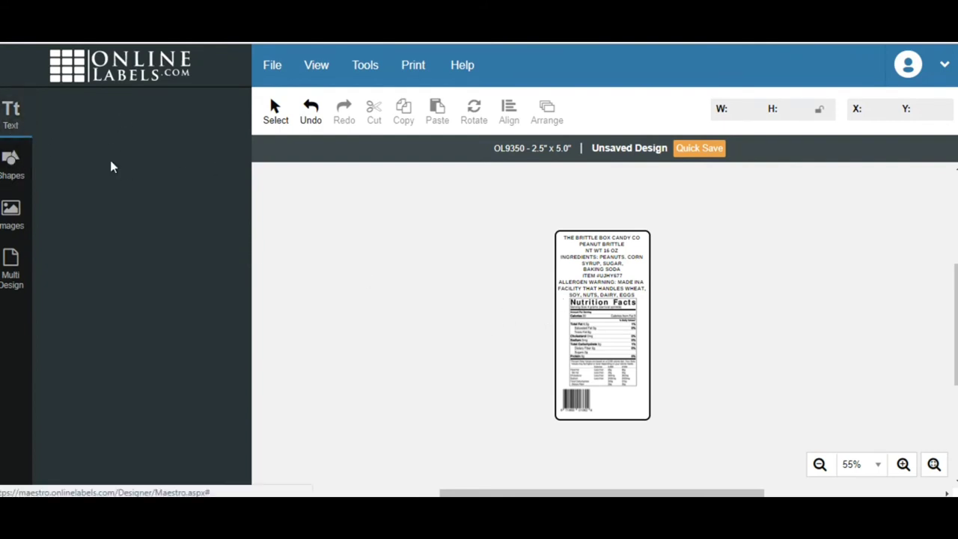
- Add a text block reading THE BRITTLE BOX CANDY CO, 1234 NORTH AVE, MIAMI, FL 25124 to the design
{"action": "left_click", "coordinate": [11, 114]}
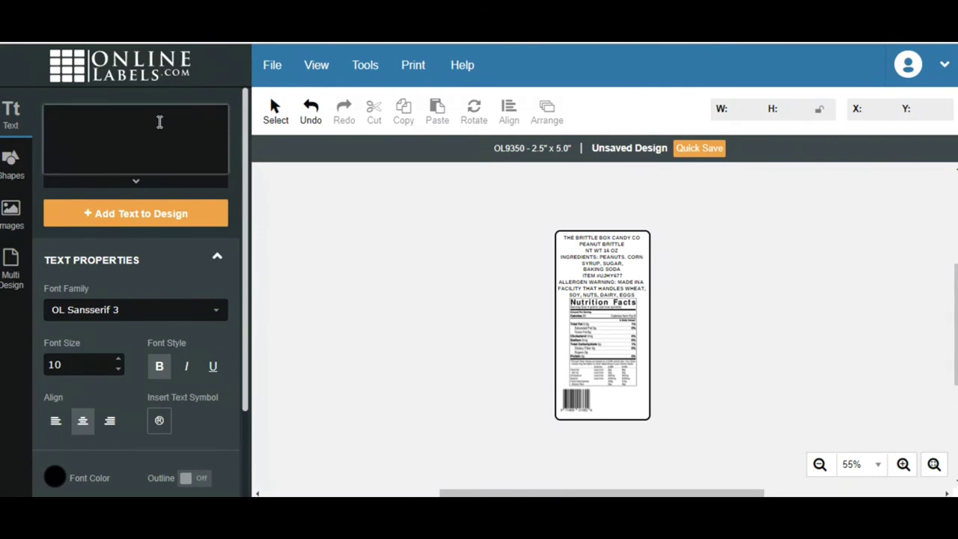
{"action": "type", "text": "1234"}
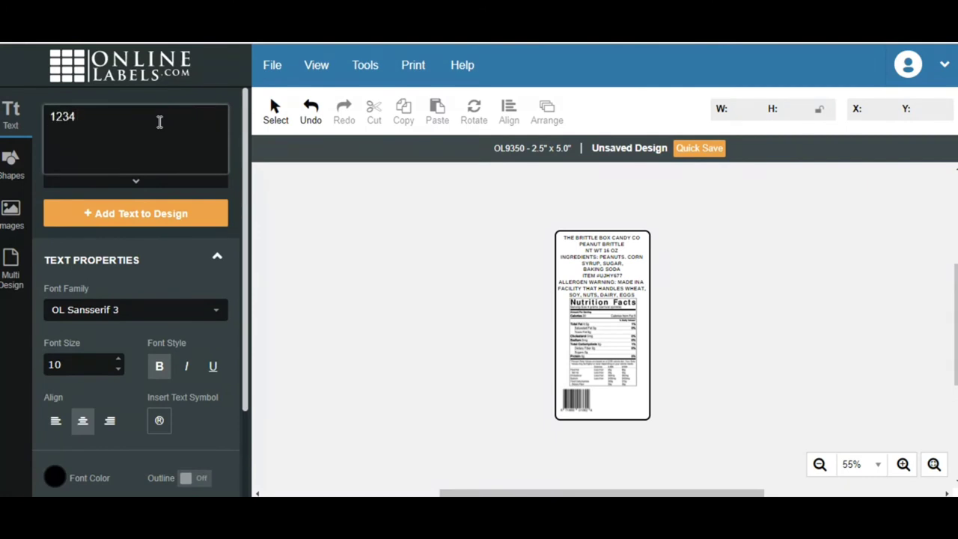
{"action": "type", "text": "NORTH AVE"}
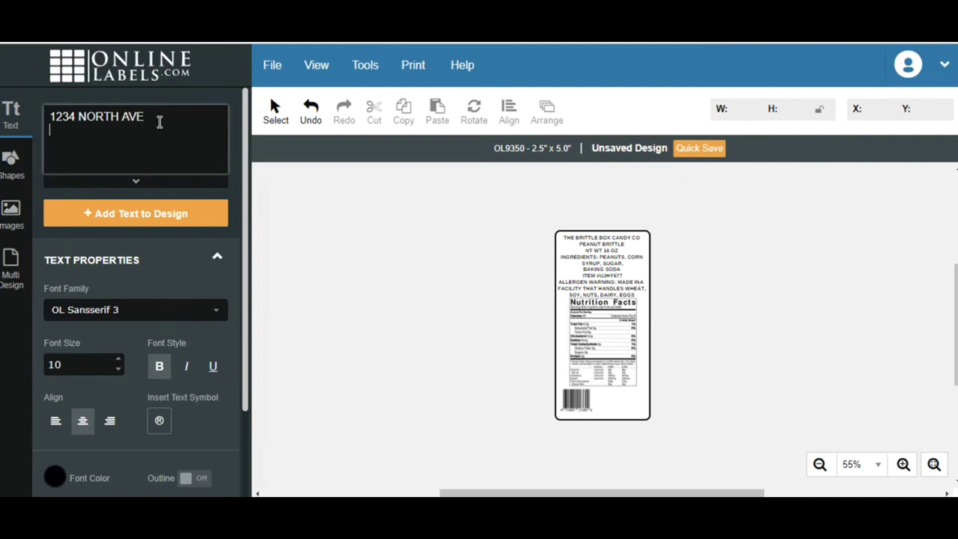
{"action": "type", "text": "MIAMAI"}
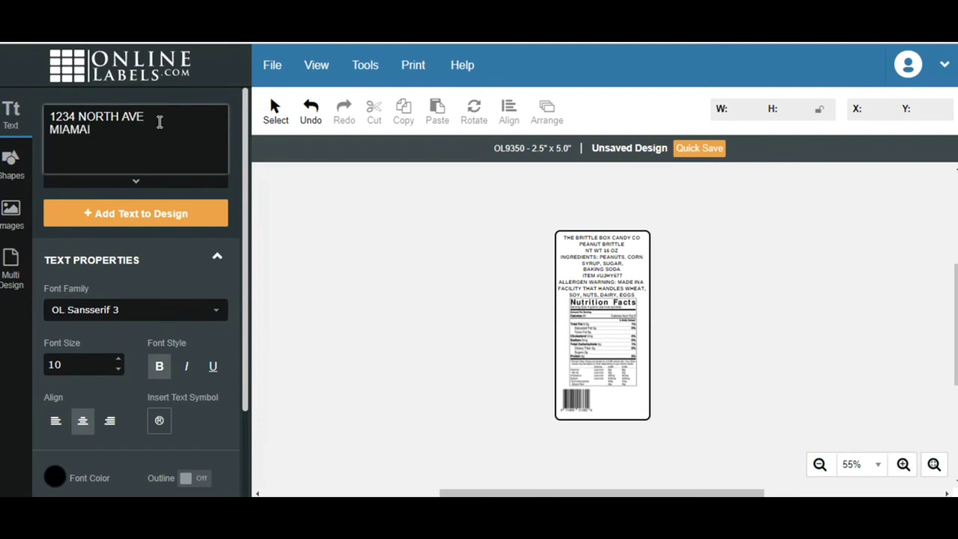
{"action": "type", "text": ", FL 25124"}
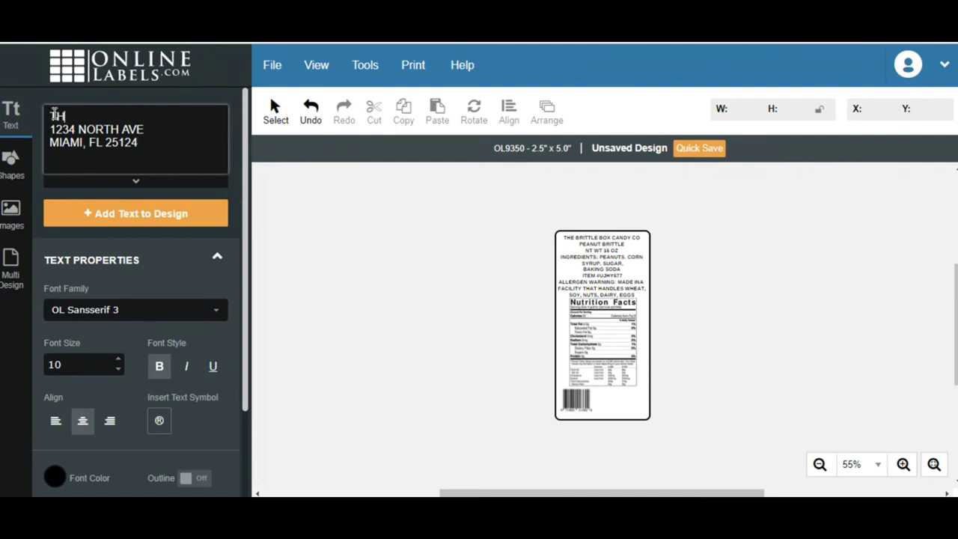
{"action": "type", "text": "THE BRITTLE"}
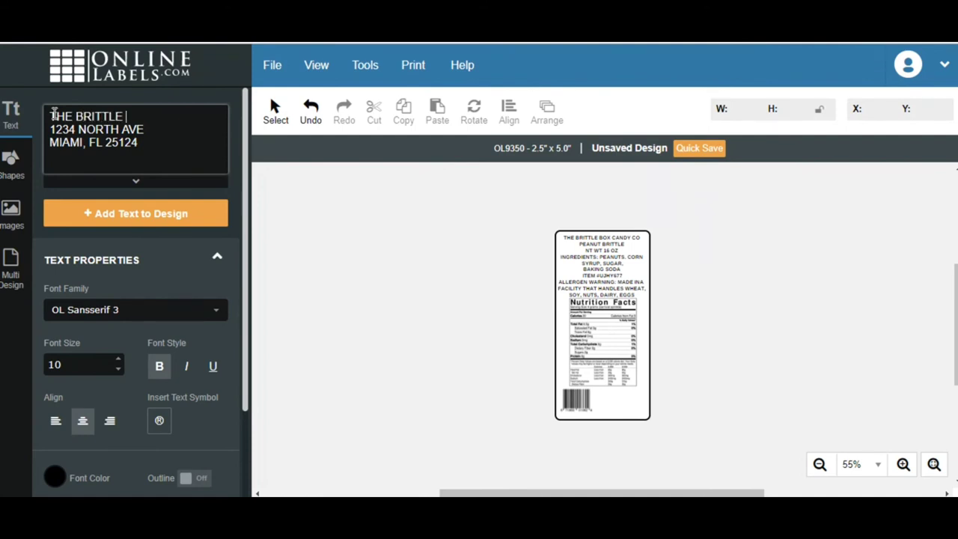
{"action": "type", "text": "BOX CANY"}
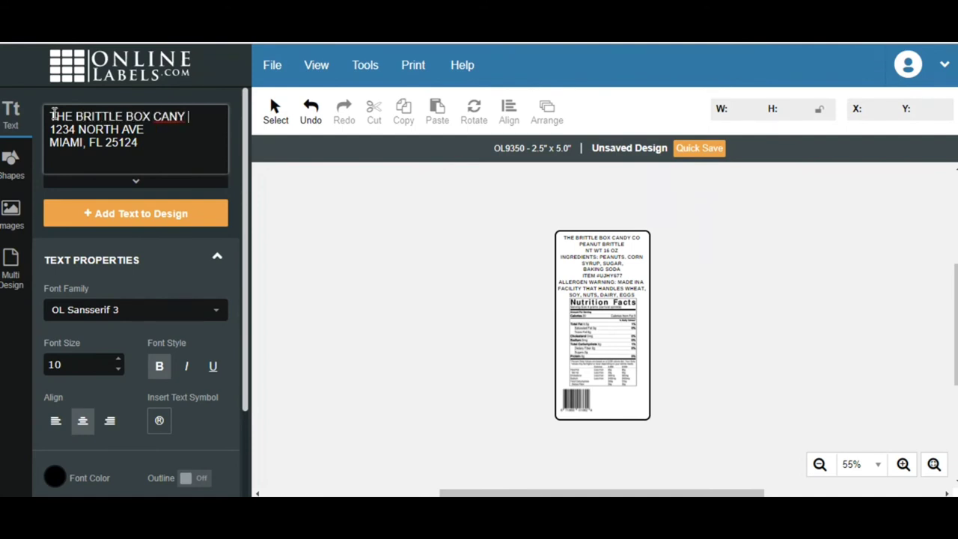
{"action": "type", "text": "CO"}
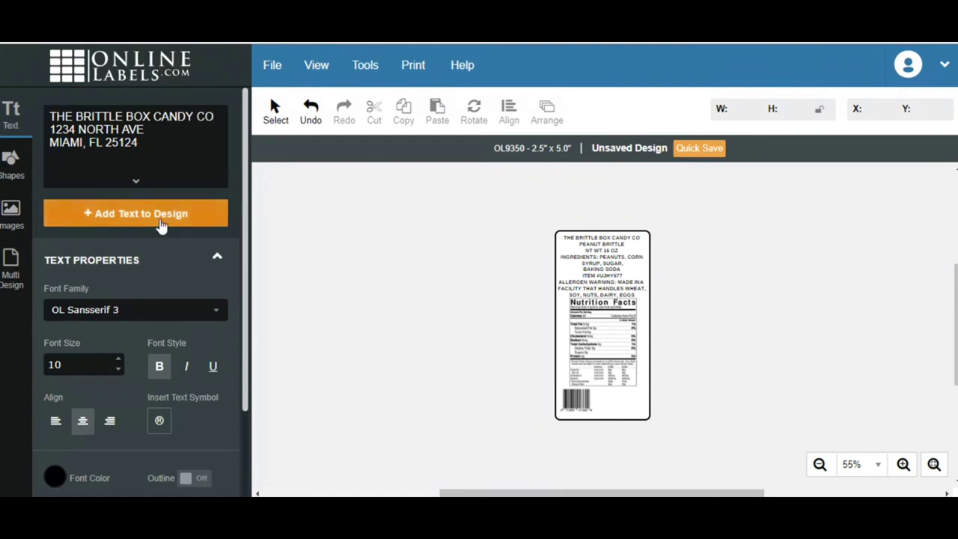
{"action": "left_click", "coordinate": [135, 212]}
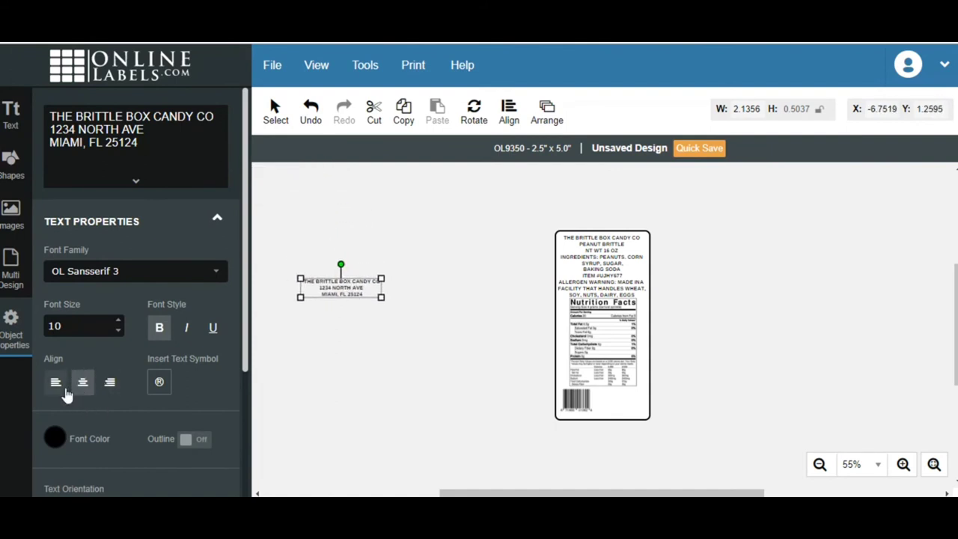
- Center-align the address lines and fit the narrowed block into the bottom-right corner beside the barcode
{"action": "left_click", "coordinate": [55, 382]}
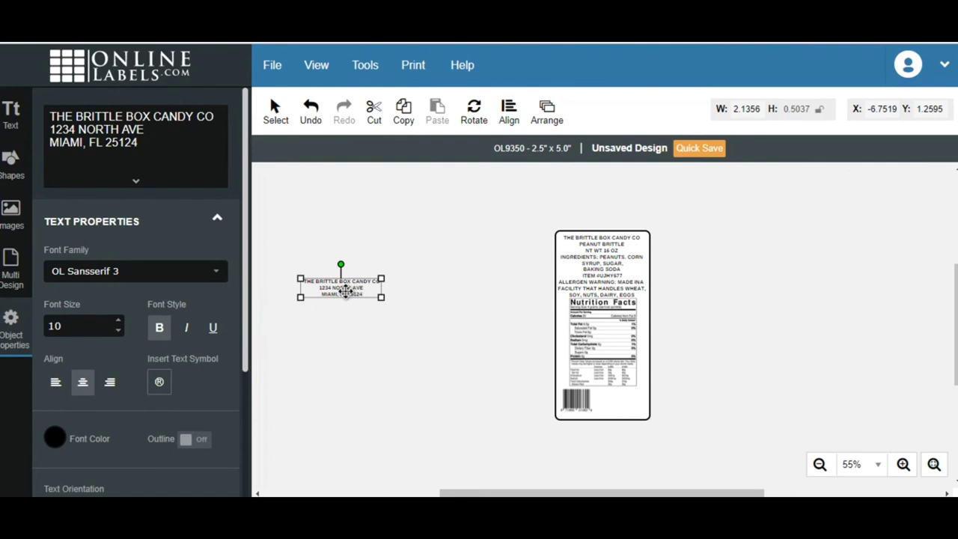
{"action": "left_click_drag", "start_coordinate": [341, 287], "coordinate": [606, 398]}
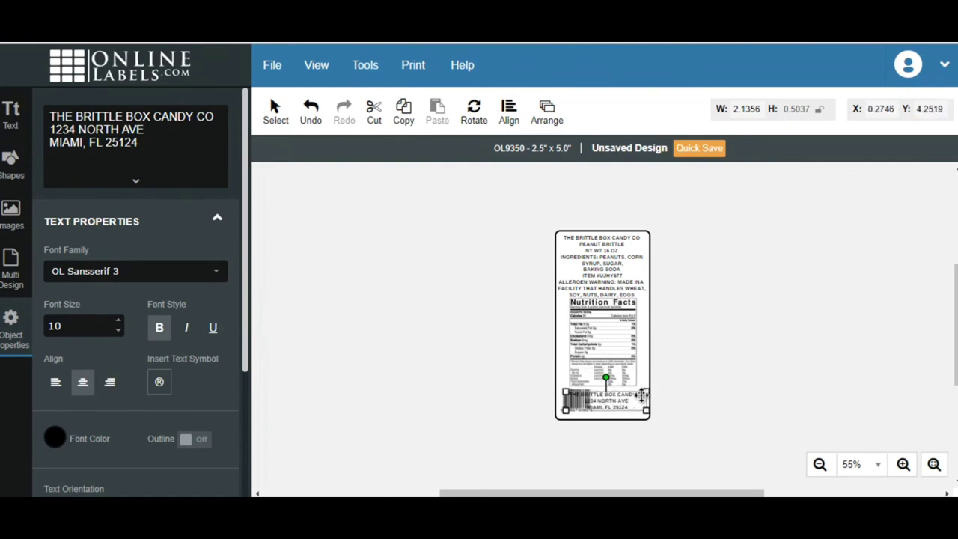
{"action": "left_click_drag", "start_coordinate": [645, 401], "coordinate": [621, 401]}
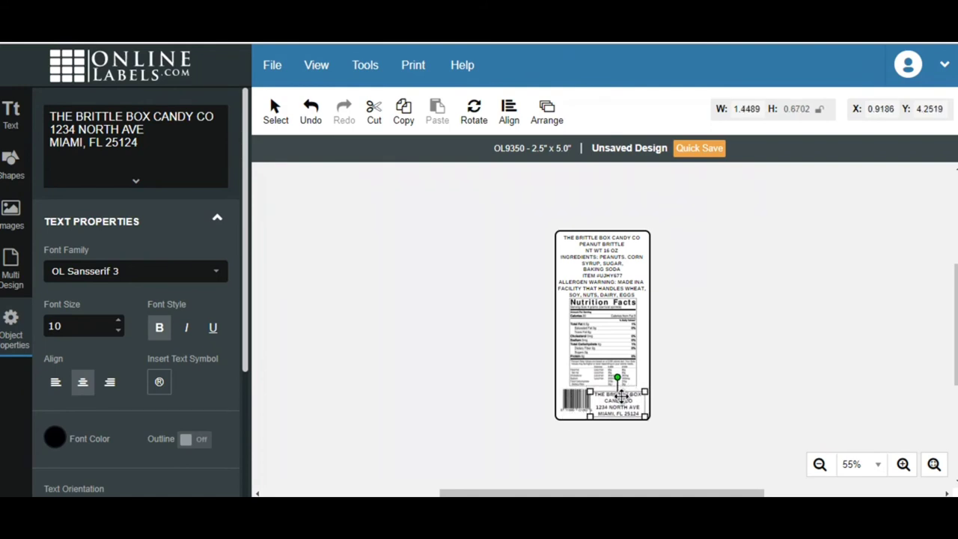
{"action": "left_click_drag", "start_coordinate": [616, 397], "coordinate": [617, 374]}
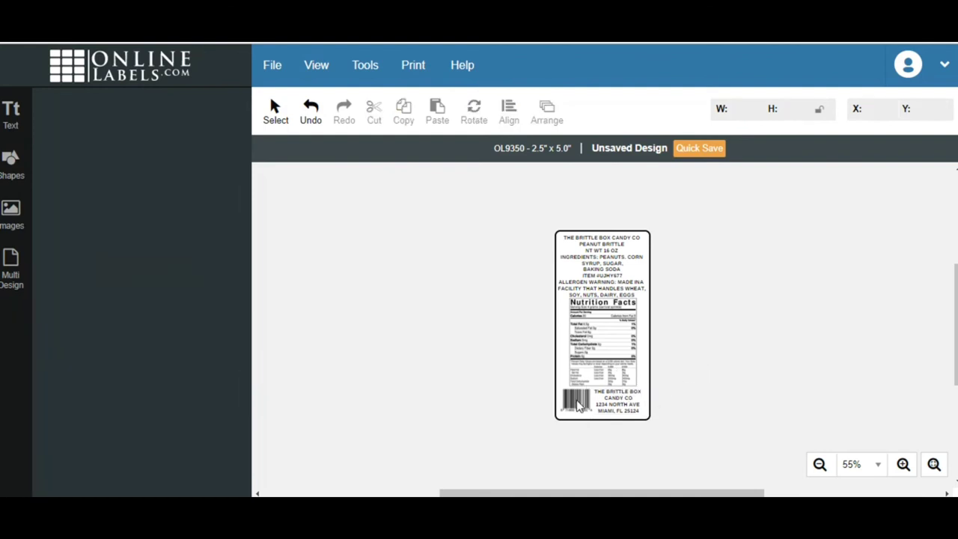
{"action": "left_click", "coordinate": [576, 401]}
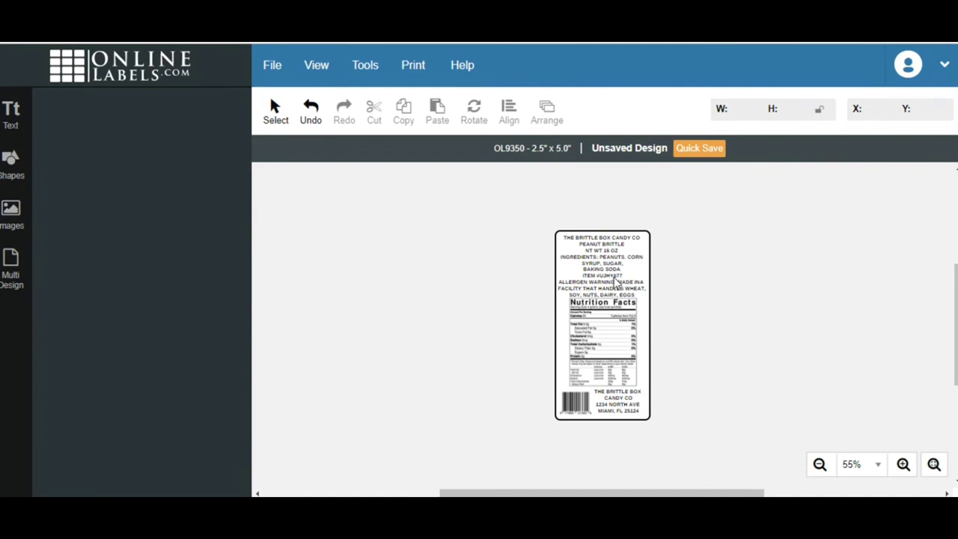
{"action": "mouse_move", "coordinate": [628, 248]}
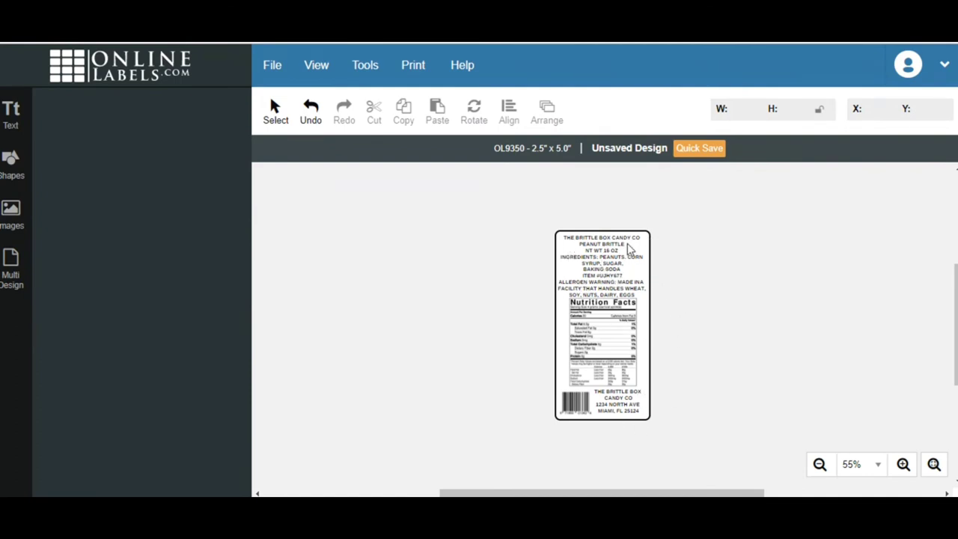
{"action": "mouse_move", "coordinate": [606, 258]}
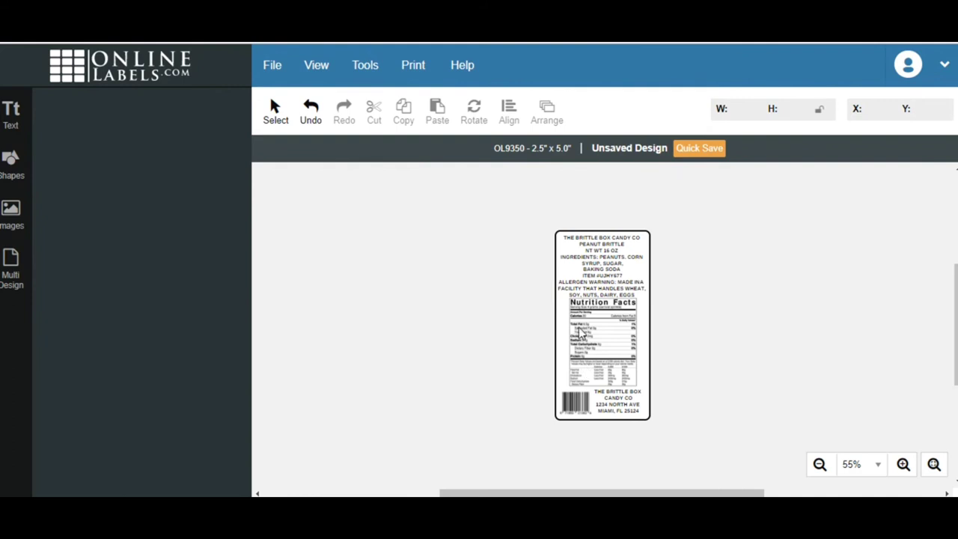
{"action": "mouse_move", "coordinate": [608, 288]}
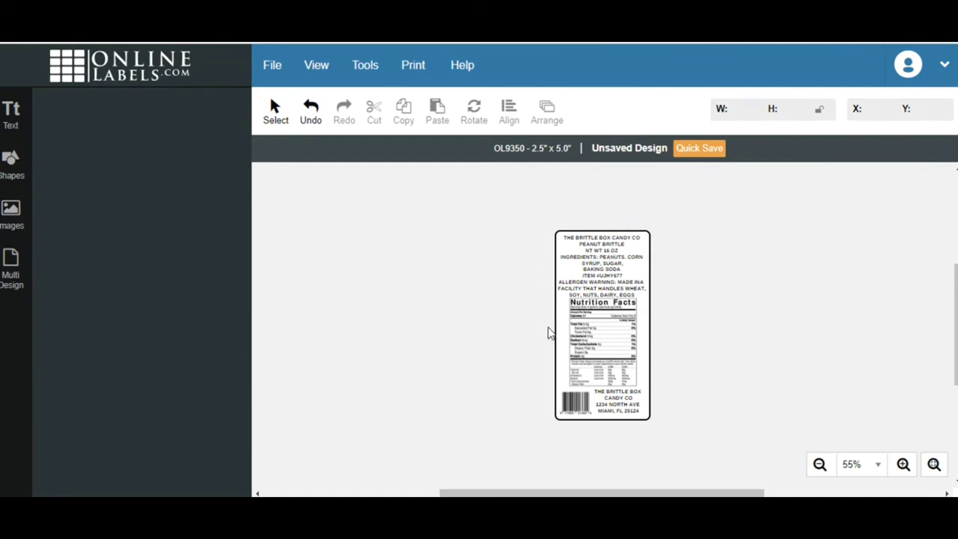
{"action": "mouse_move", "coordinate": [627, 323]}
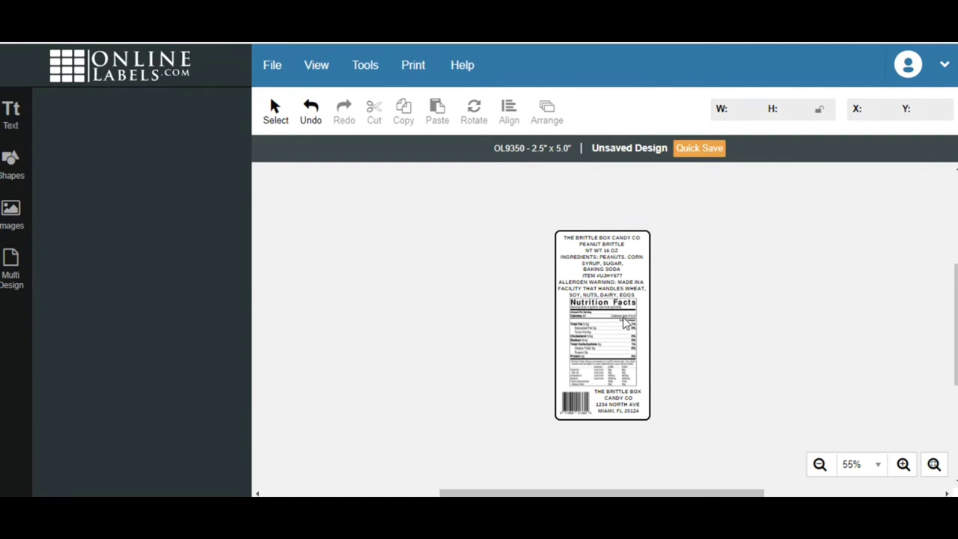
{"action": "mouse_move", "coordinate": [606, 328]}
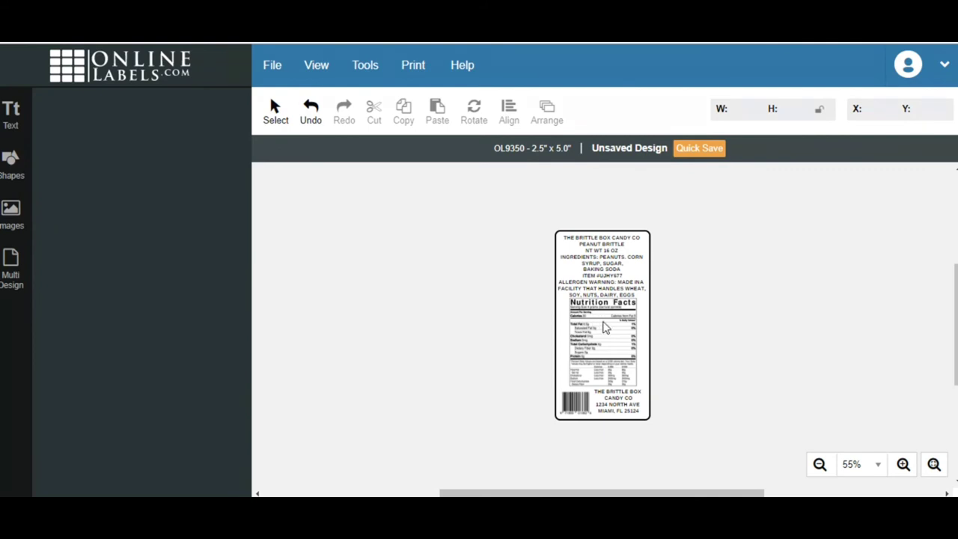
{"action": "mouse_move", "coordinate": [605, 382]}
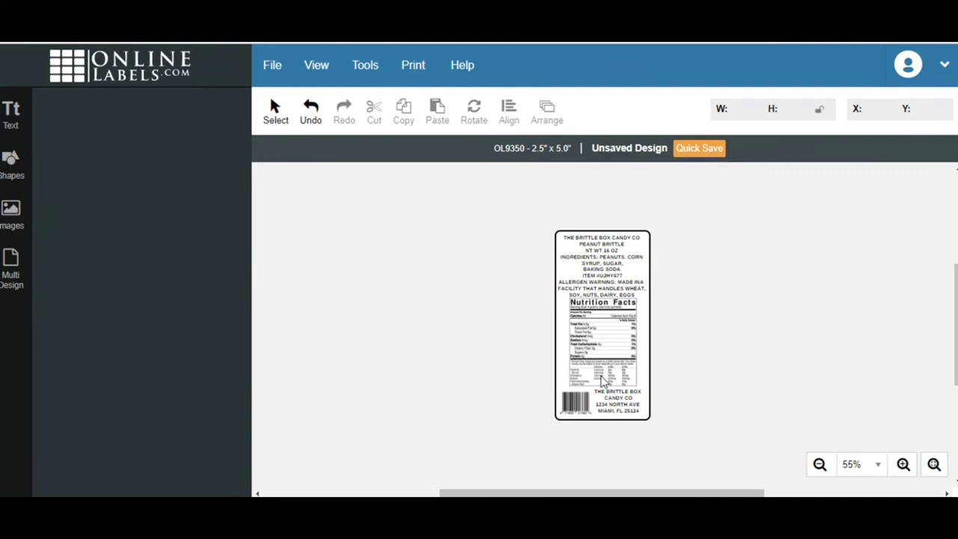
{"action": "mouse_move", "coordinate": [616, 314]}
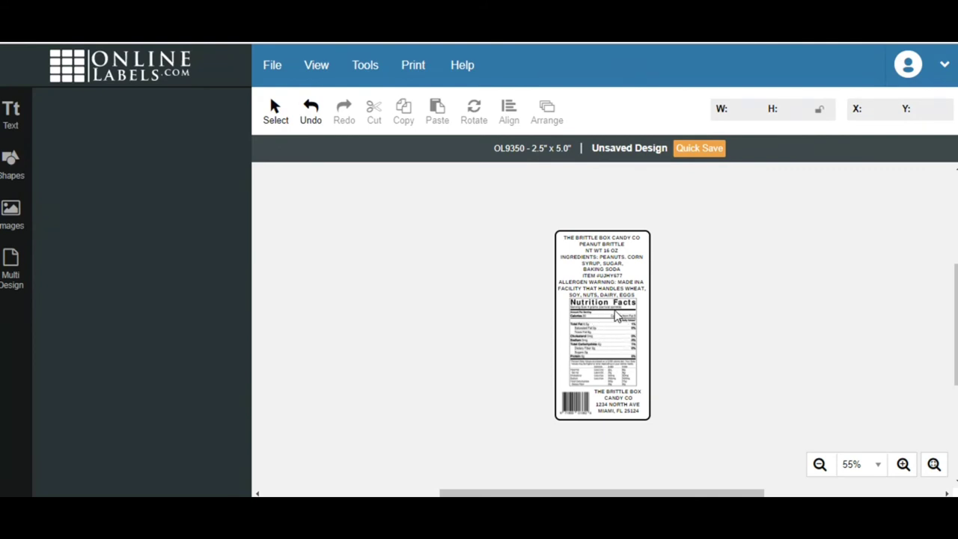
{"action": "mouse_move", "coordinate": [580, 364]}
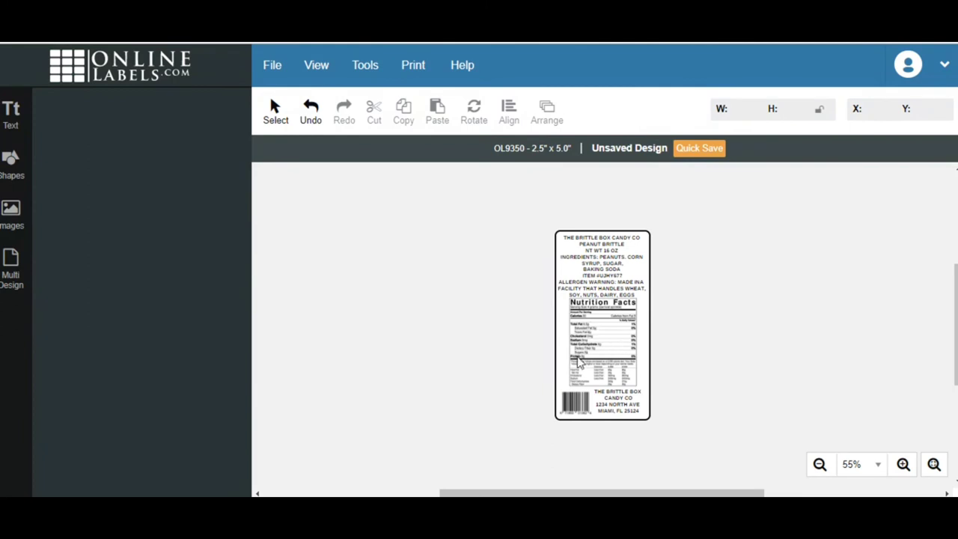
{"action": "mouse_move", "coordinate": [575, 404]}
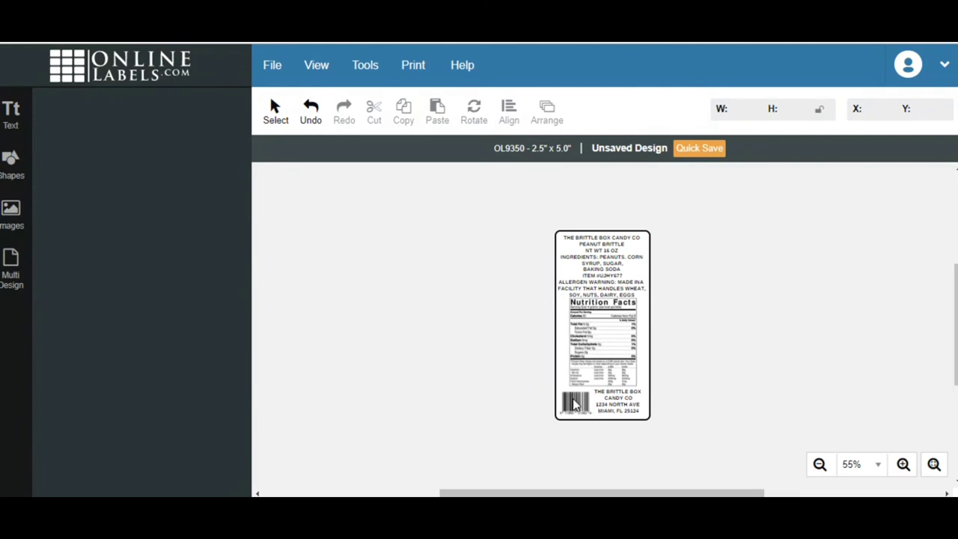
{"action": "left_click", "coordinate": [575, 402]}
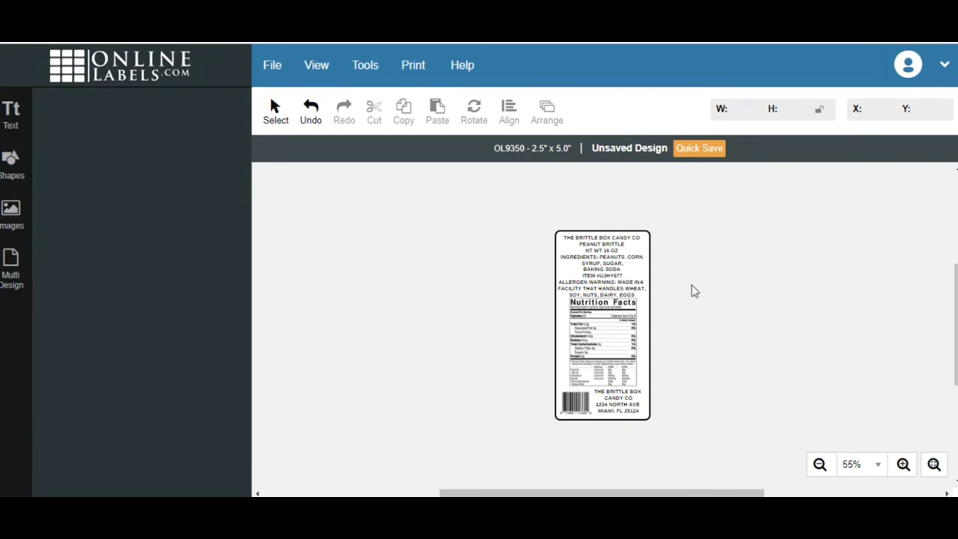
{"action": "mouse_move", "coordinate": [596, 401]}
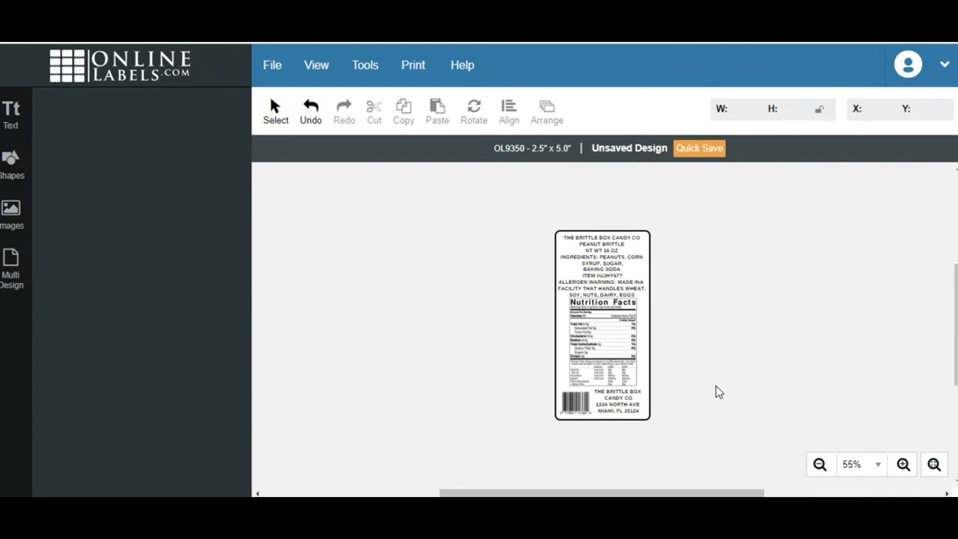
{"action": "mouse_move", "coordinate": [627, 392]}
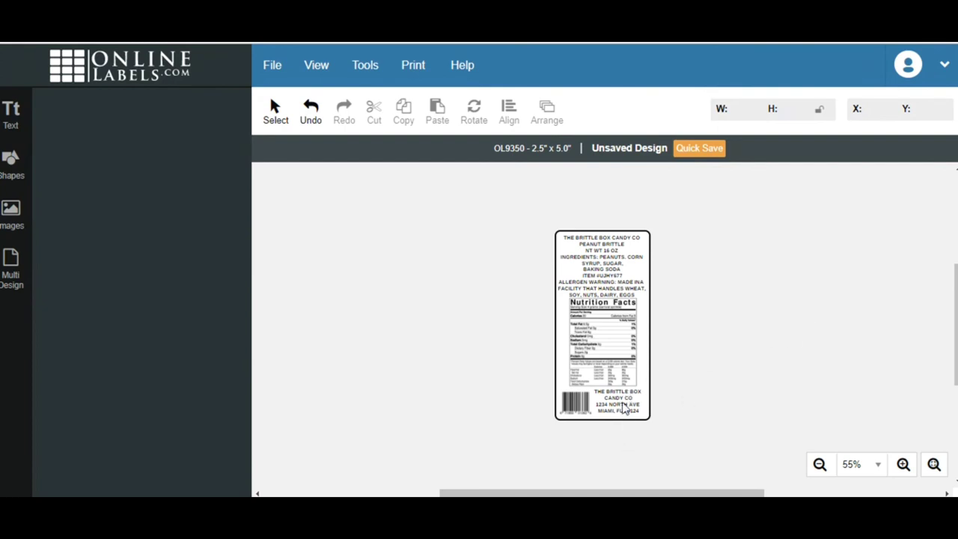
{"action": "mouse_move", "coordinate": [606, 418]}
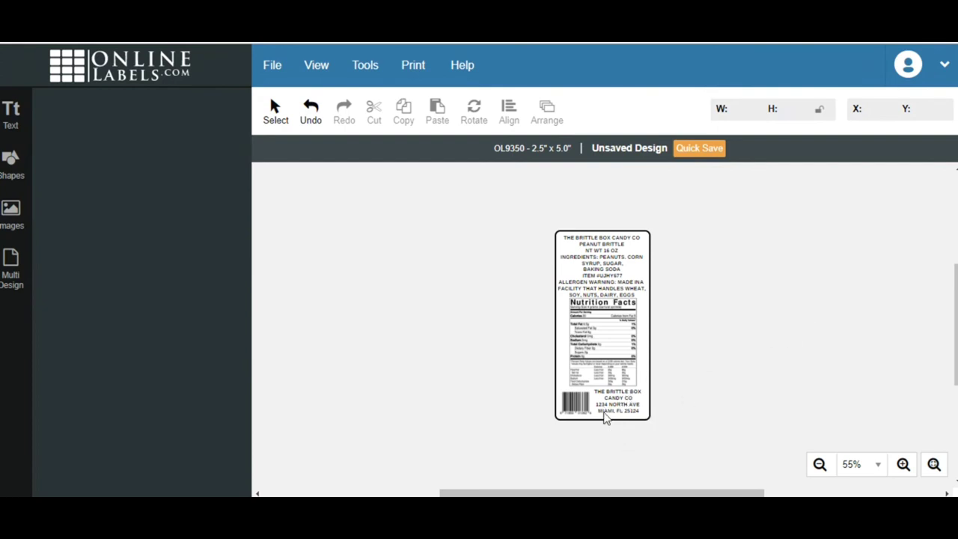
{"action": "mouse_move", "coordinate": [612, 419]}
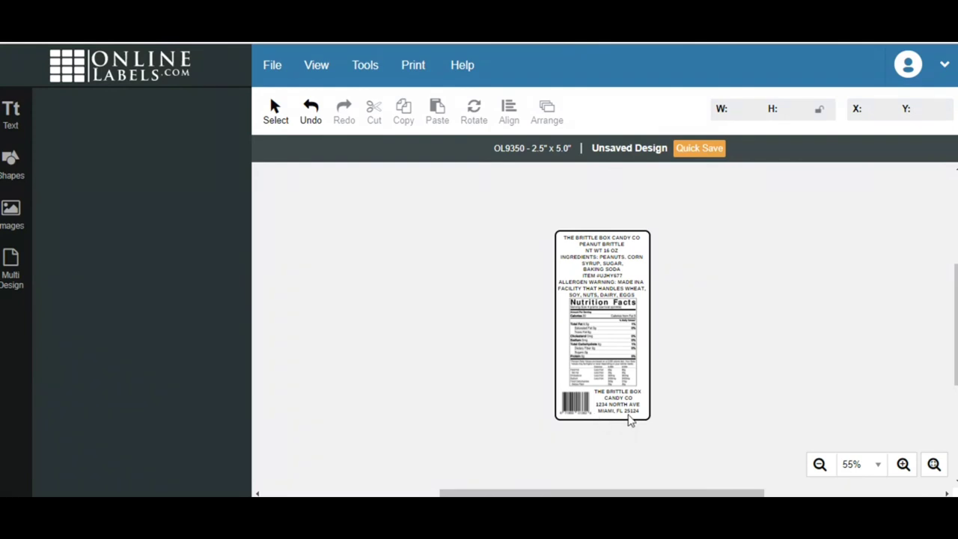
{"action": "mouse_move", "coordinate": [645, 419]}
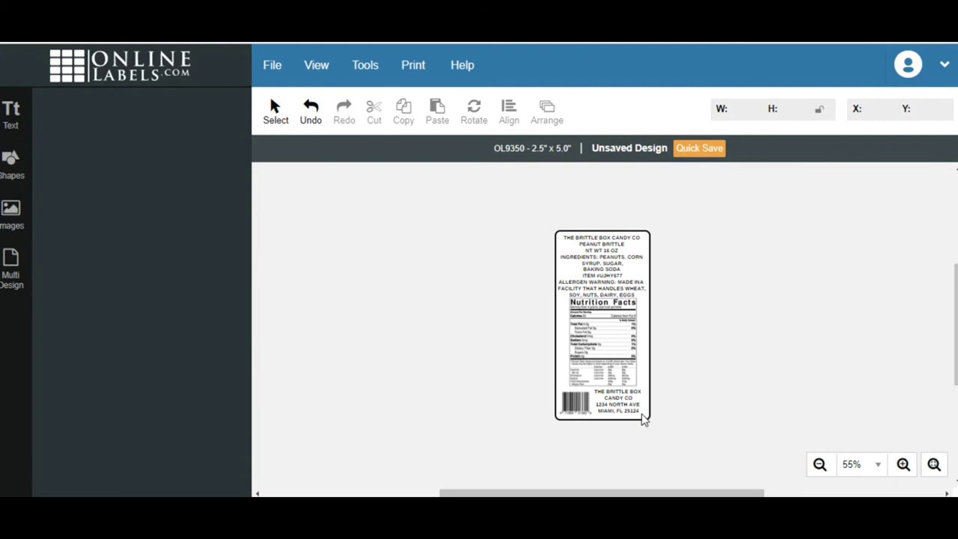
{"action": "mouse_move", "coordinate": [615, 398]}
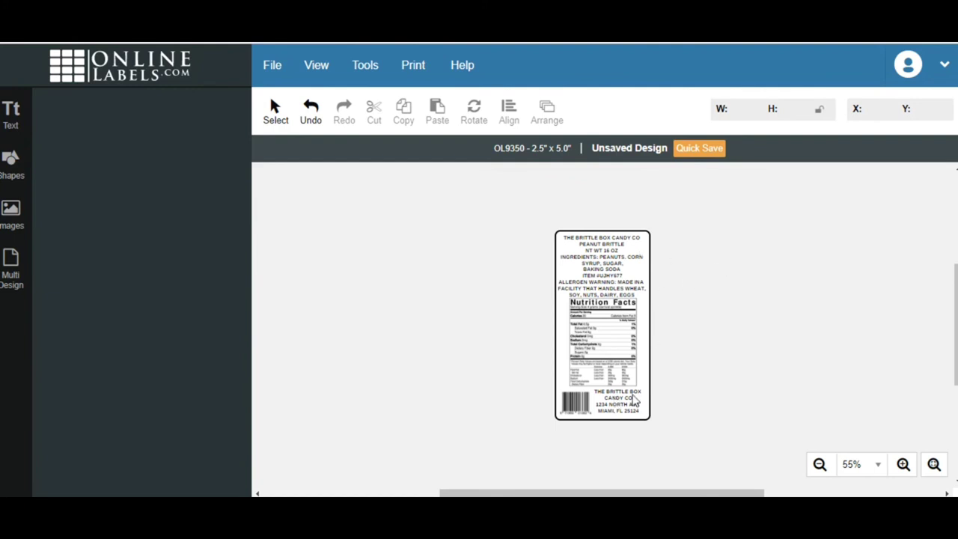
{"action": "mouse_move", "coordinate": [509, 267]}
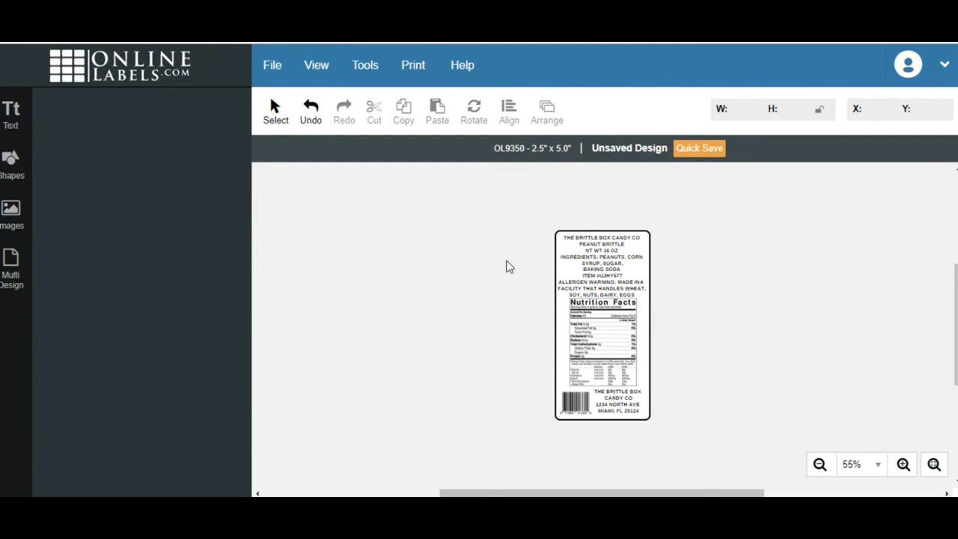
{"action": "left_click", "coordinate": [413, 65]}
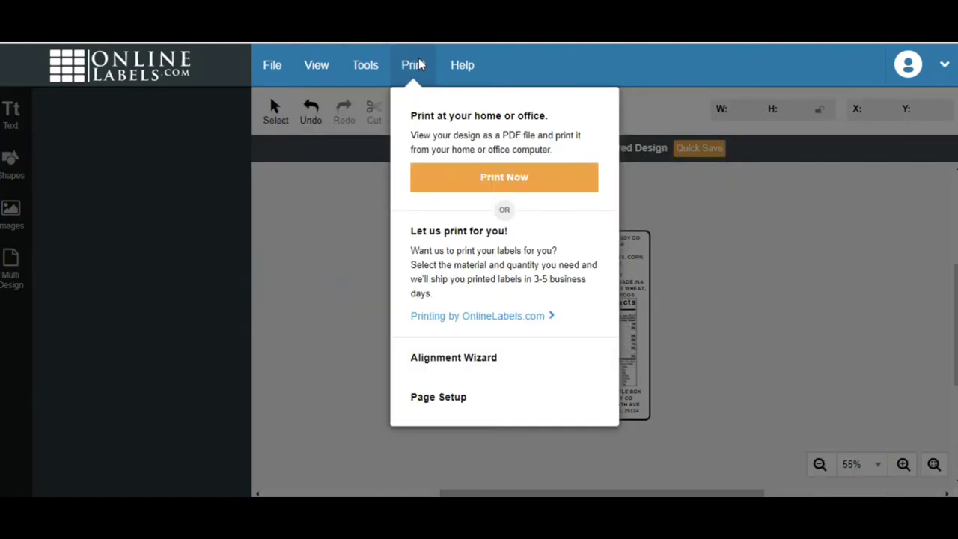
{"action": "left_click", "coordinate": [502, 176]}
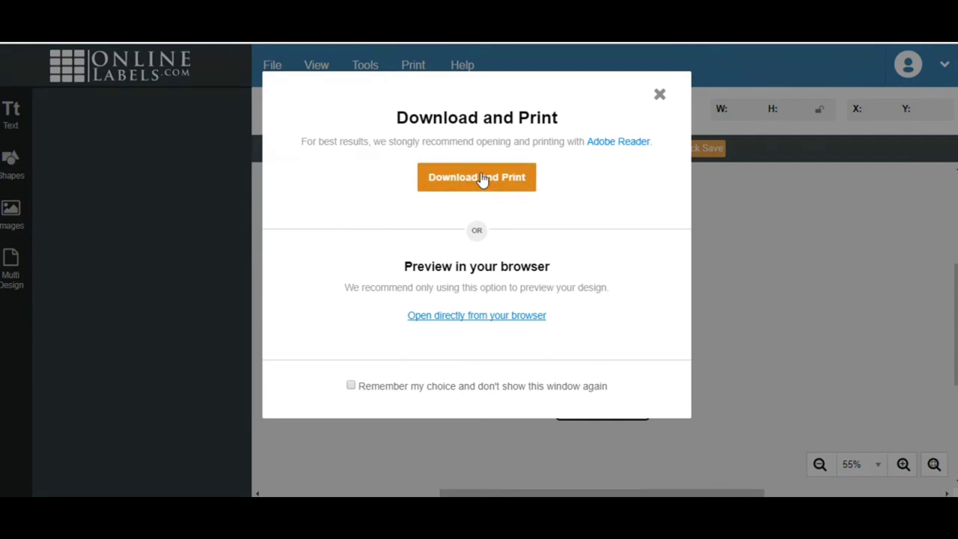
{"action": "mouse_move", "coordinate": [660, 96]}
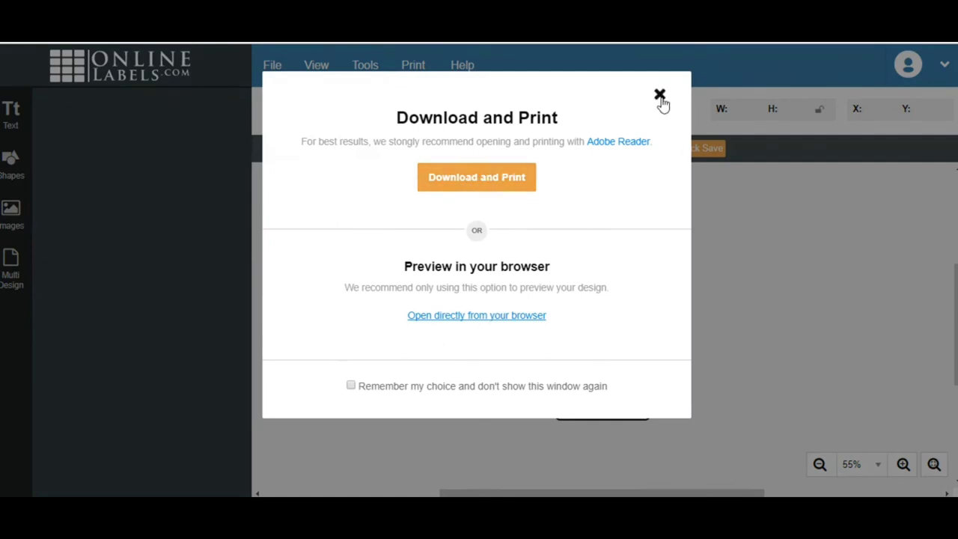
{"action": "left_click", "coordinate": [659, 96]}
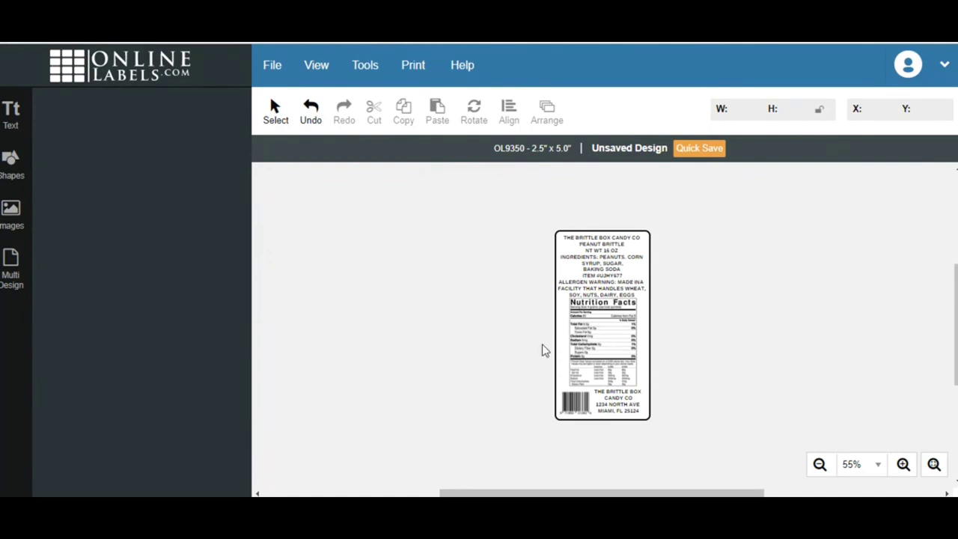
{"action": "mouse_move", "coordinate": [610, 335]}
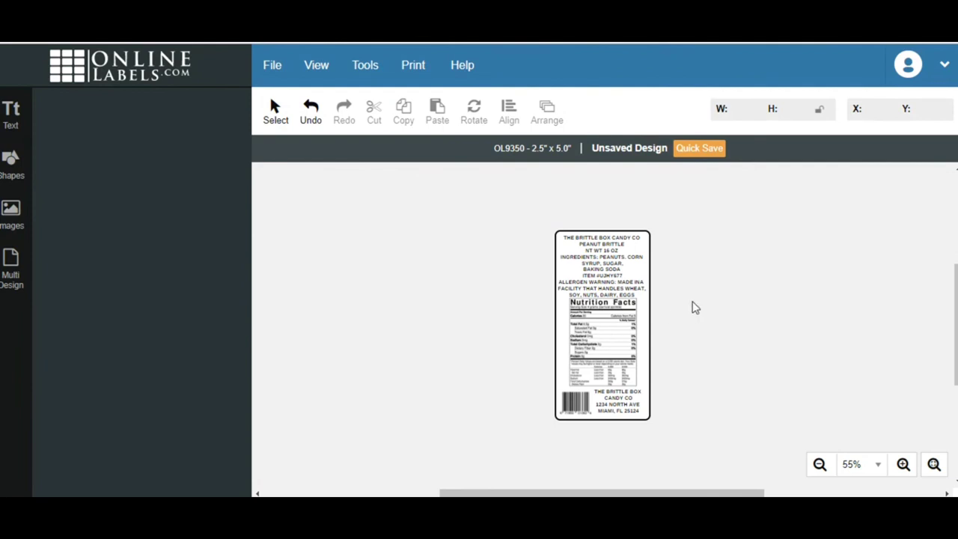
{"action": "mouse_move", "coordinate": [635, 337]}
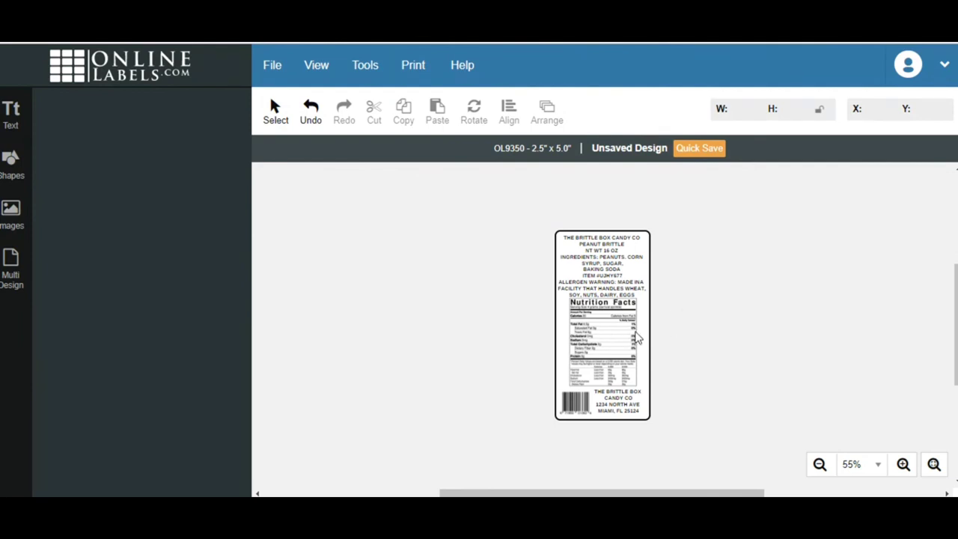
{"action": "mouse_move", "coordinate": [676, 332]}
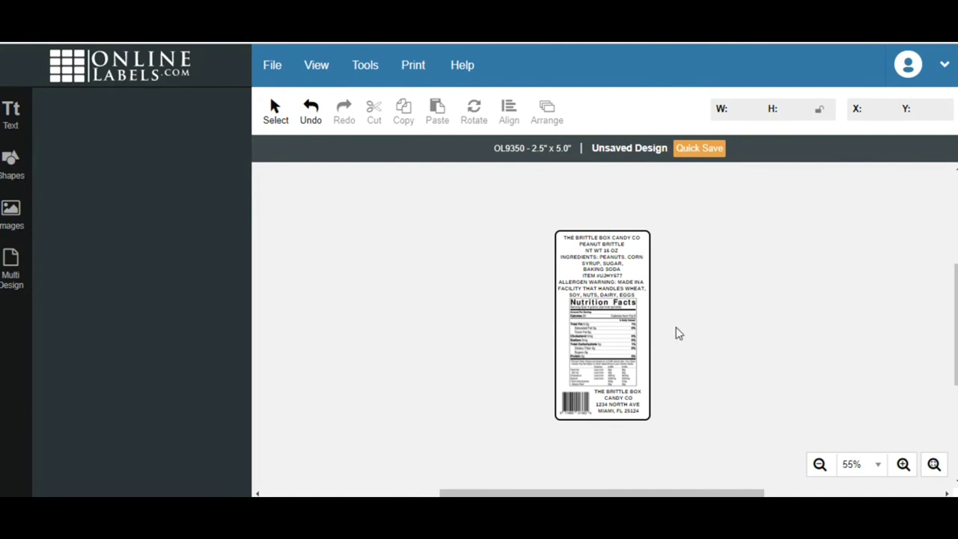
{"action": "mouse_move", "coordinate": [611, 345]}
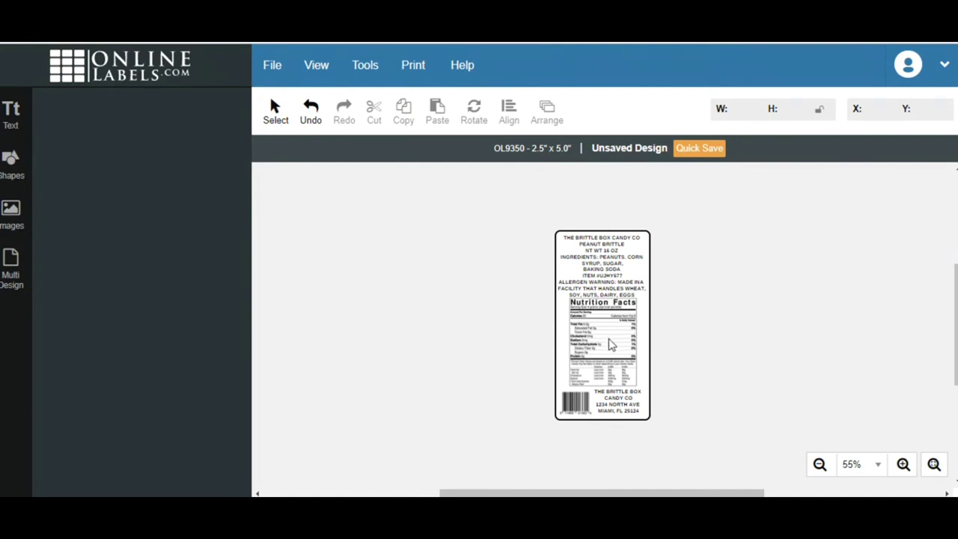
{"action": "mouse_move", "coordinate": [597, 353]}
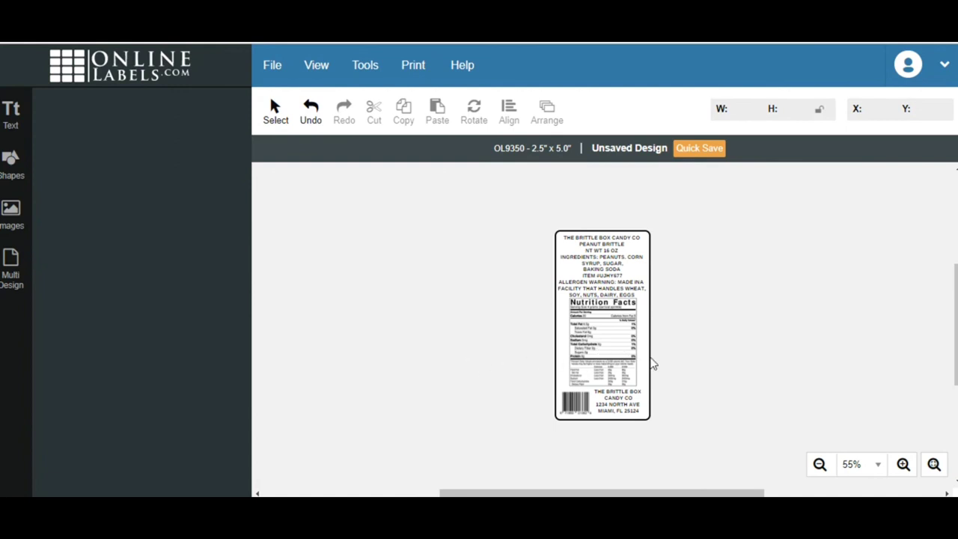
{"action": "mouse_move", "coordinate": [652, 317]}
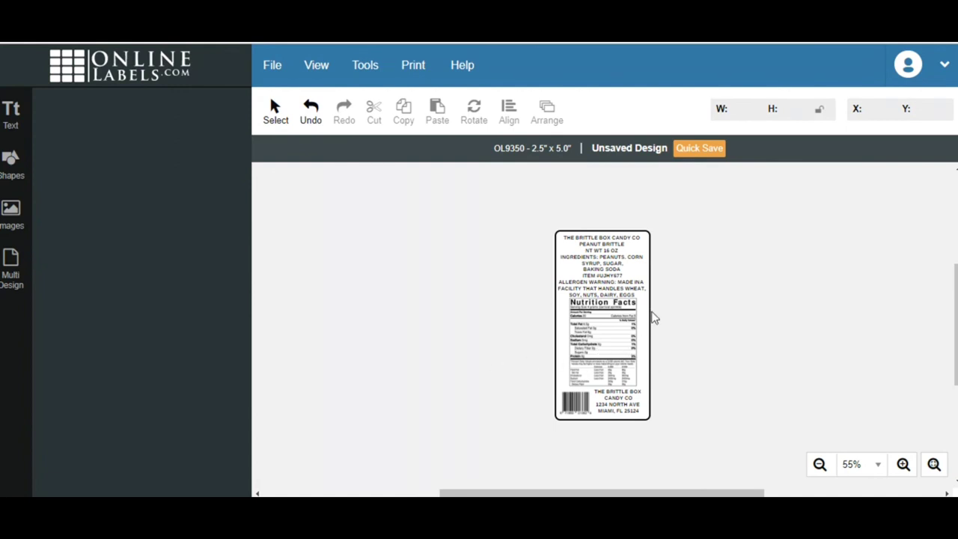
{"action": "mouse_move", "coordinate": [612, 276]}
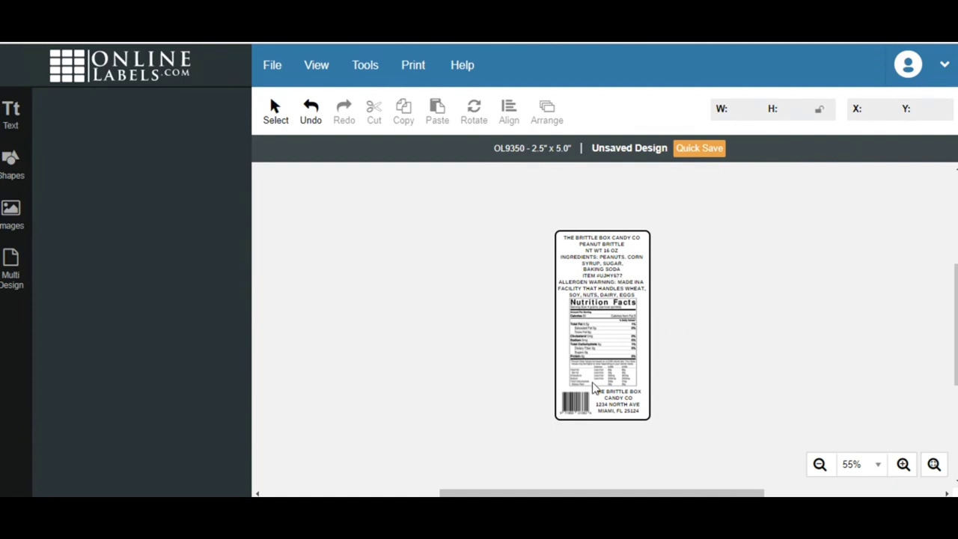
{"action": "mouse_move", "coordinate": [635, 344]}
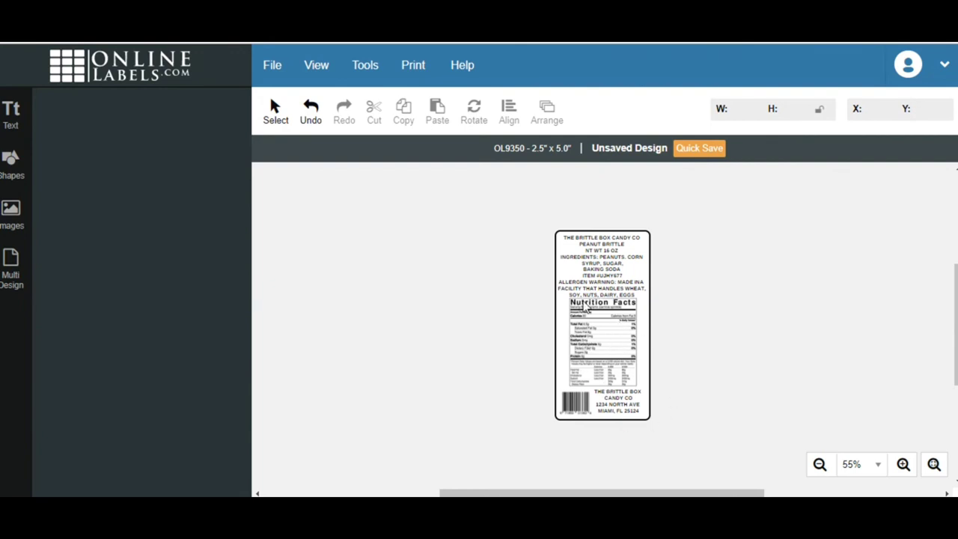
{"action": "mouse_move", "coordinate": [608, 327]}
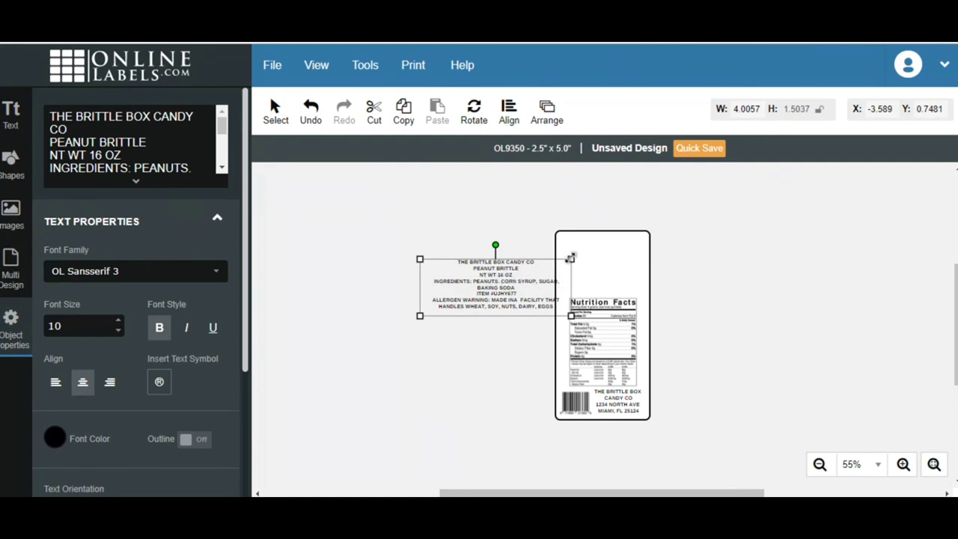
{"action": "mouse_move", "coordinate": [591, 351]}
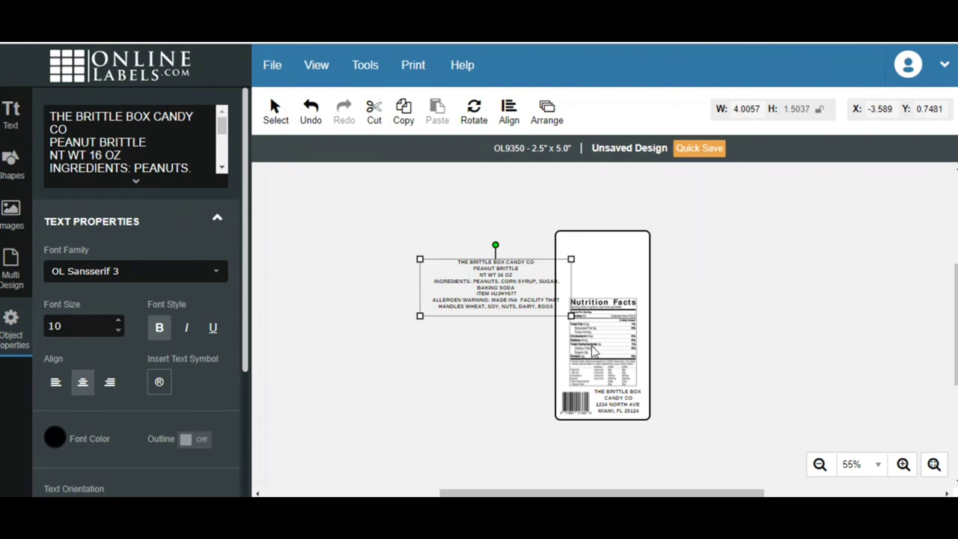
{"action": "mouse_move", "coordinate": [479, 359]}
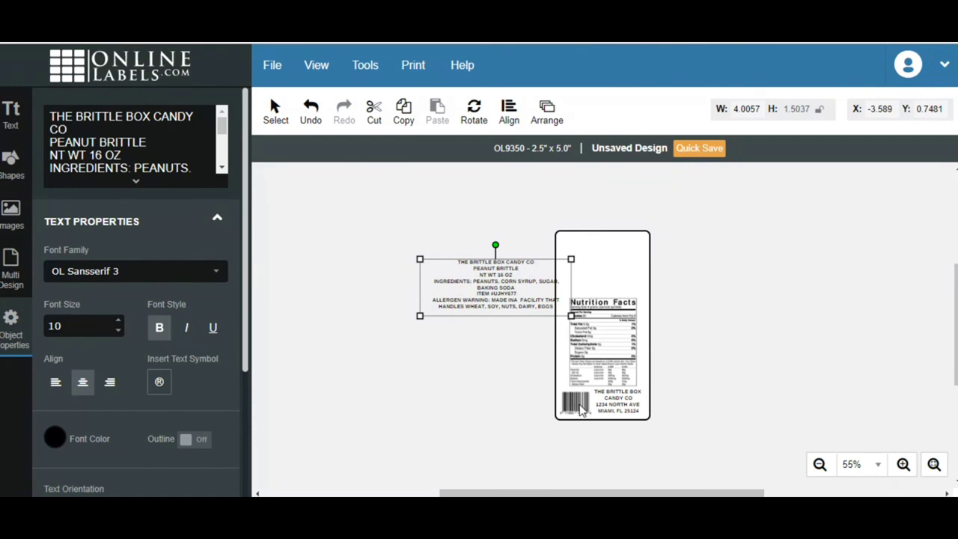
{"action": "mouse_move", "coordinate": [655, 407]}
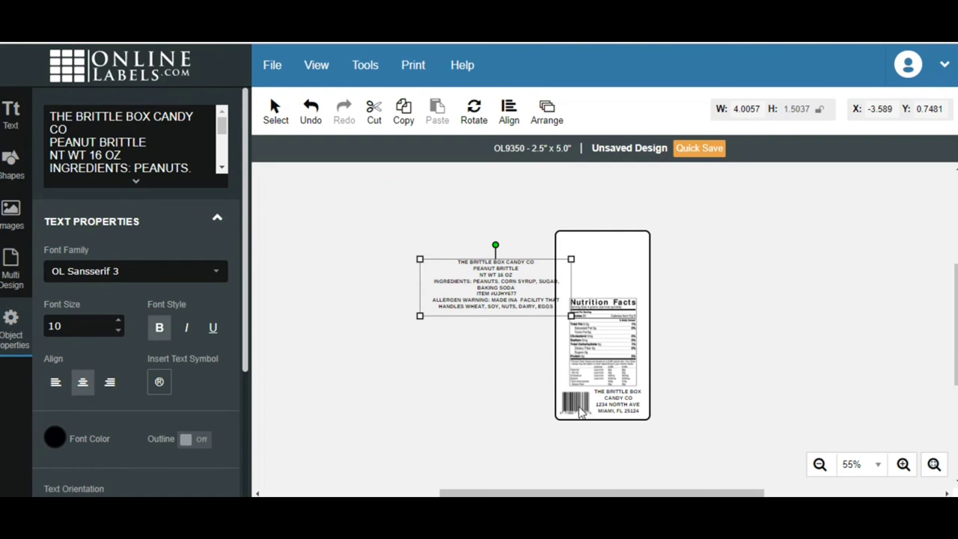
{"action": "mouse_move", "coordinate": [723, 383]}
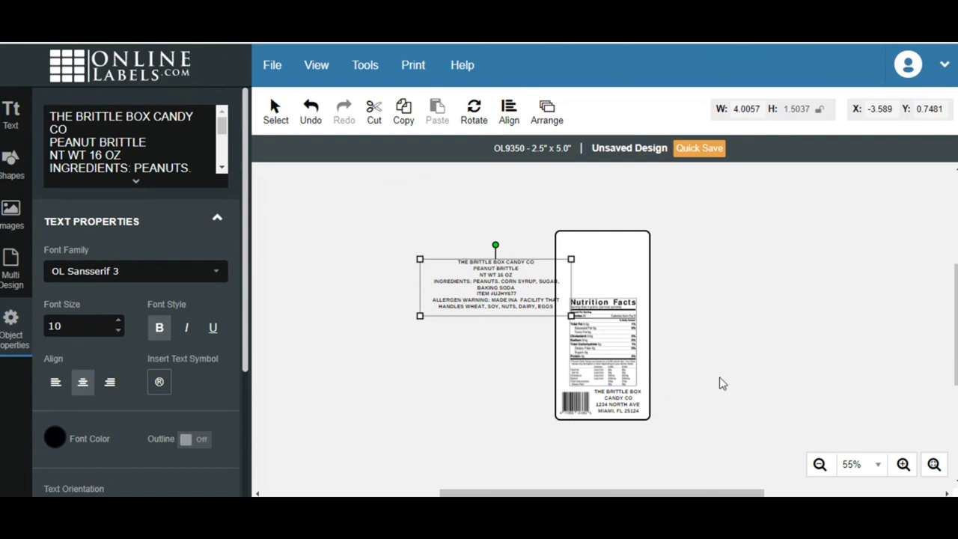
{"action": "mouse_move", "coordinate": [614, 282]}
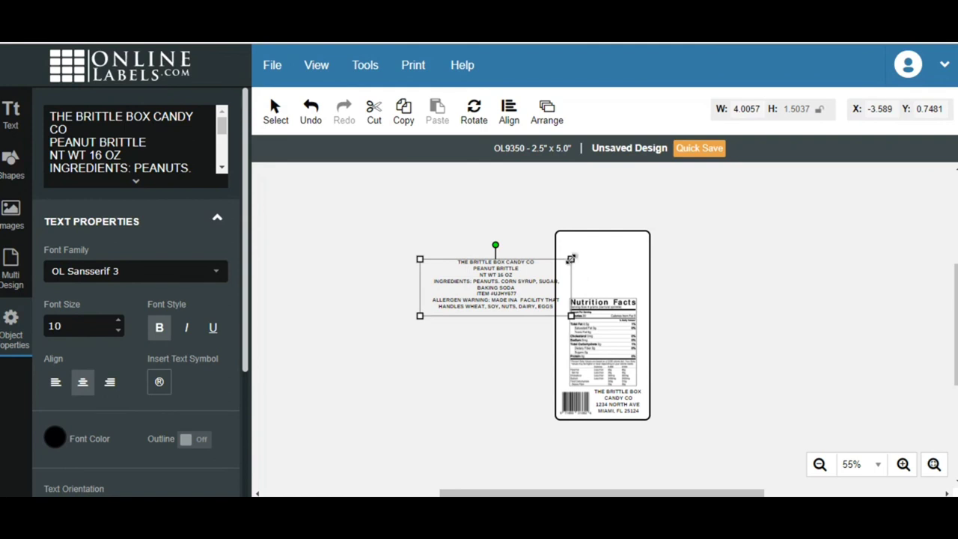
{"action": "mouse_move", "coordinate": [571, 422]}
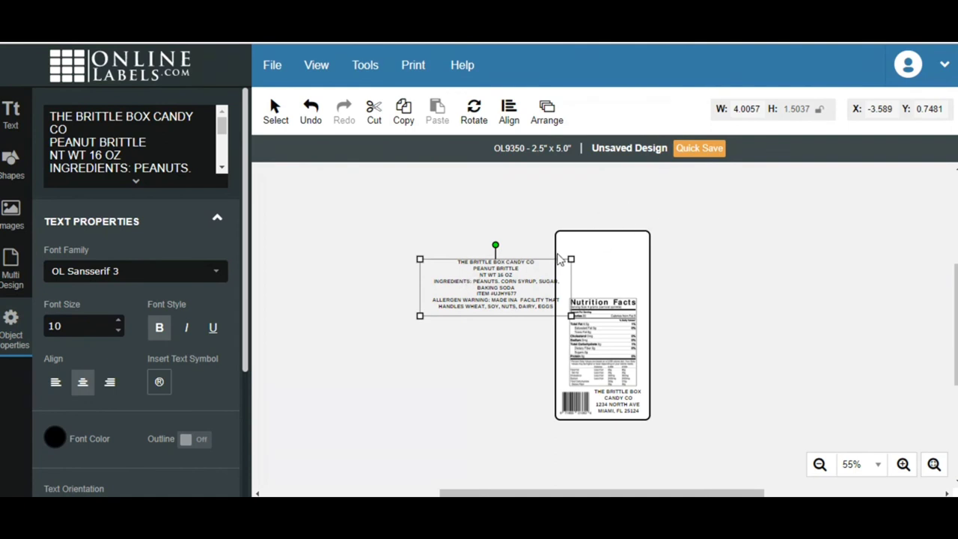
- Narrow the off-label ingredients text block to about 2.32 in wide so its lines wrap taller
{"action": "left_click_drag", "start_coordinate": [570, 260], "coordinate": [531, 263]}
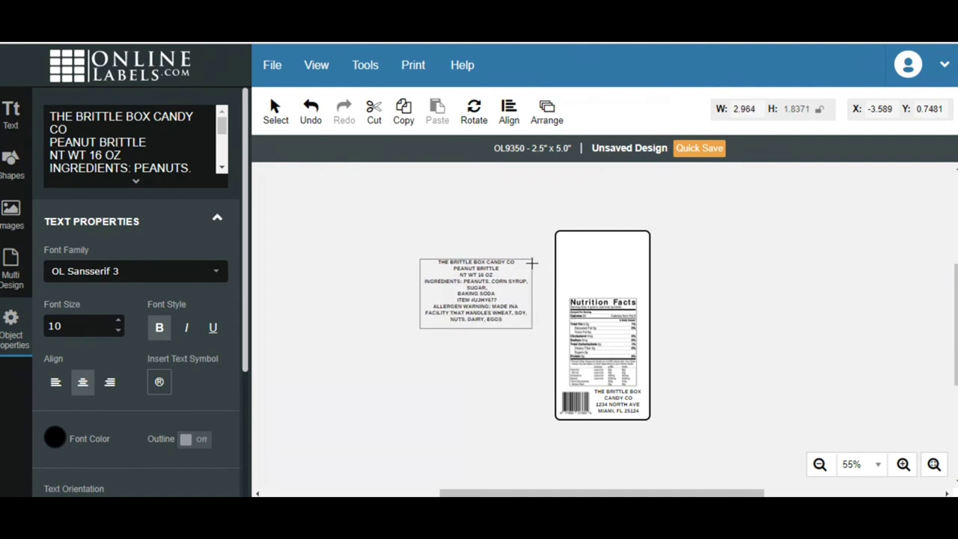
{"action": "left_click_drag", "start_coordinate": [533, 263], "coordinate": [509, 266]}
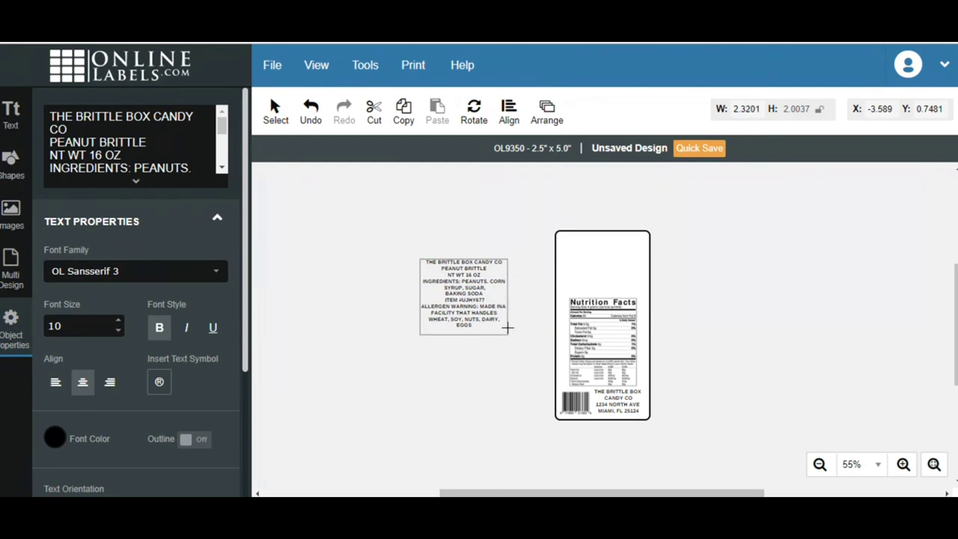
{"action": "left_click", "coordinate": [464, 291]}
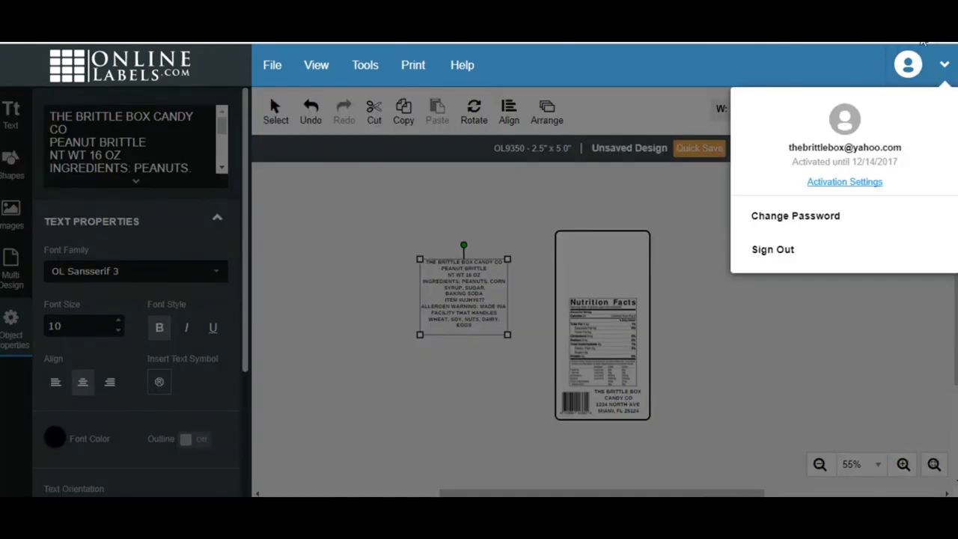
{"action": "left_click", "coordinate": [524, 299]}
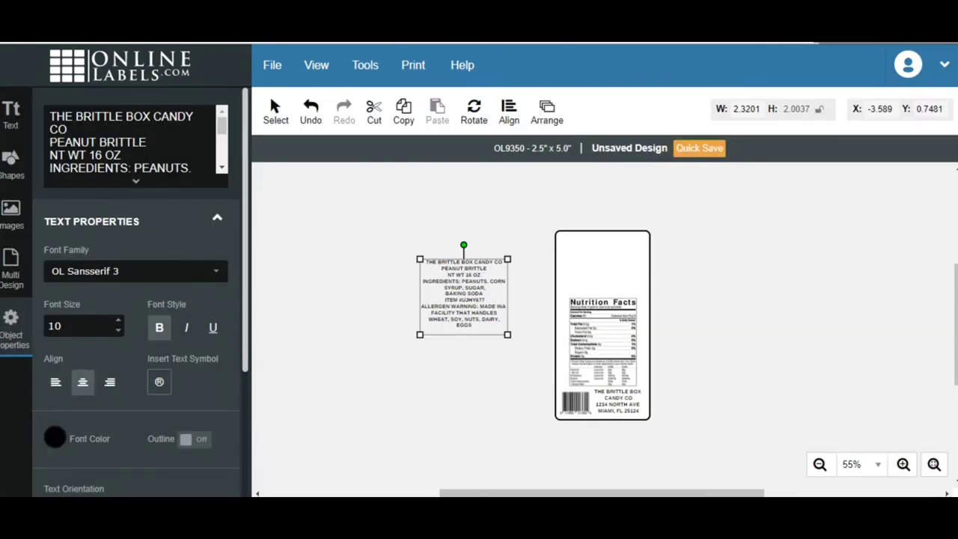